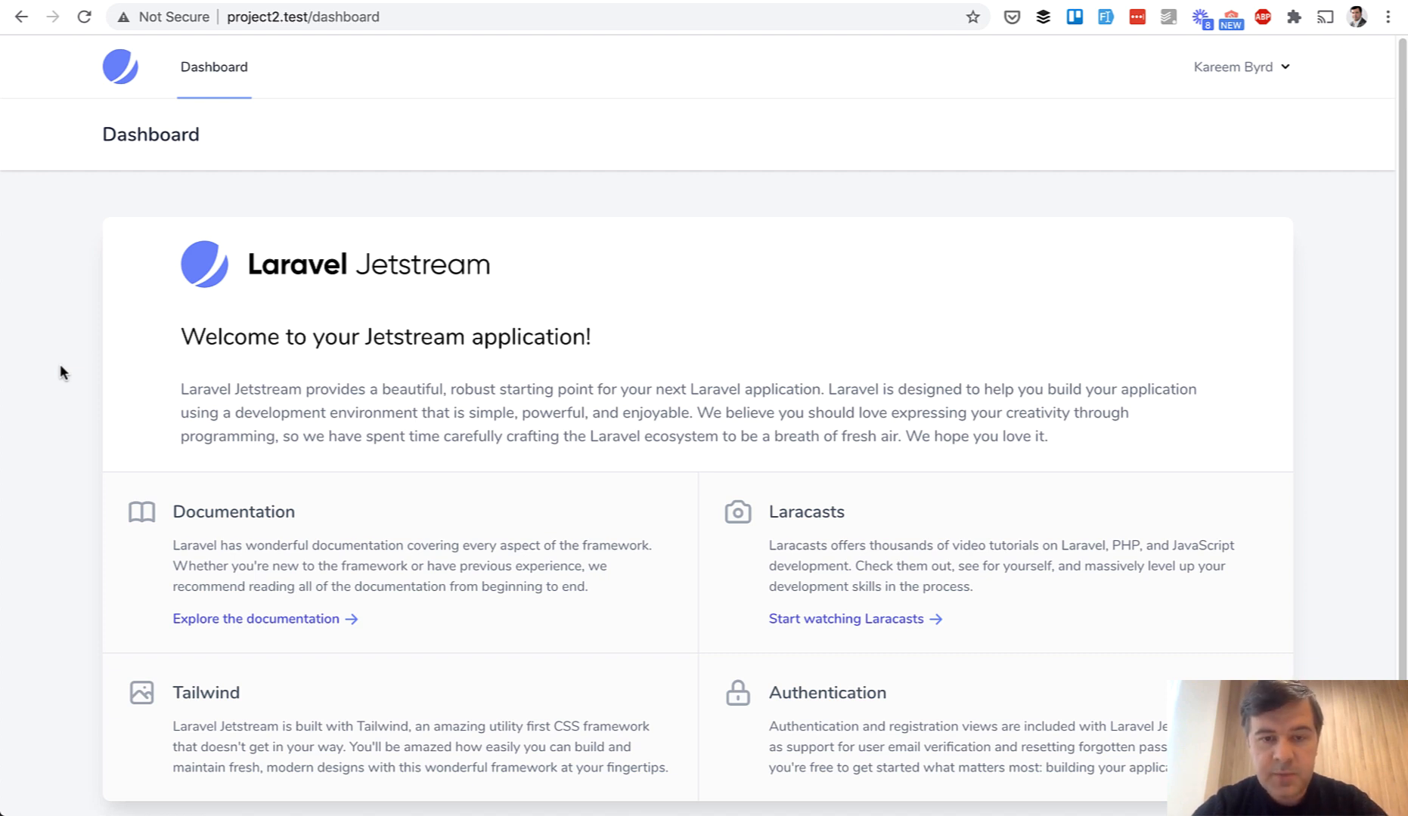
{"action": "mouse_move", "coordinate": [945, 496]}
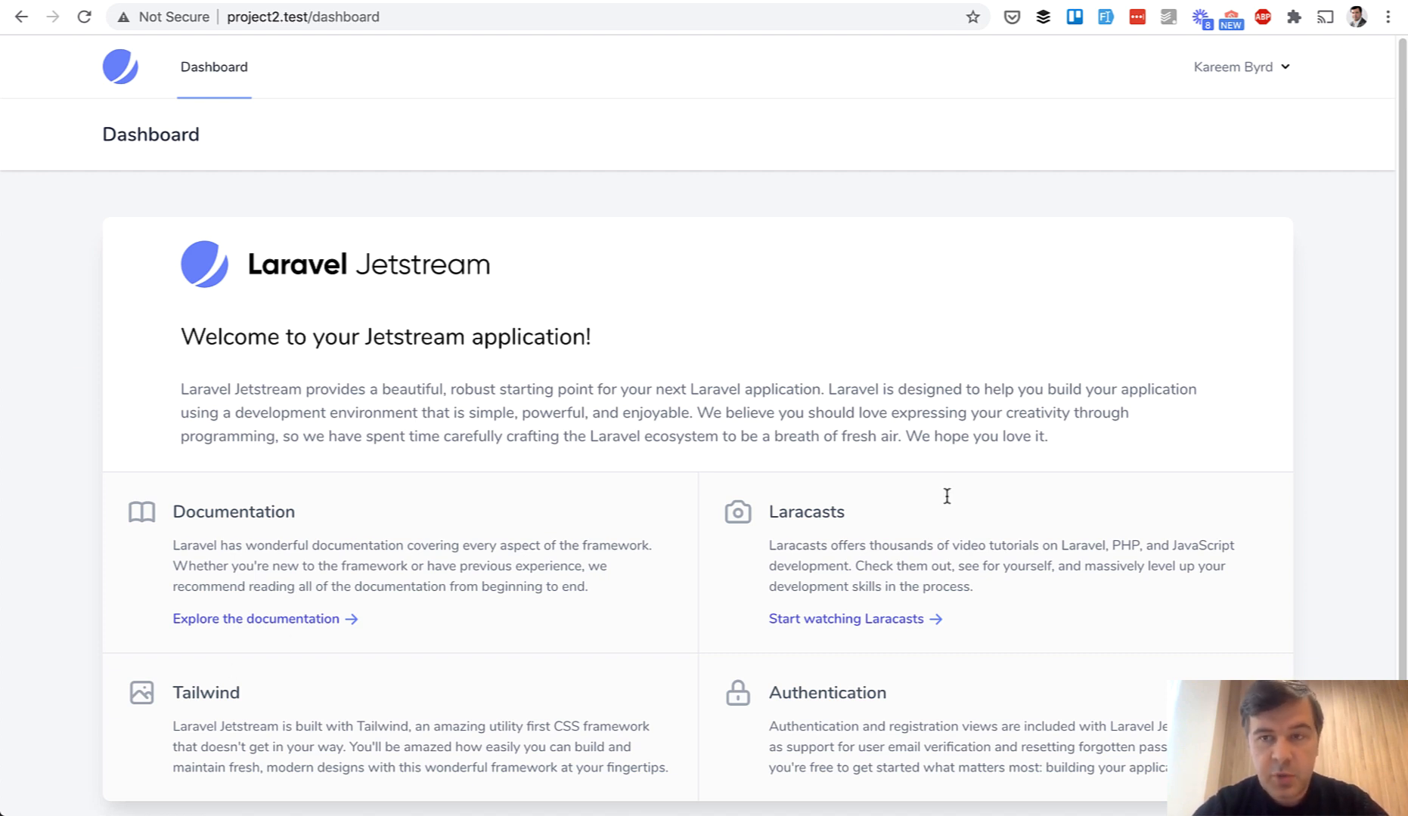
Step: Open the signed-in user's Profile page from the user name dropdown
{"action": "left_click", "coordinate": [1238, 66]}
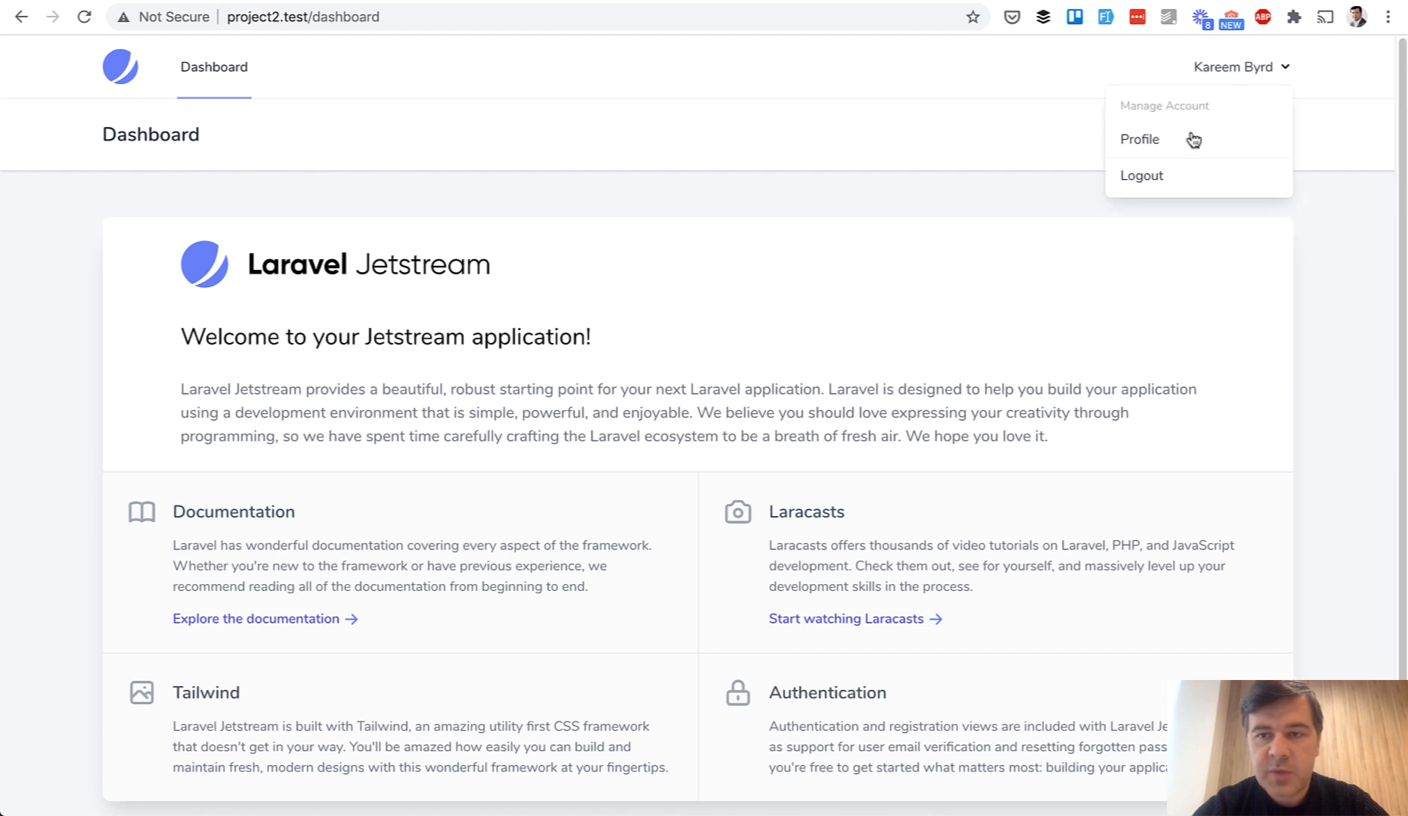
{"action": "left_click", "coordinate": [1139, 139]}
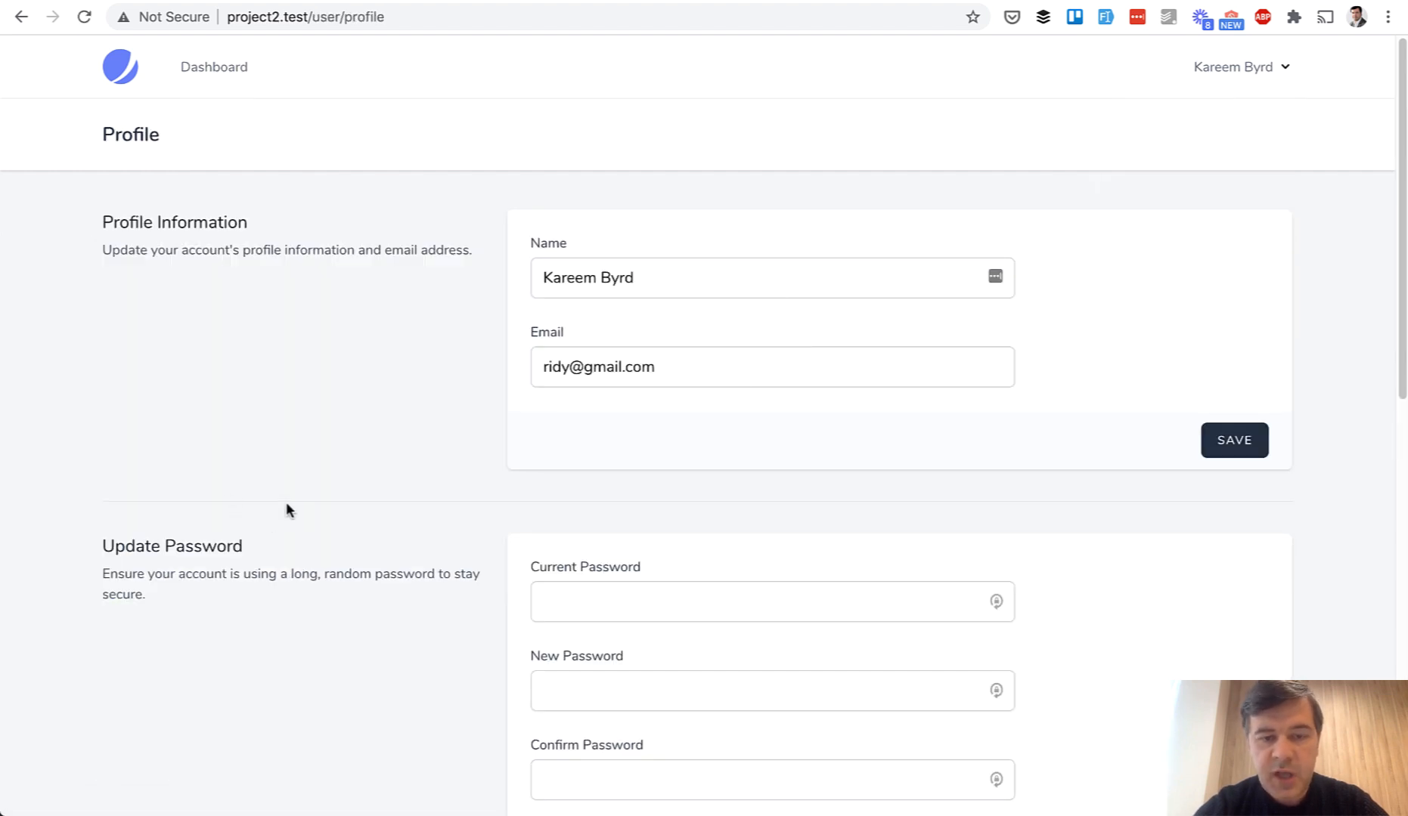
Step: Scroll the unchanged profile page before moving to the Jetstream Installation docs
{"action": "scroll", "scroll_direction": "down", "scroll_amount": 3}
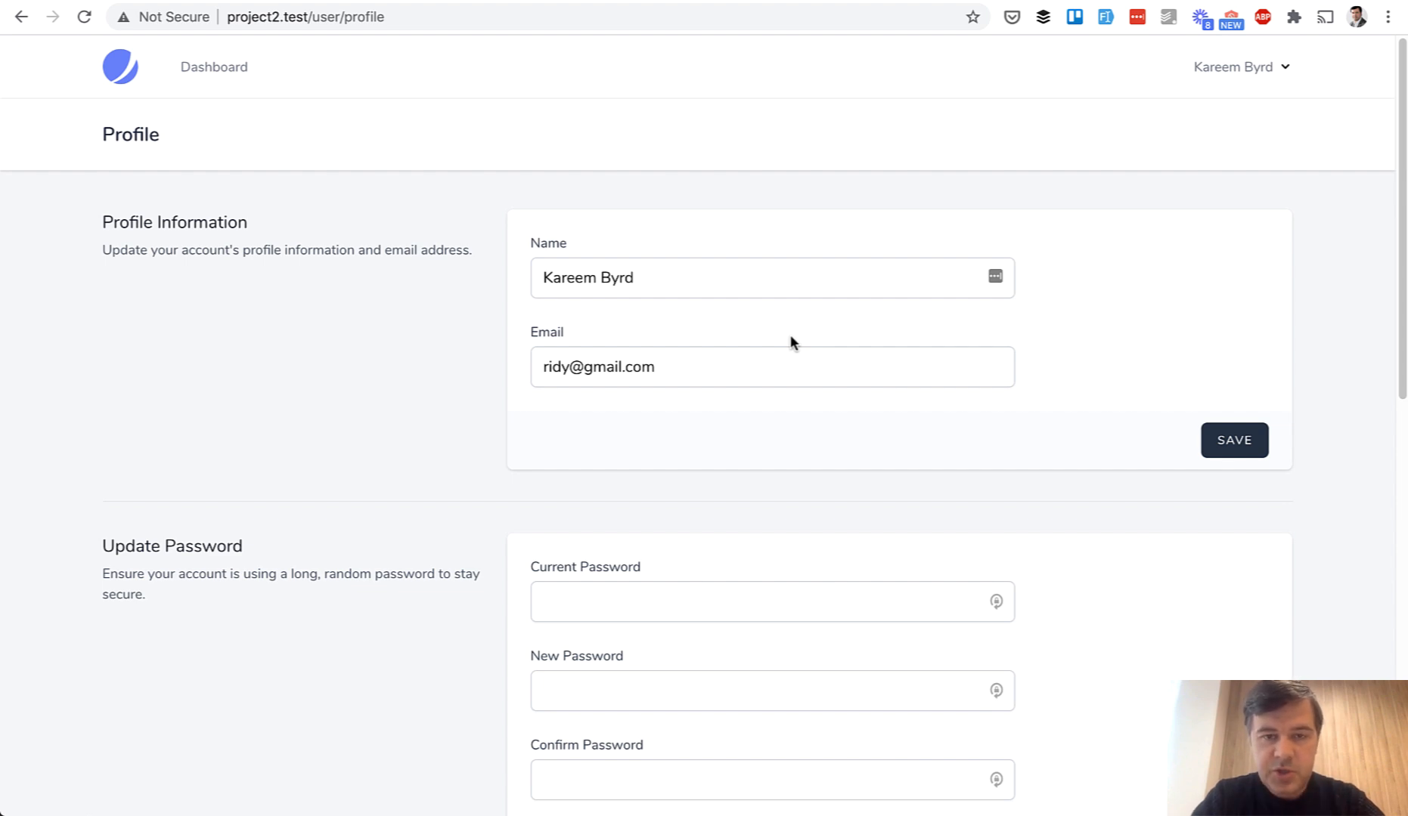
{"action": "mouse_move", "coordinate": [186, 521]}
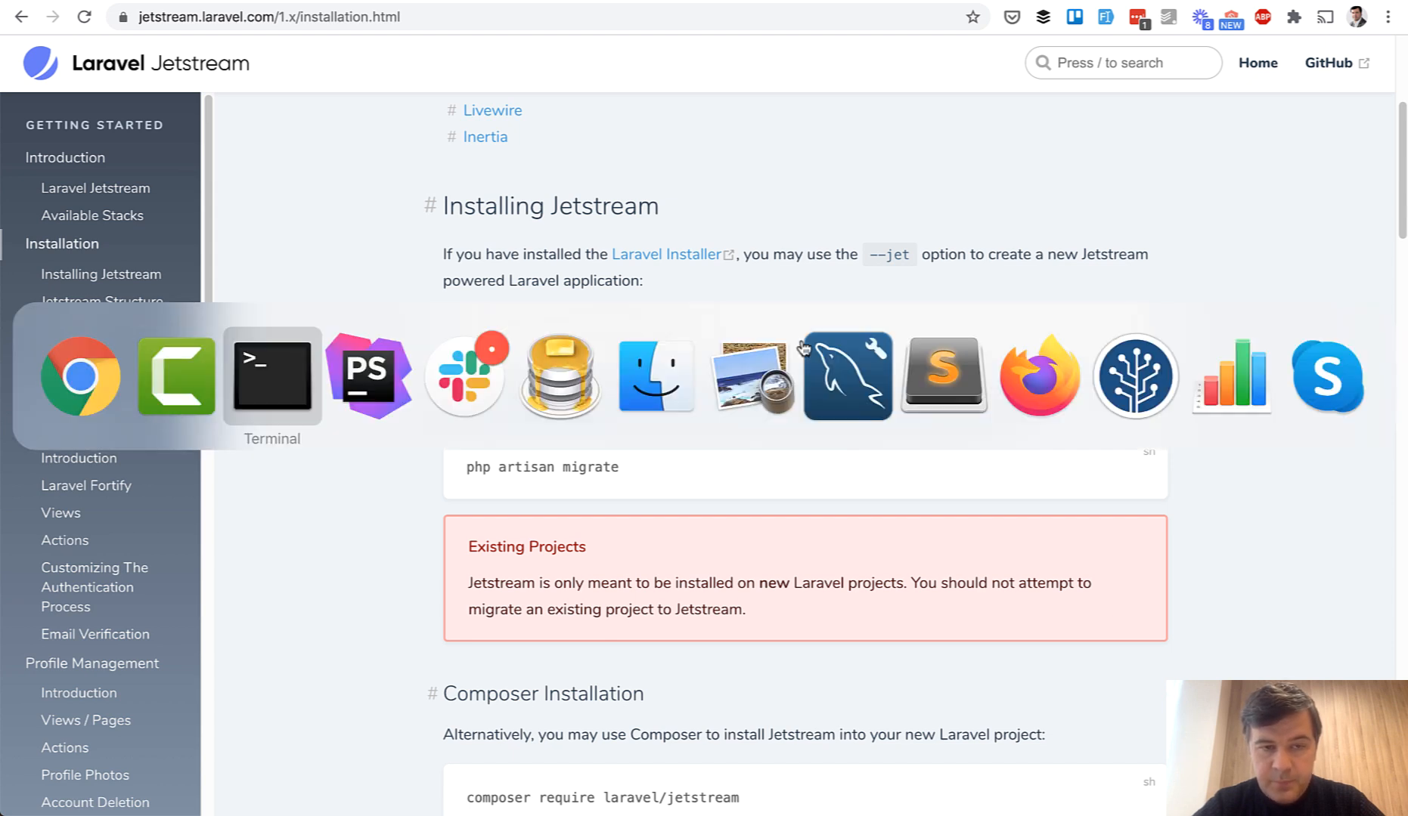
Step: Create project2 with 'laravel new project2 --jet', choosing Livewire (0) and no teams
{"action": "left_click", "coordinate": [272, 376]}
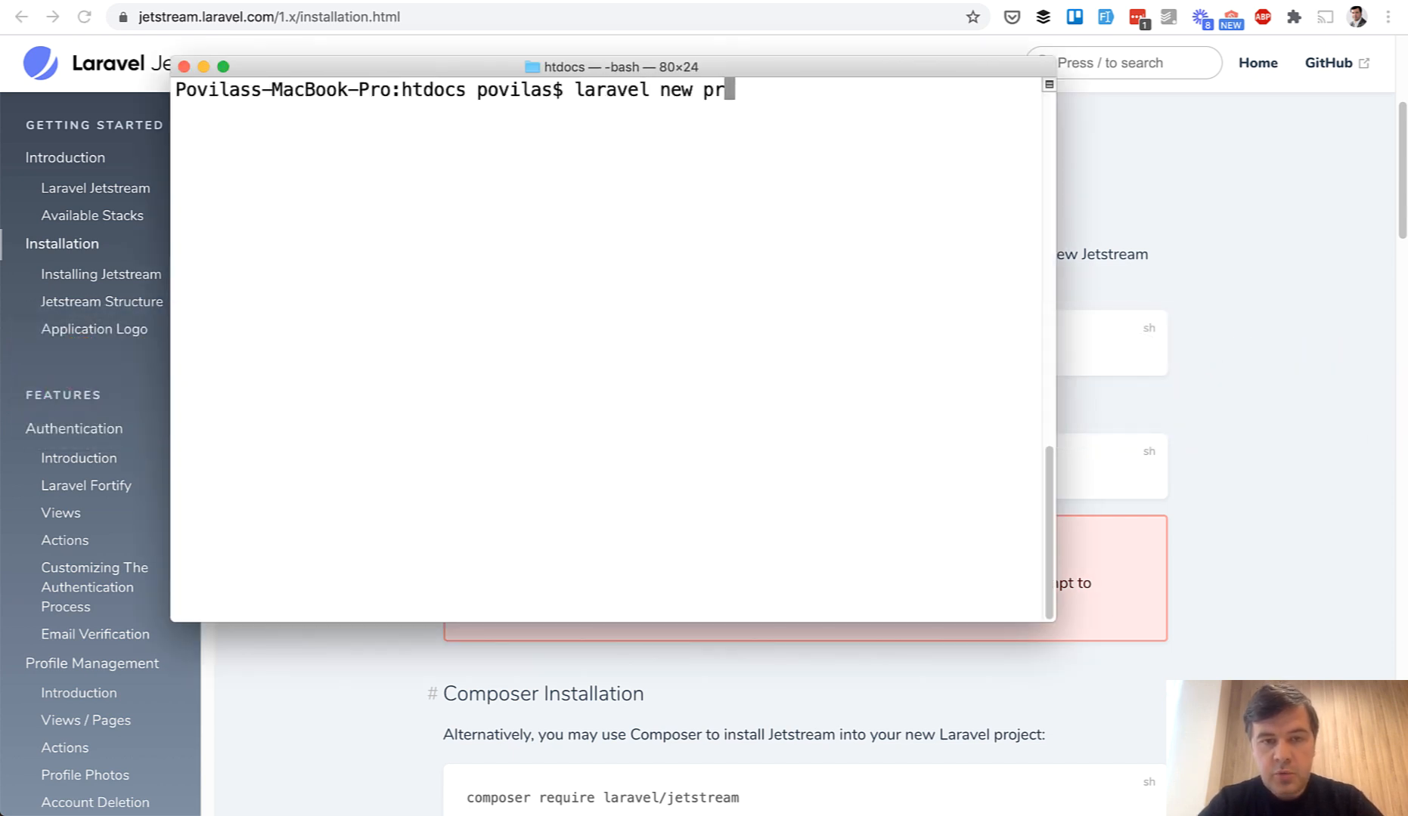
{"action": "type", "text": "oject2 --jet"}
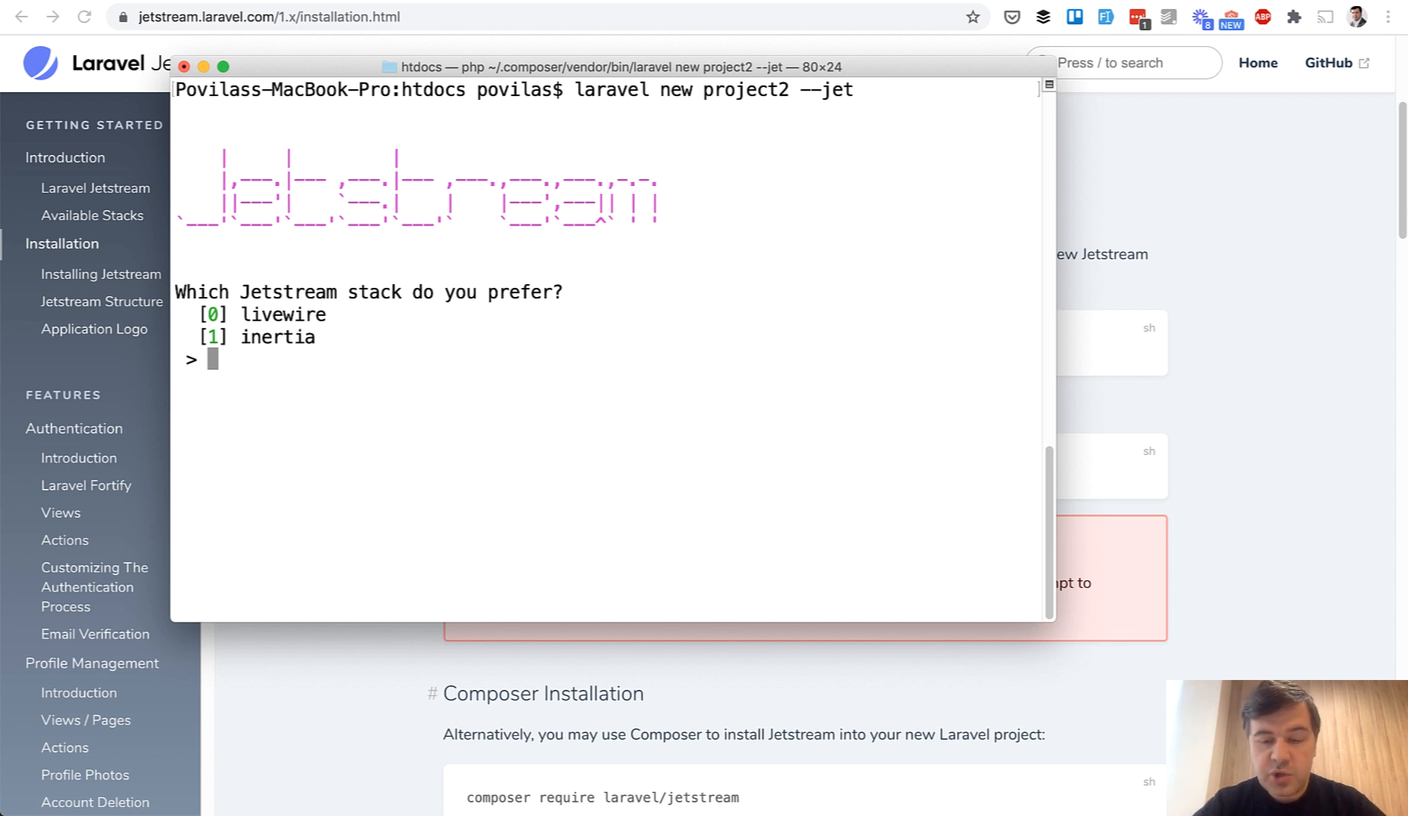
{"action": "type", "text": "0"}
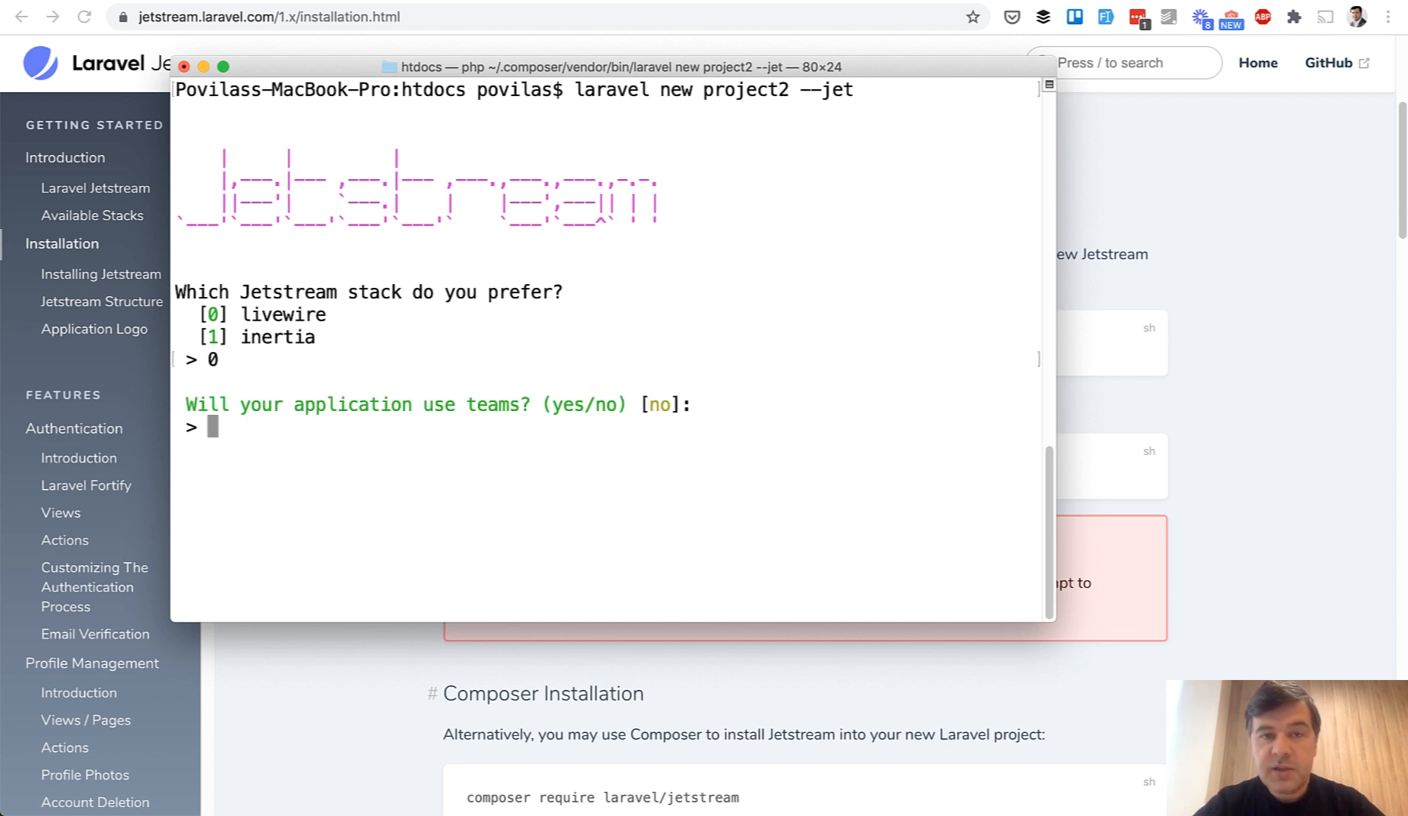
{"action": "type", "text": "no"}
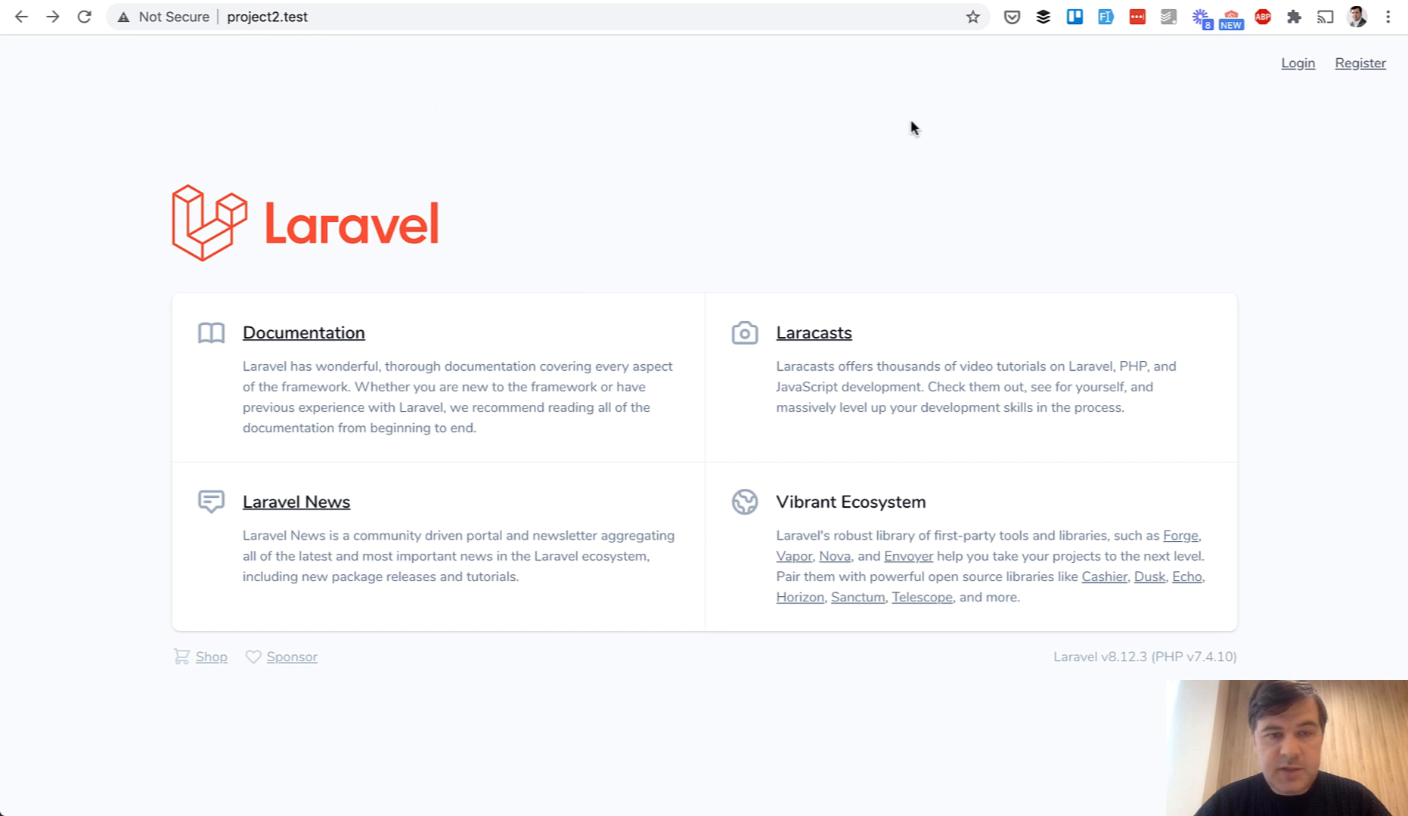
{"action": "mouse_move", "coordinate": [732, 596]}
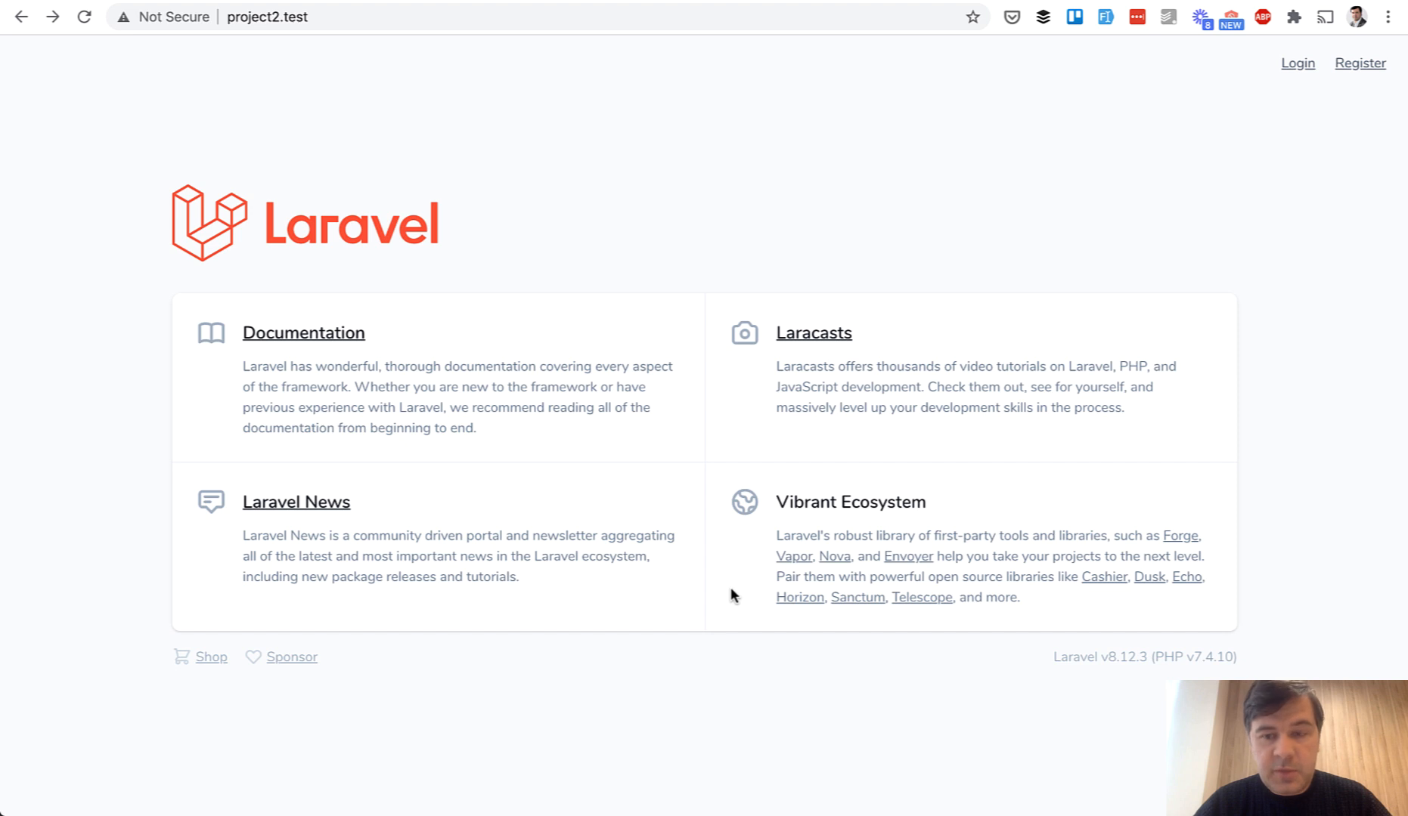
{"action": "mouse_move", "coordinate": [1339, 125]}
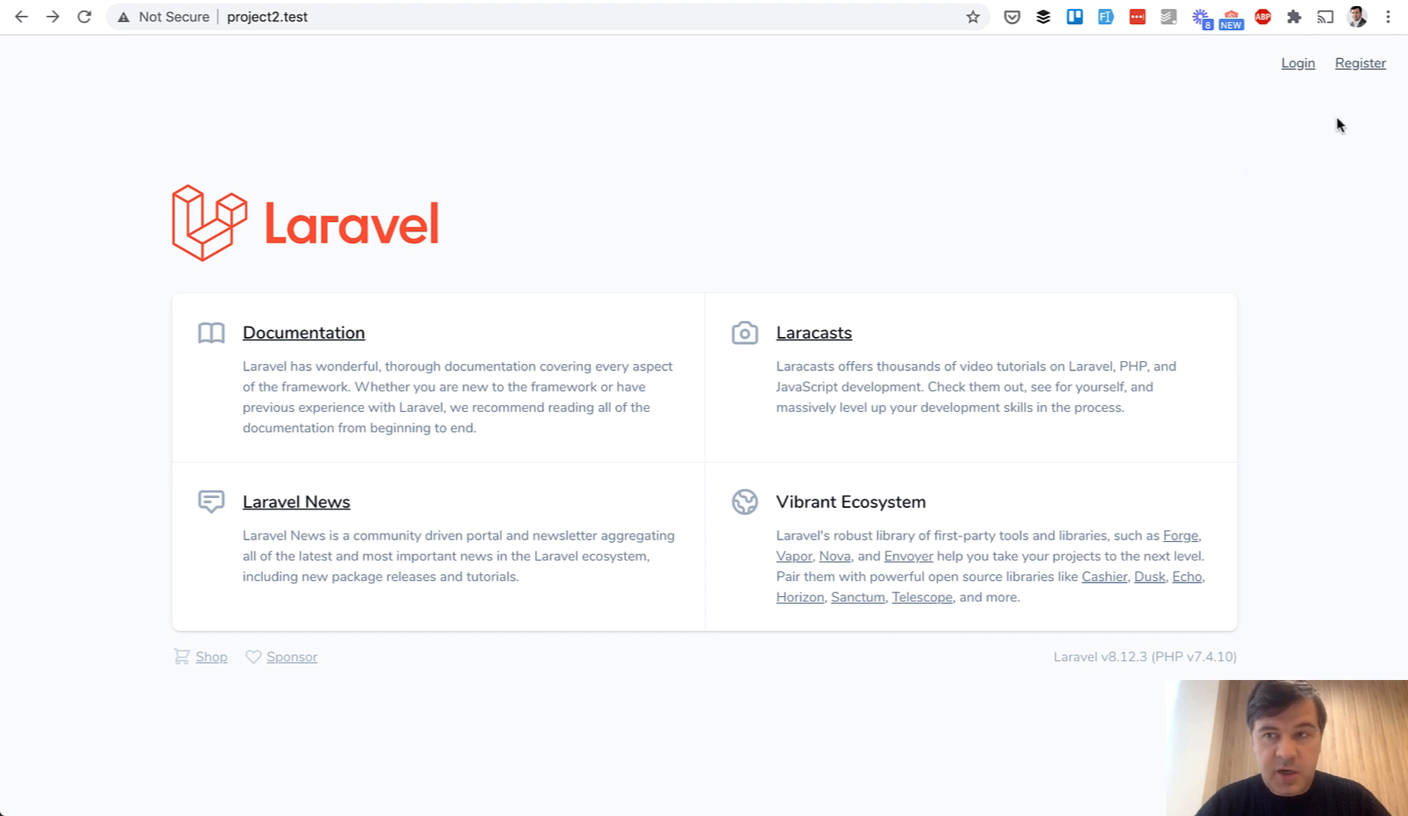
Step: Register a dummy user in project2 and open that user's Profile page
{"action": "left_click", "coordinate": [1359, 62]}
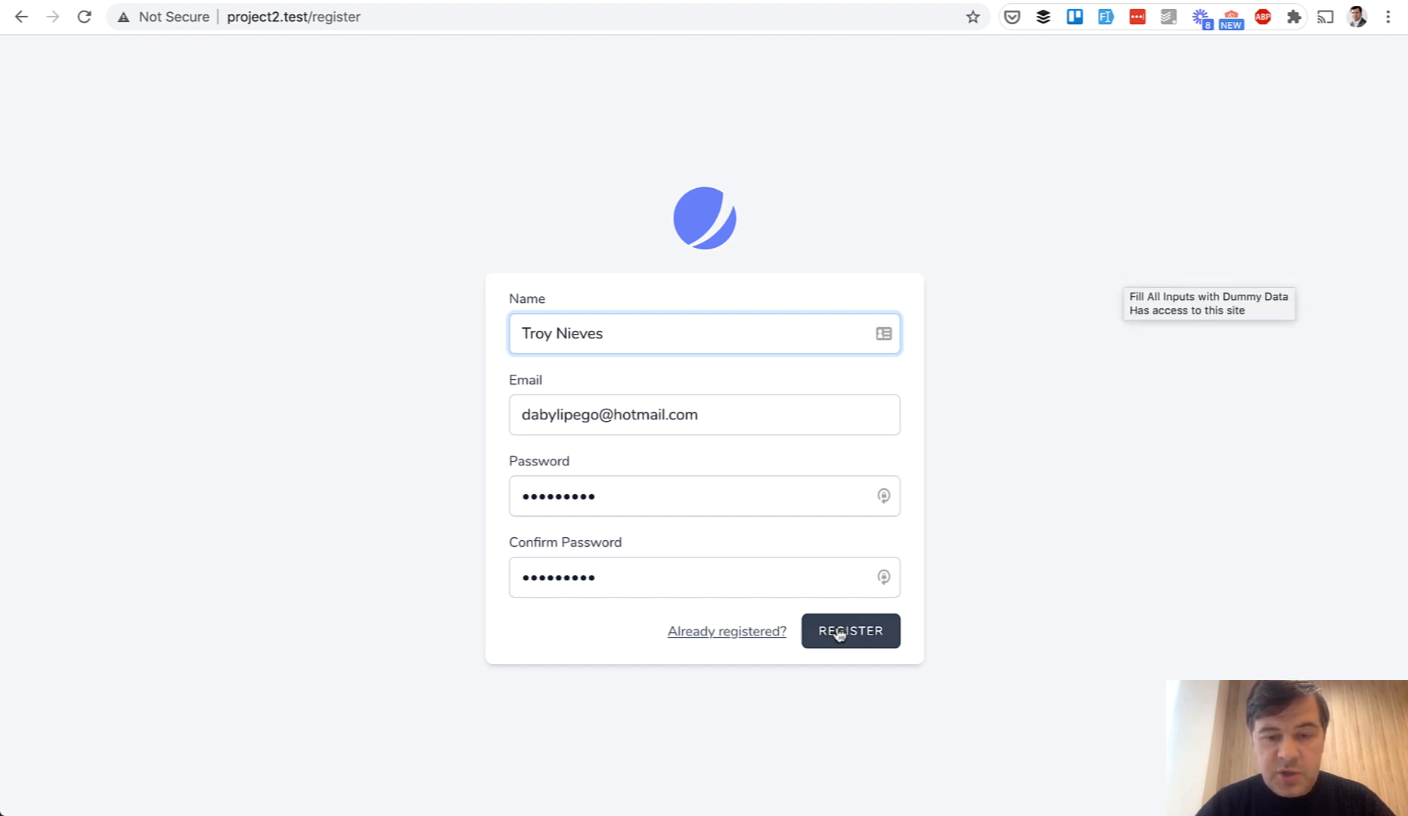
{"action": "left_click", "coordinate": [847, 630]}
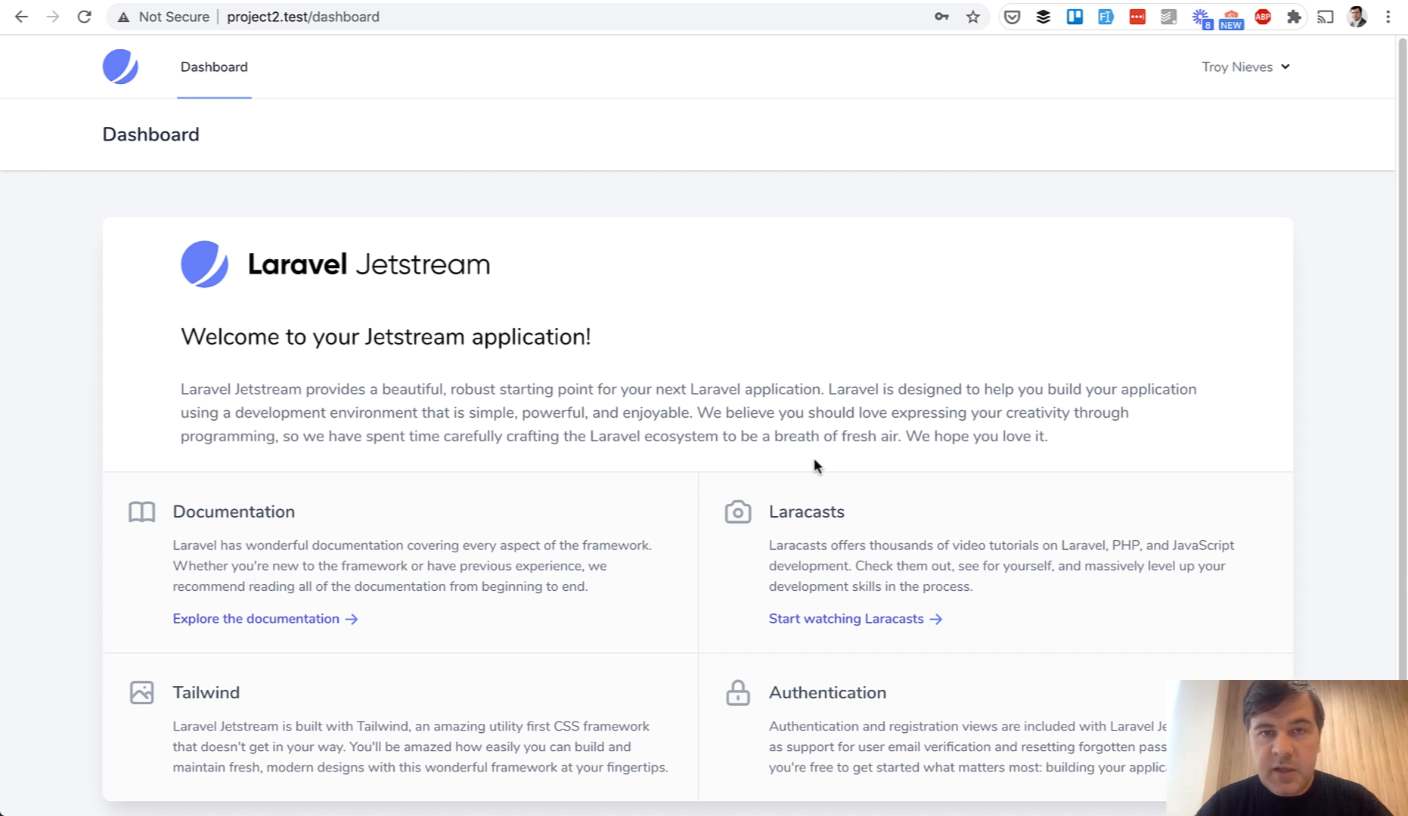
{"action": "left_click", "coordinate": [1243, 66]}
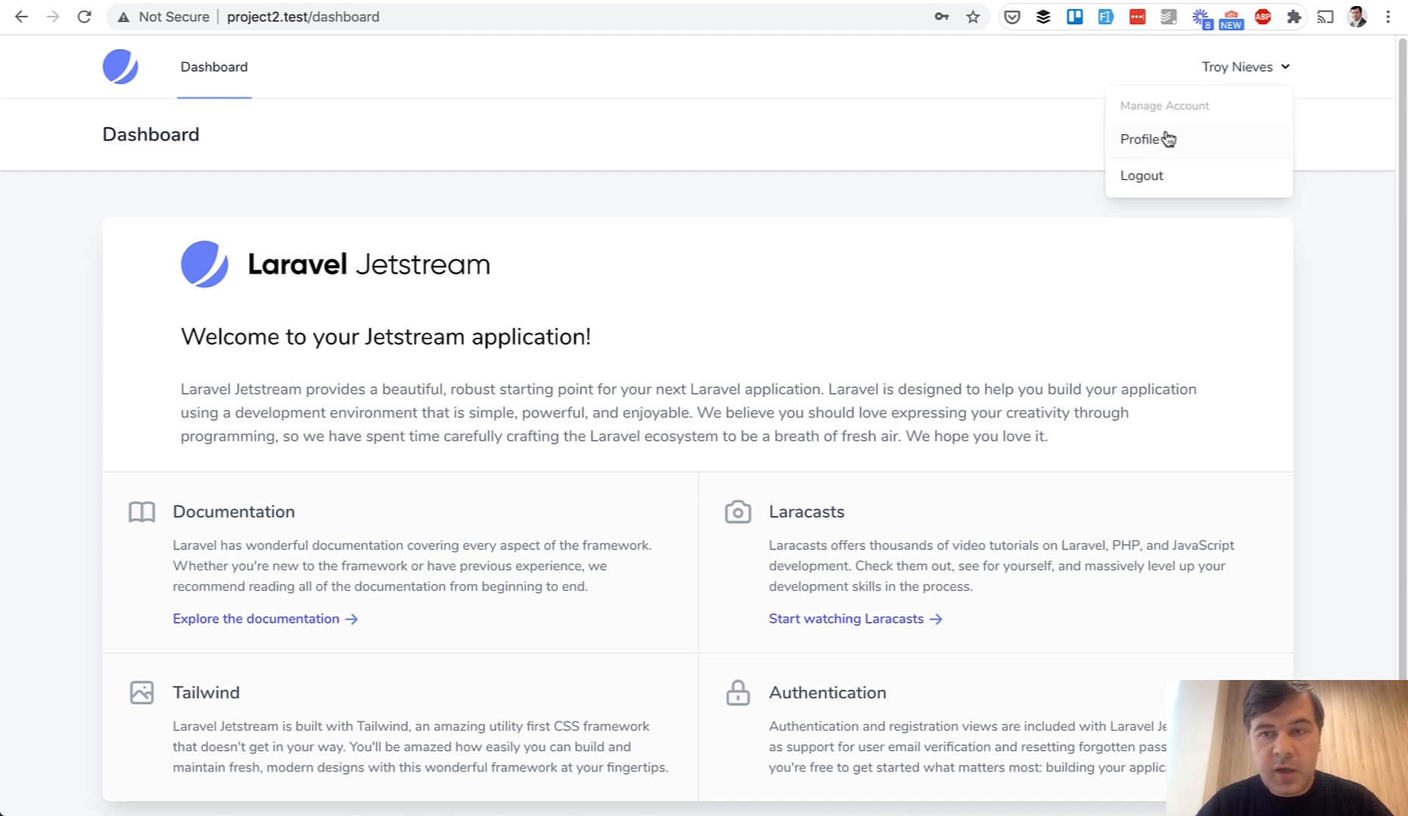
{"action": "left_click", "coordinate": [1138, 139]}
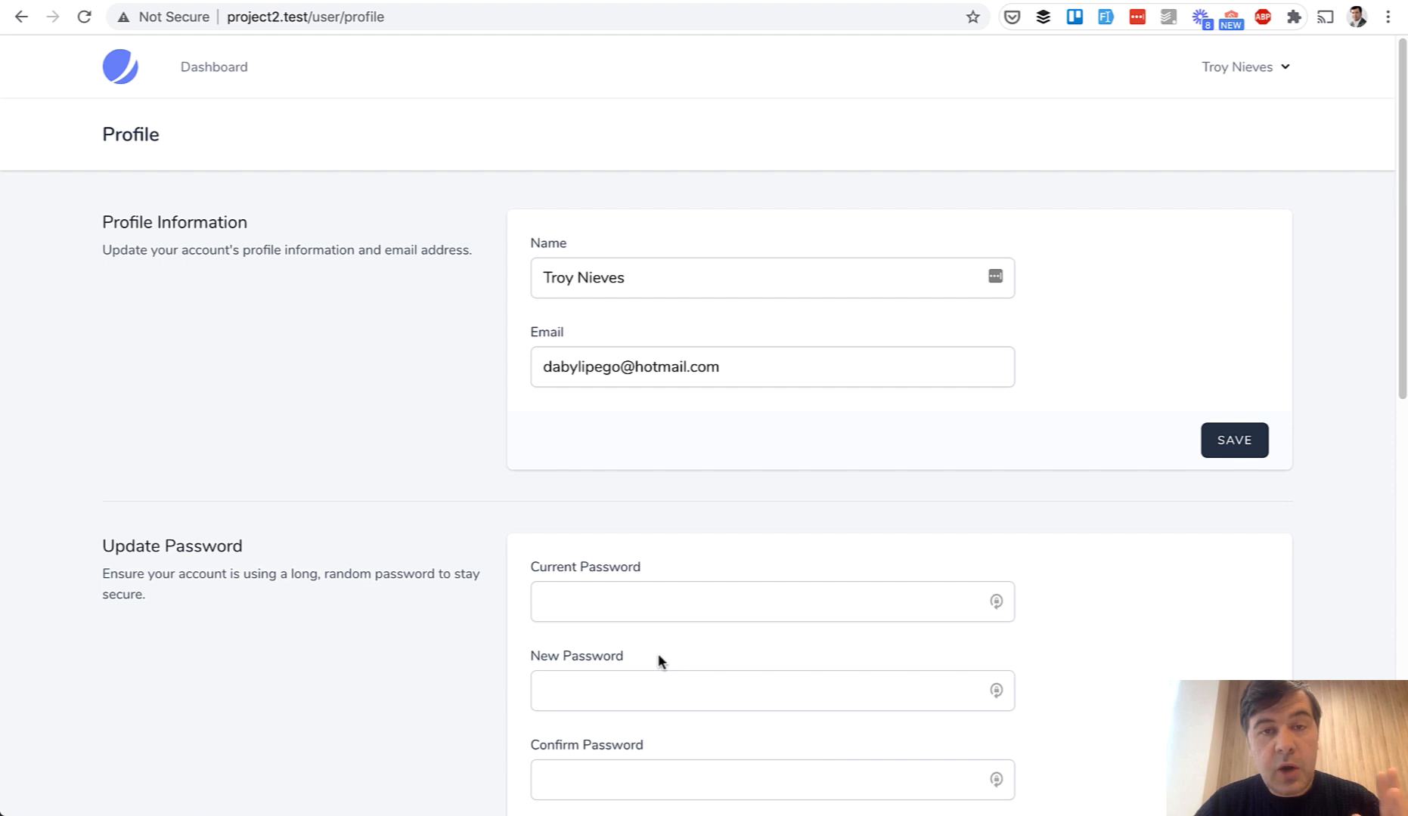
{"action": "mouse_move", "coordinate": [510, 440]}
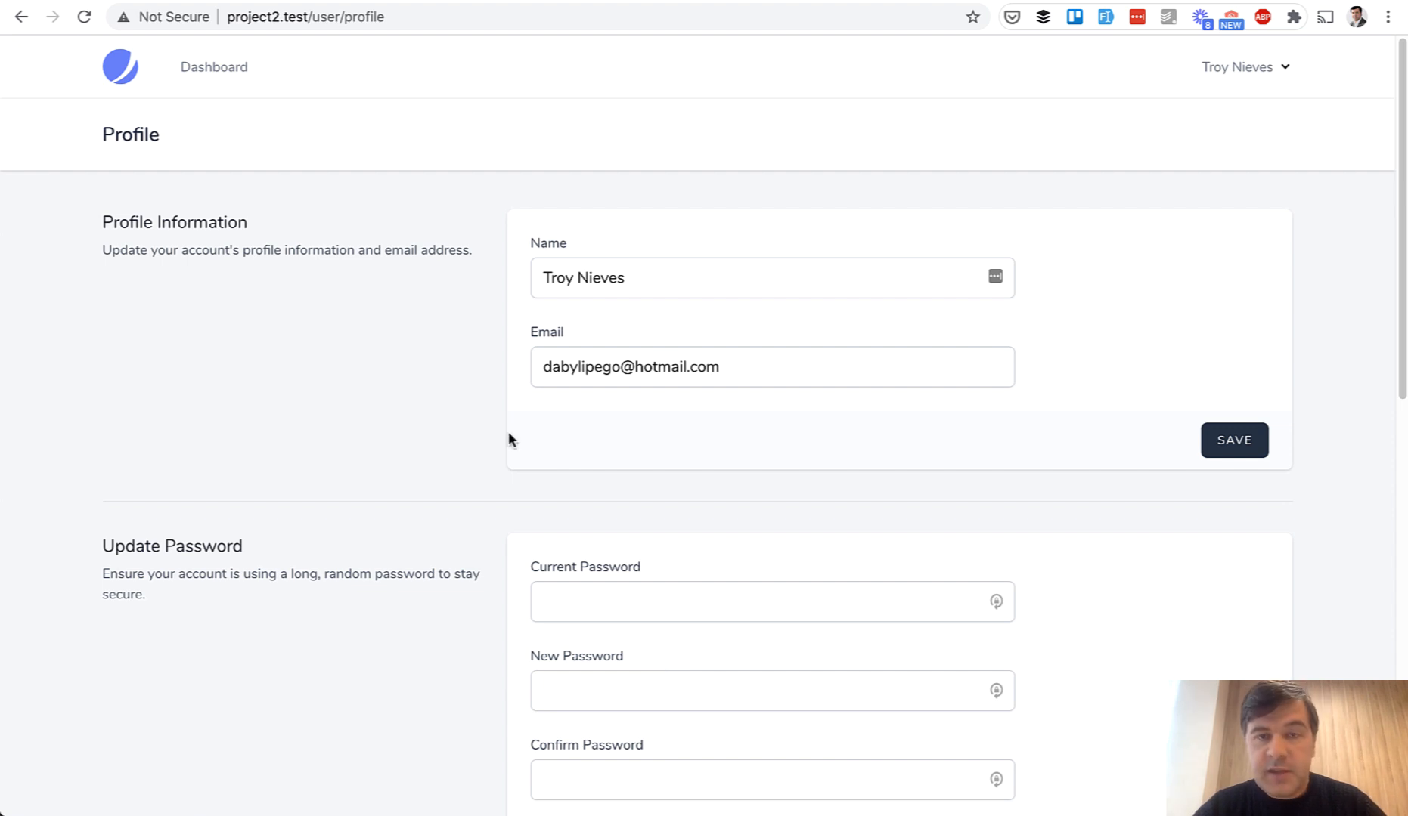
{"action": "mouse_move", "coordinate": [301, 240]}
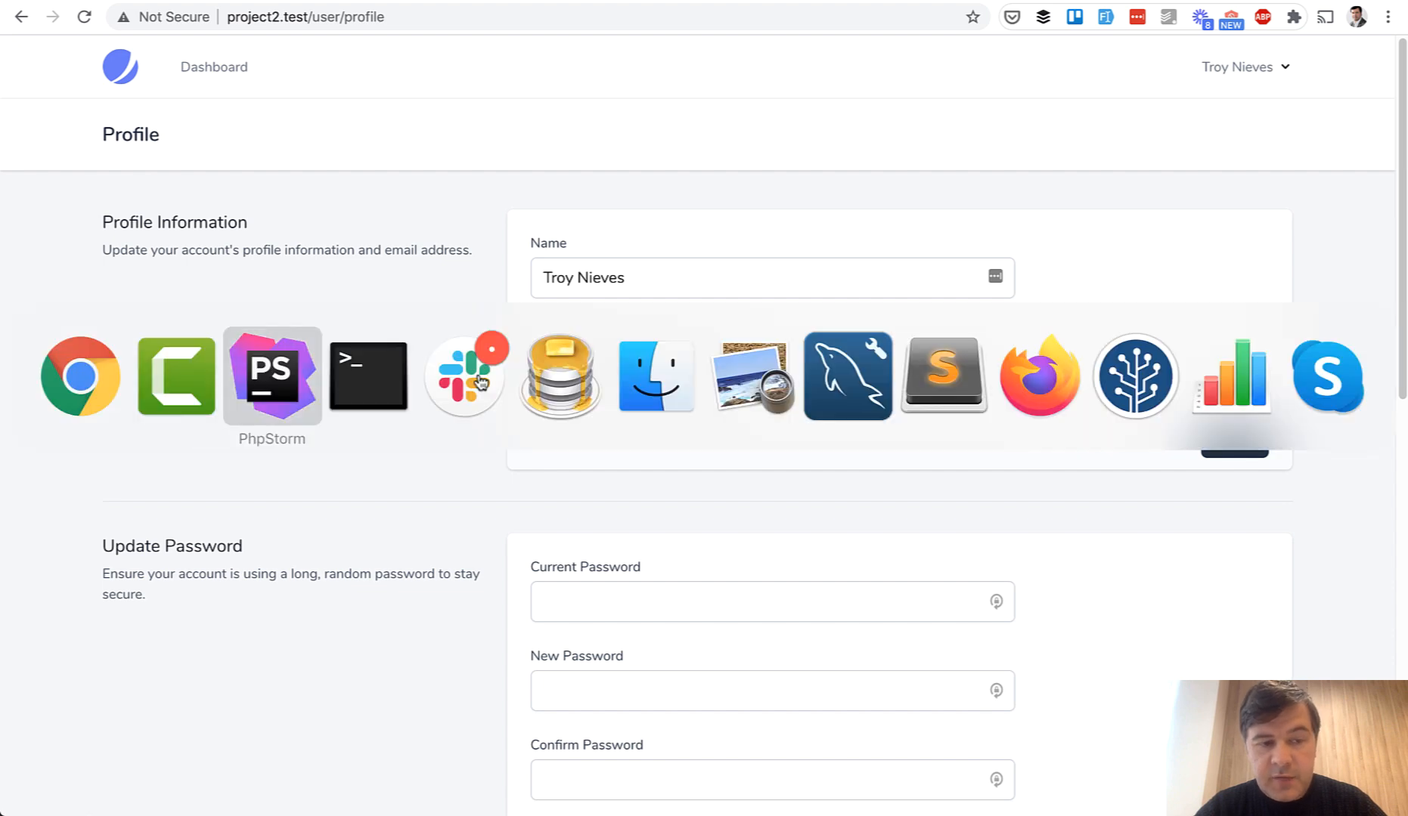
Step: Open resources/views/profile/update-profile-information-form.blade.php and scroll to the Name and Email markup
{"action": "left_click", "coordinate": [271, 374]}
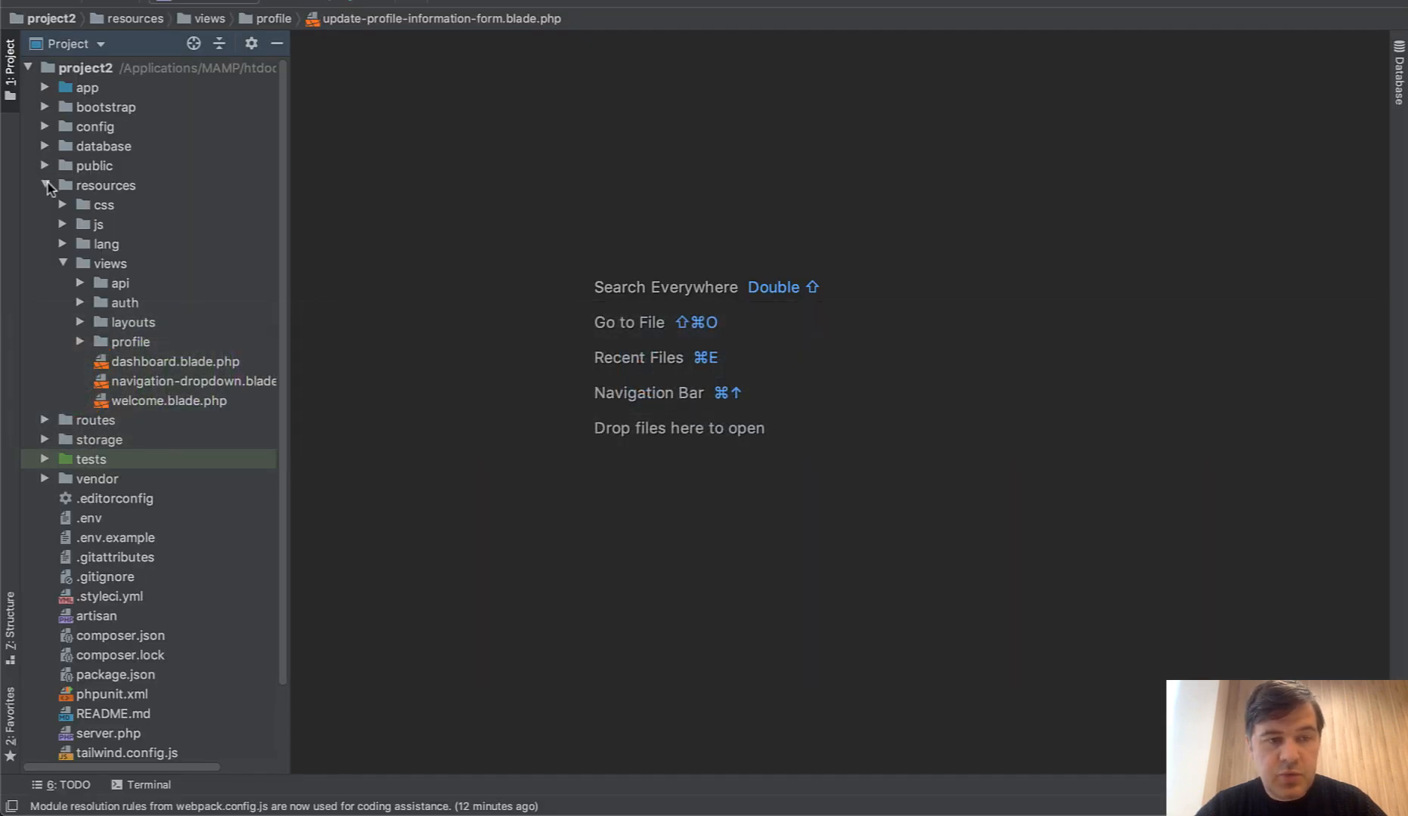
{"action": "left_click", "coordinate": [79, 344]}
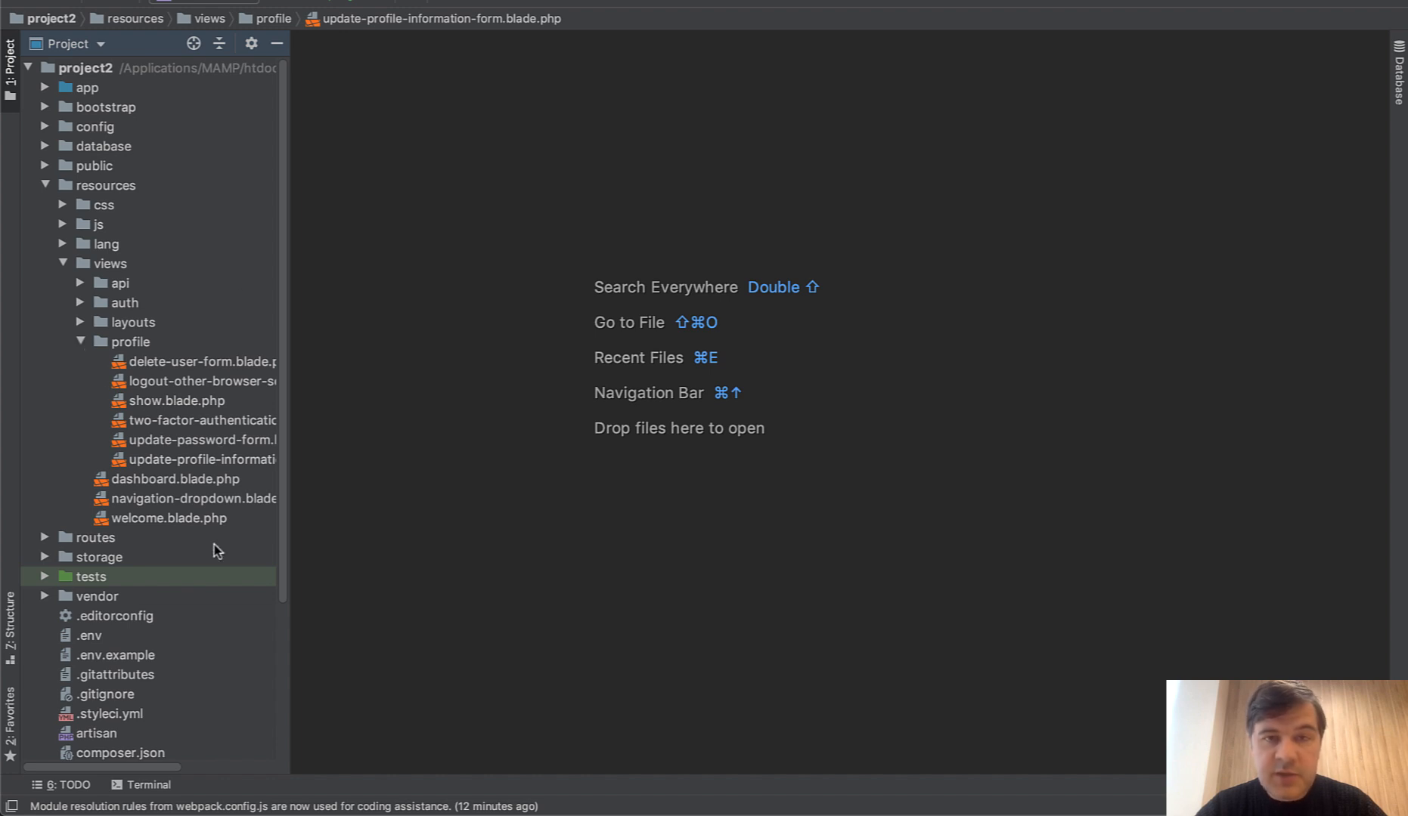
{"action": "double_click", "coordinate": [195, 459]}
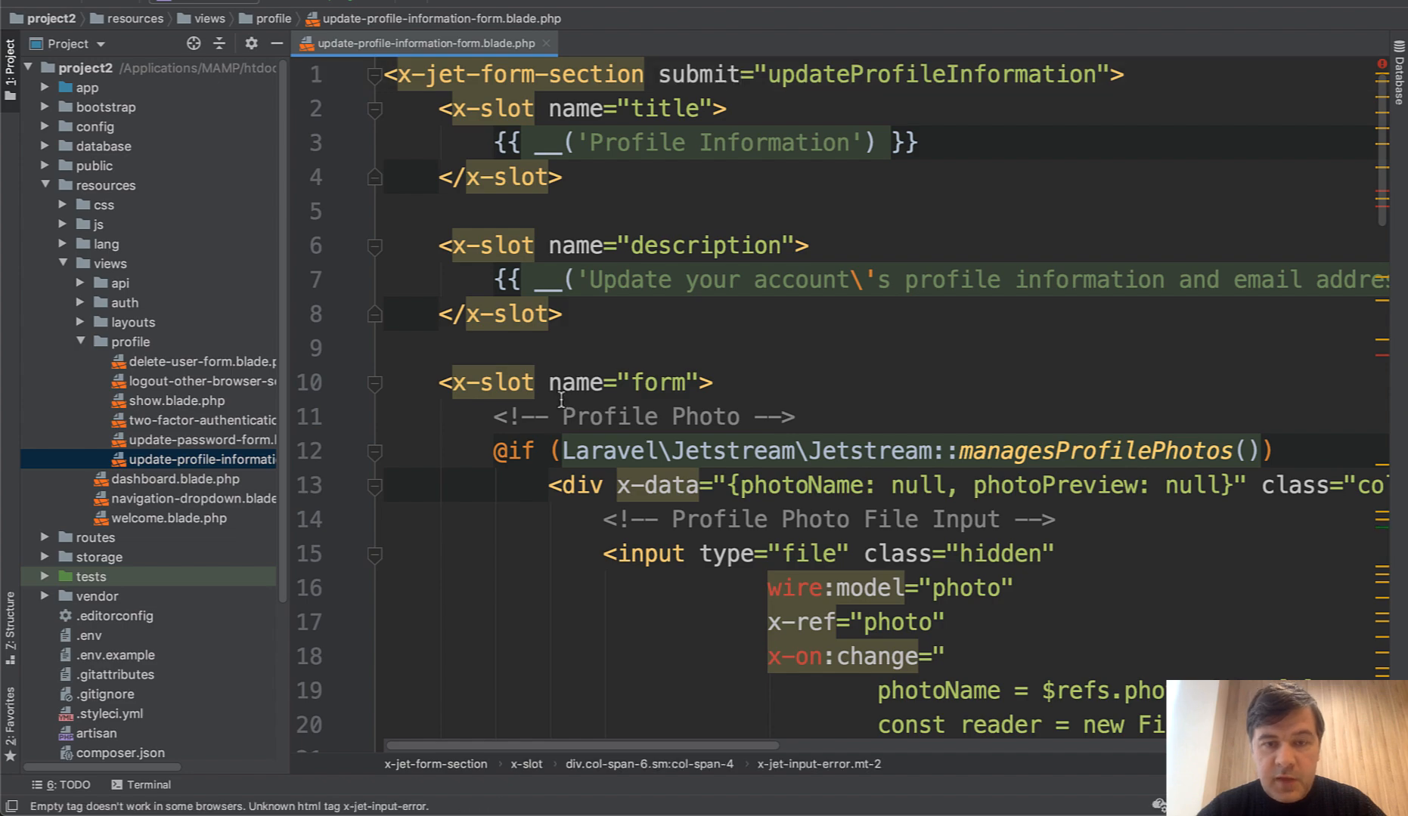
{"action": "scroll", "scroll_direction": "down", "scroll_amount": 3}
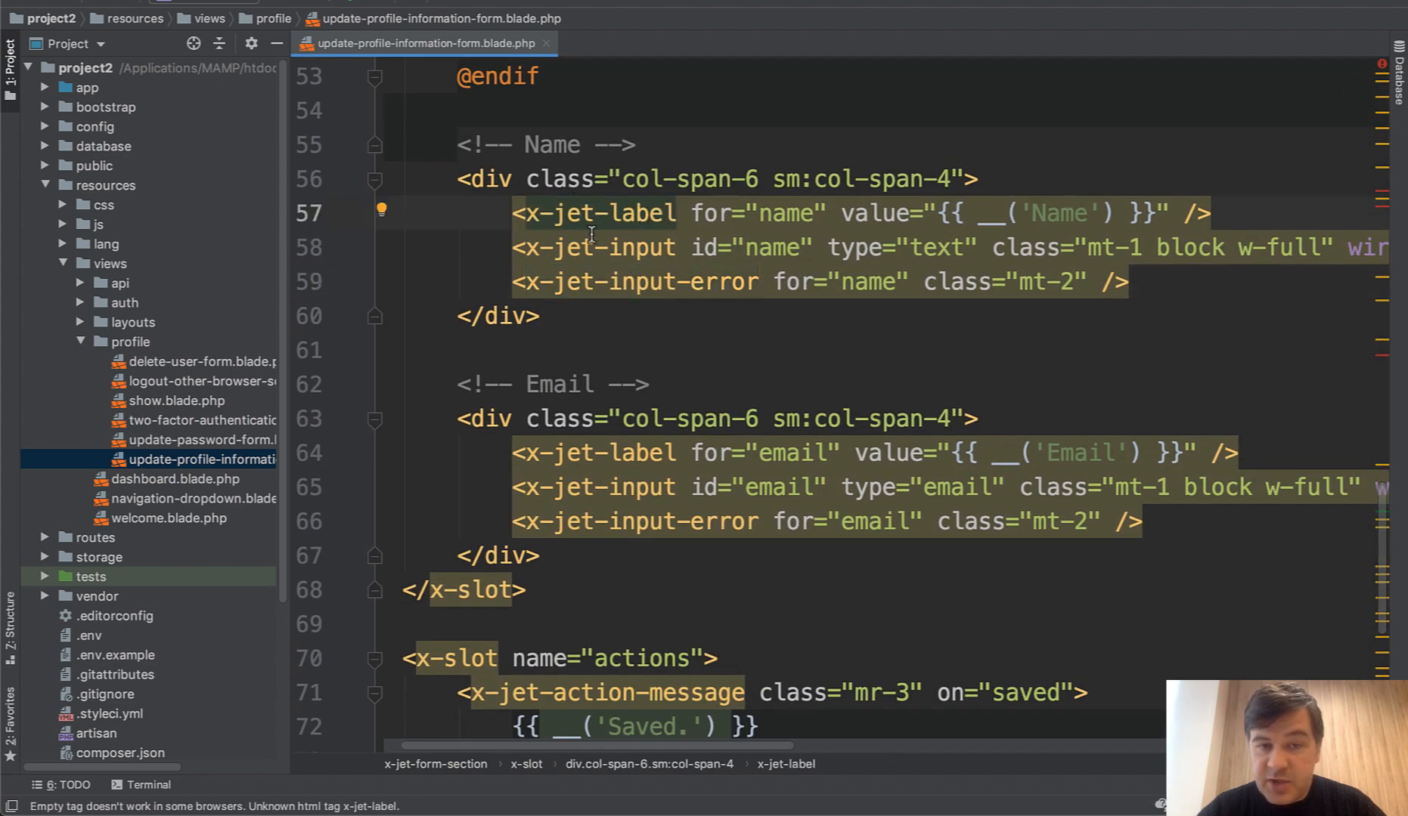
{"action": "mouse_move", "coordinate": [733, 288]}
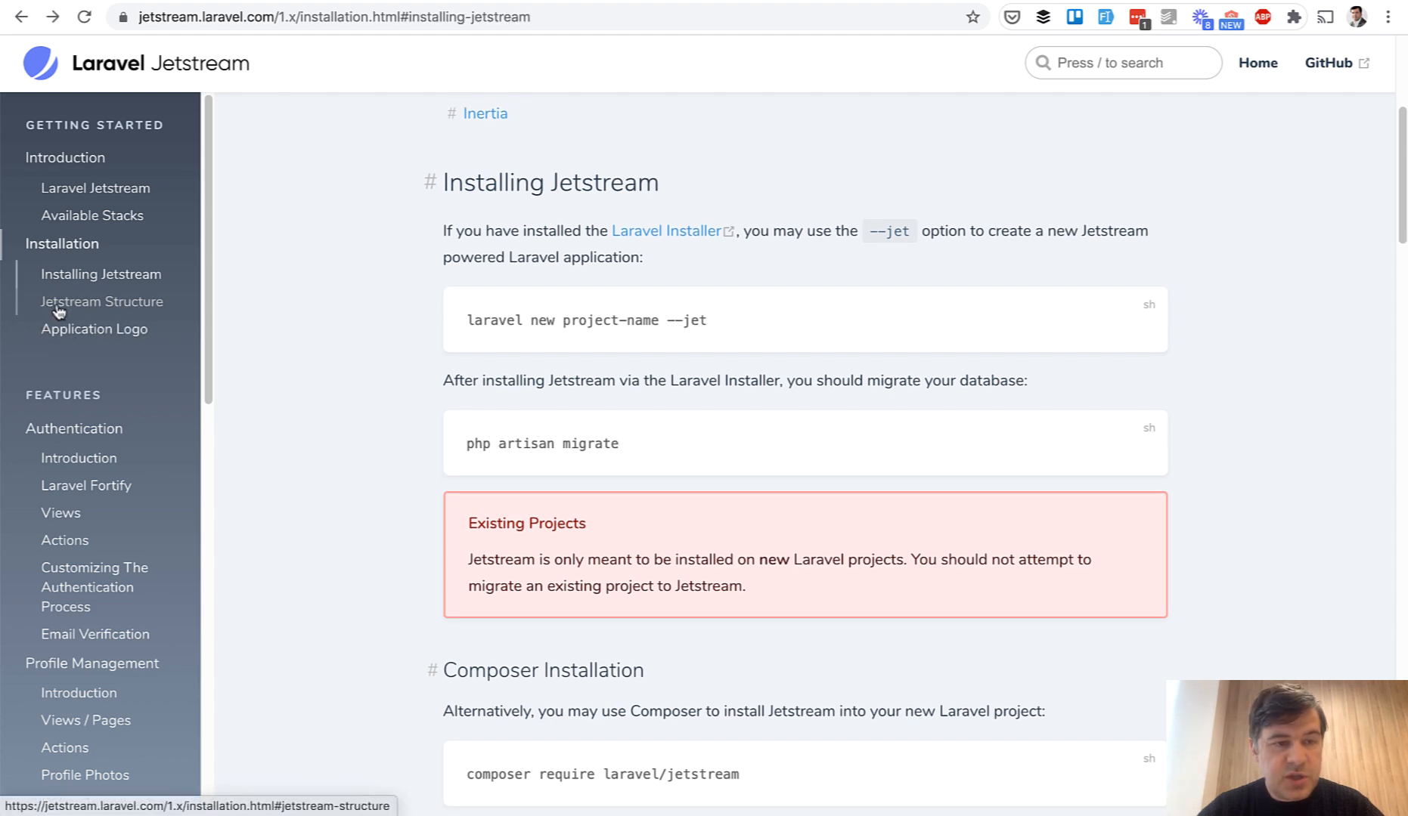
Step: Go to the Jetstream Structure docs section and scroll to the jetstream-views publish command
{"action": "left_click", "coordinate": [101, 300]}
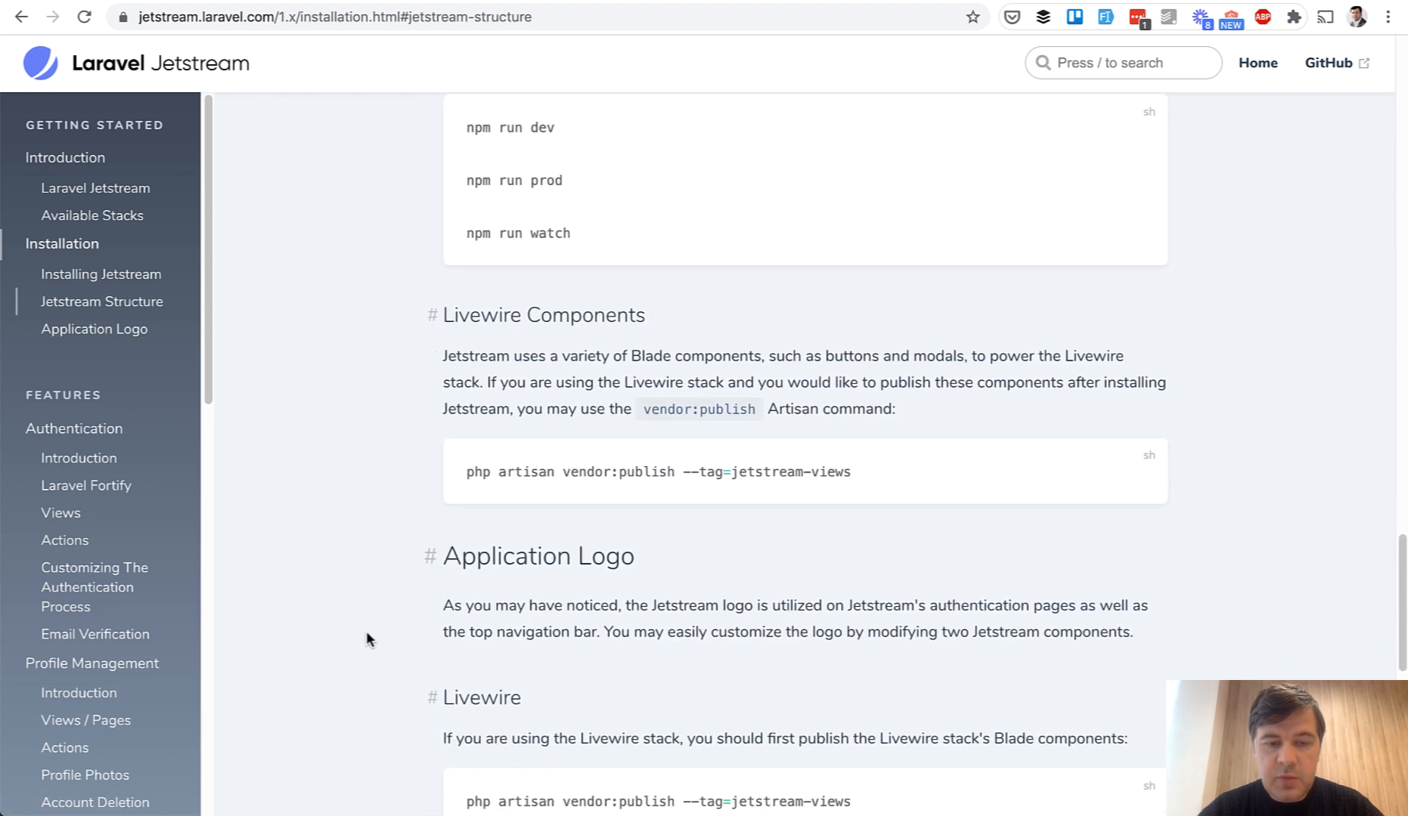
{"action": "scroll", "scroll_direction": "down", "scroll_amount": 3}
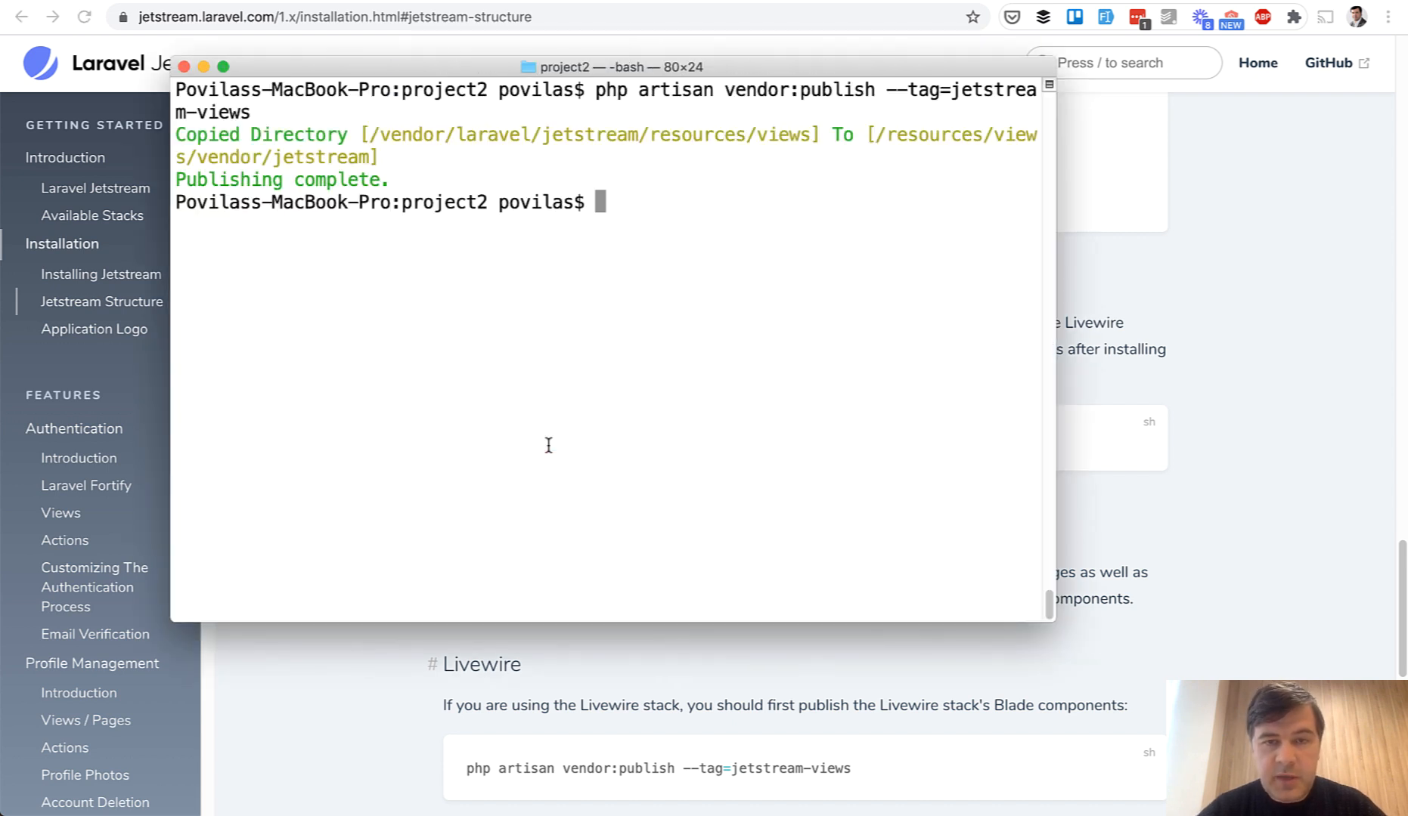
{"action": "mouse_move", "coordinate": [297, 338]}
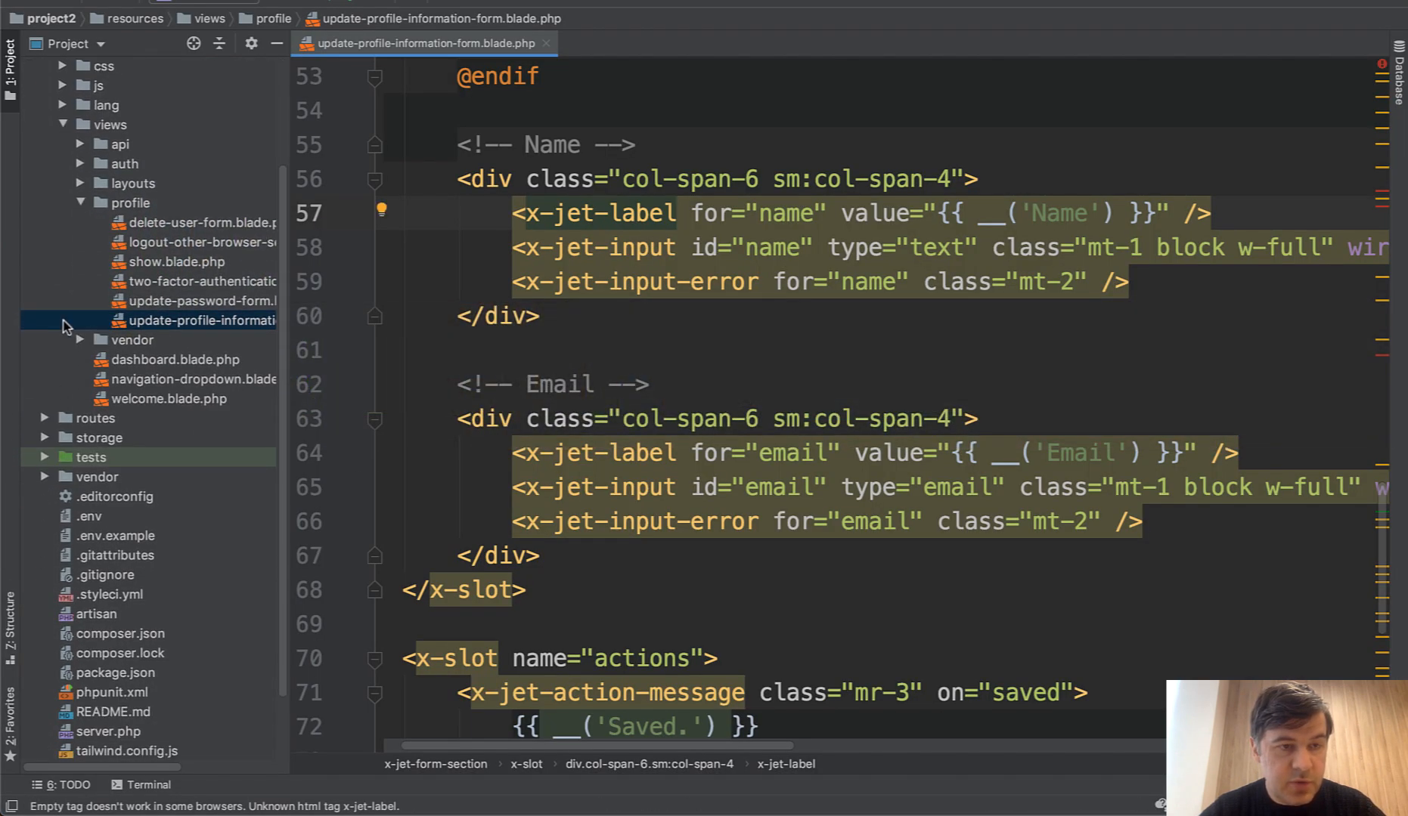
{"action": "left_click", "coordinate": [79, 340]}
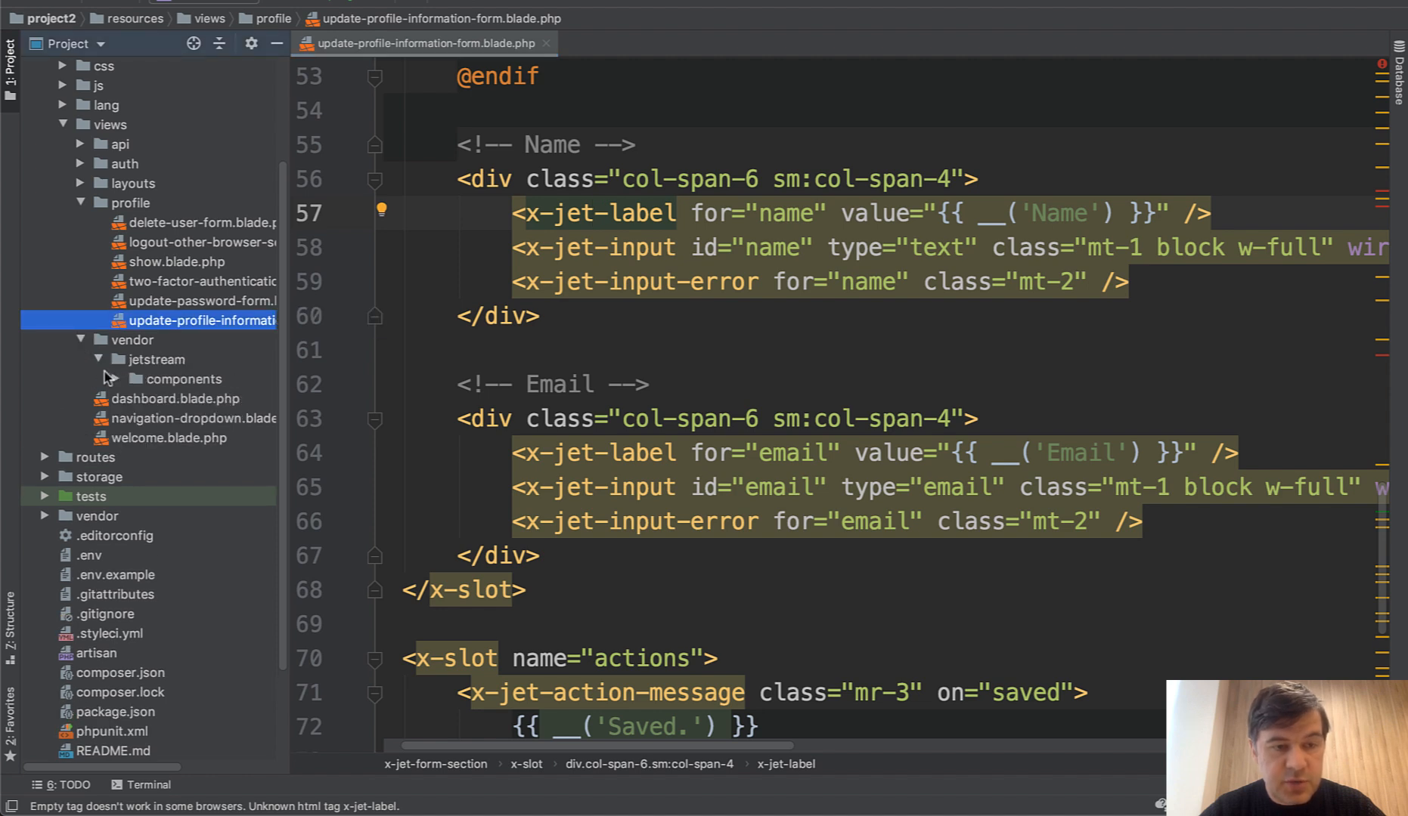
{"action": "left_click", "coordinate": [135, 378]}
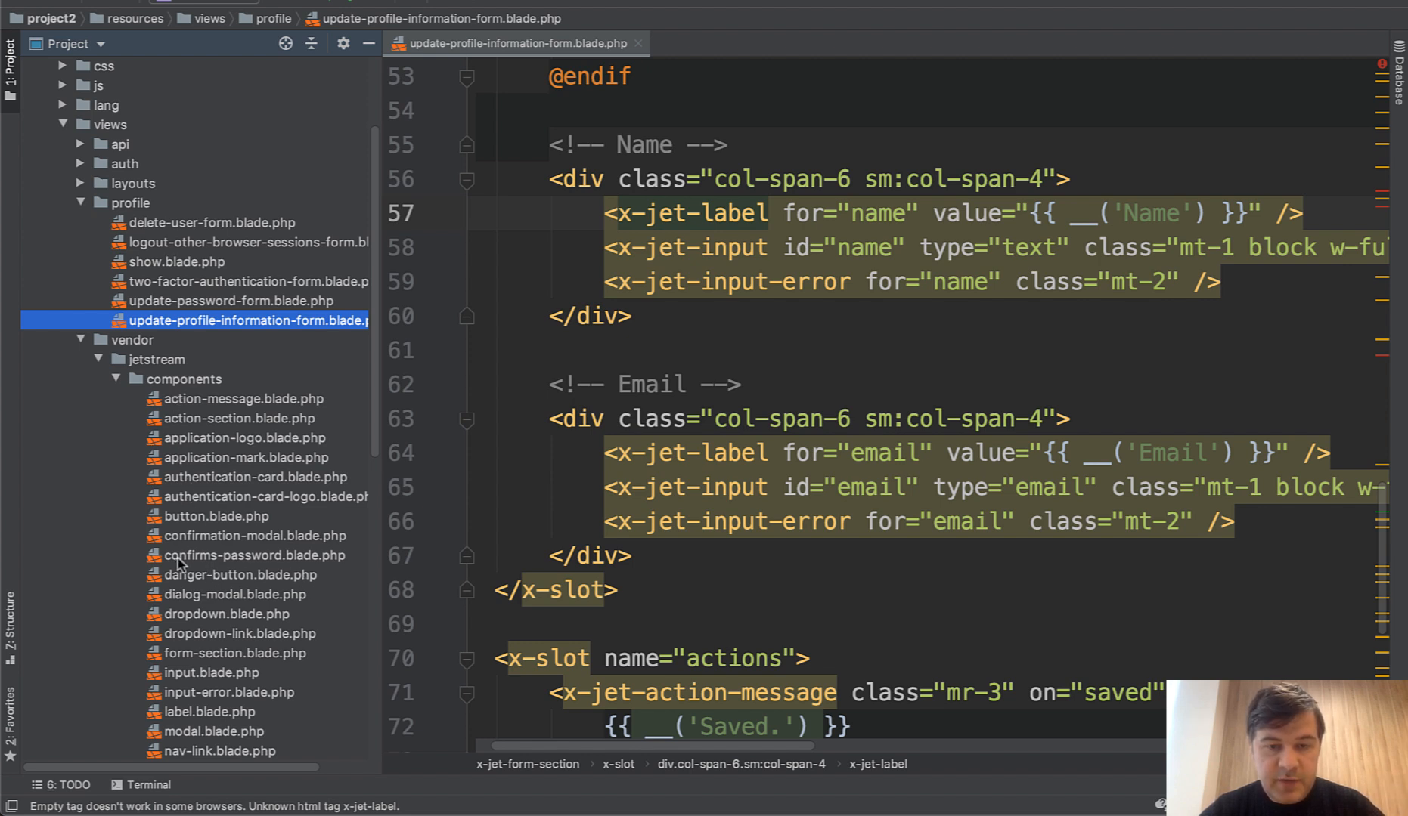
{"action": "scroll", "scroll_direction": "down", "scroll_amount": 3}
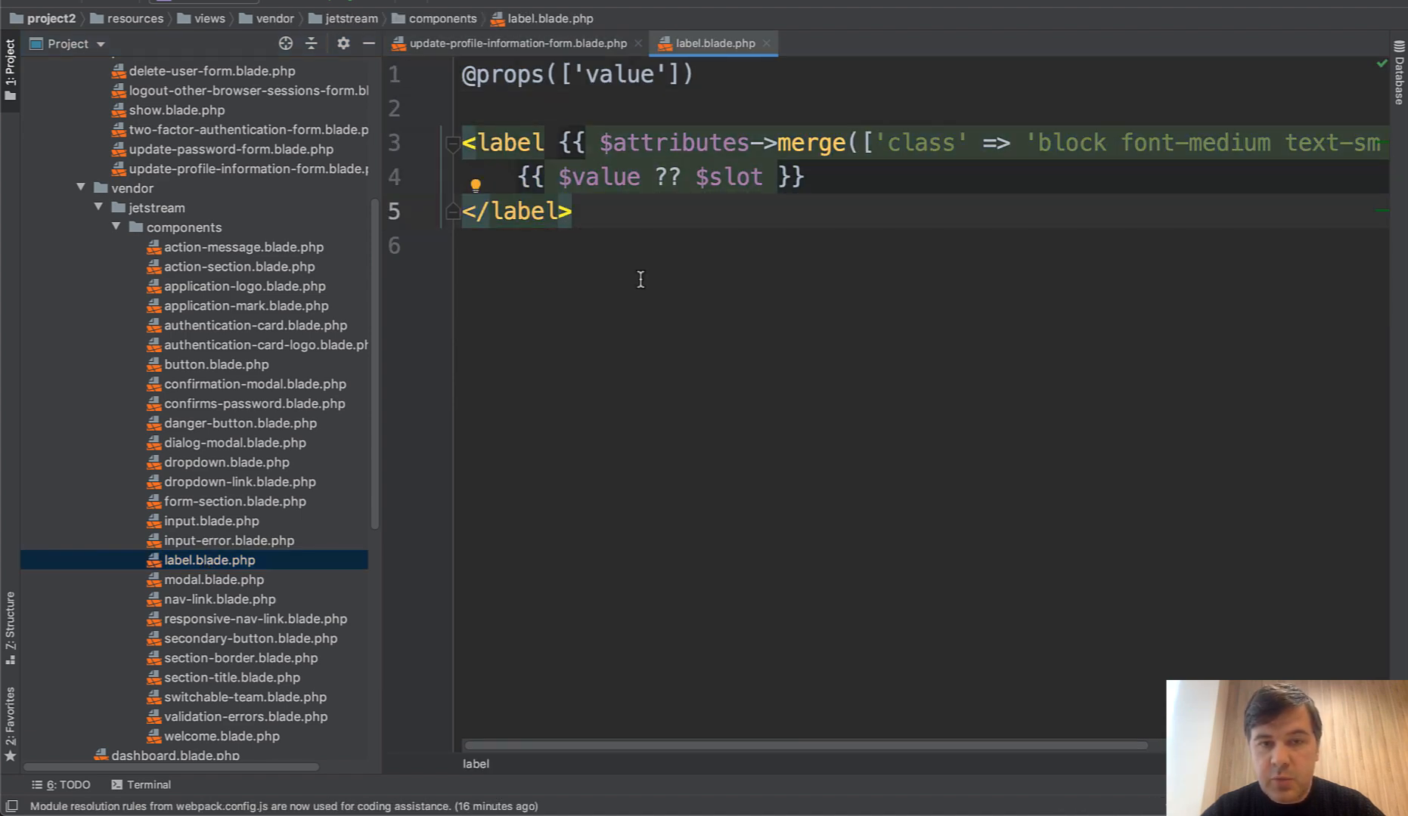
{"action": "left_click", "coordinate": [516, 43]}
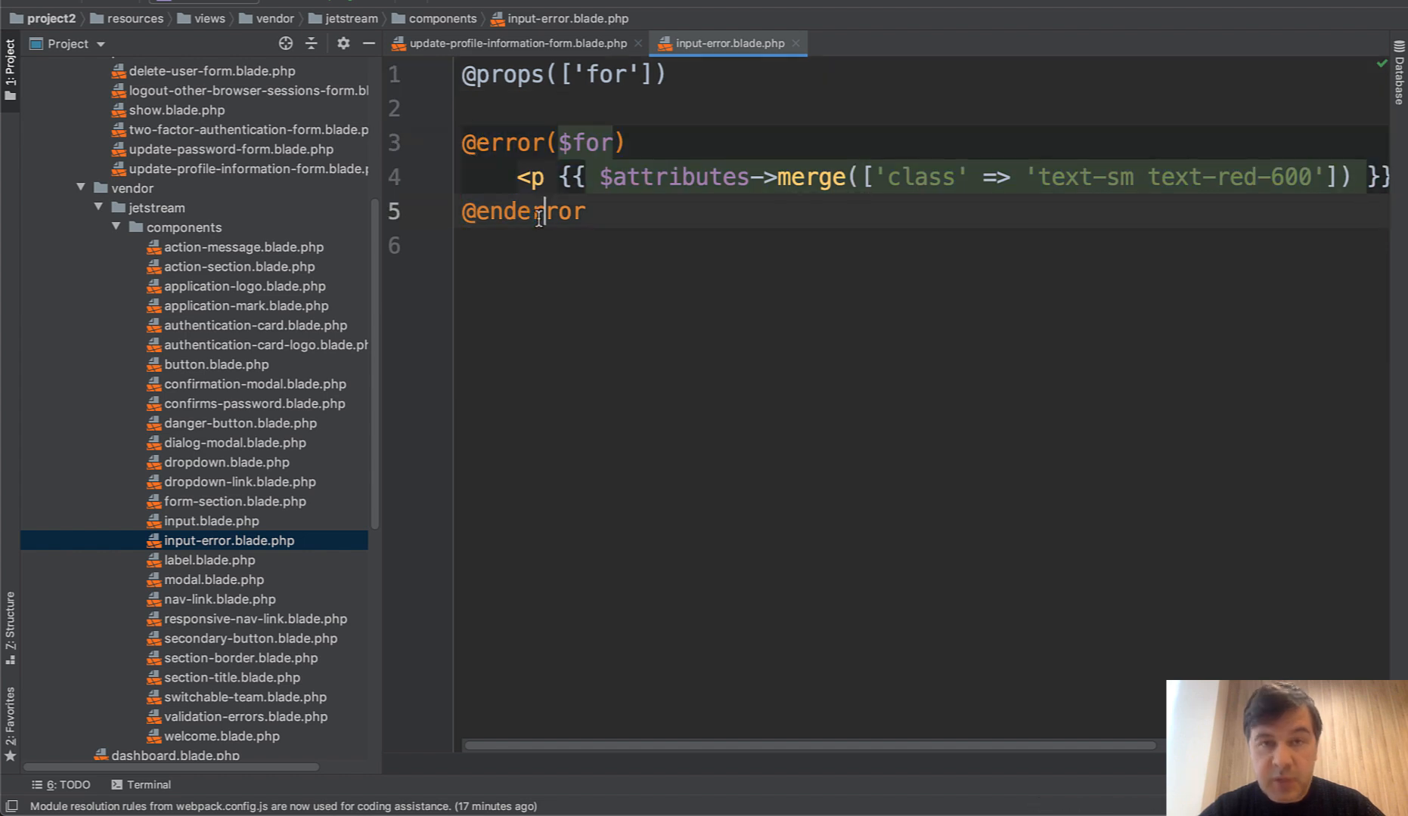
{"action": "left_click", "coordinate": [509, 42]}
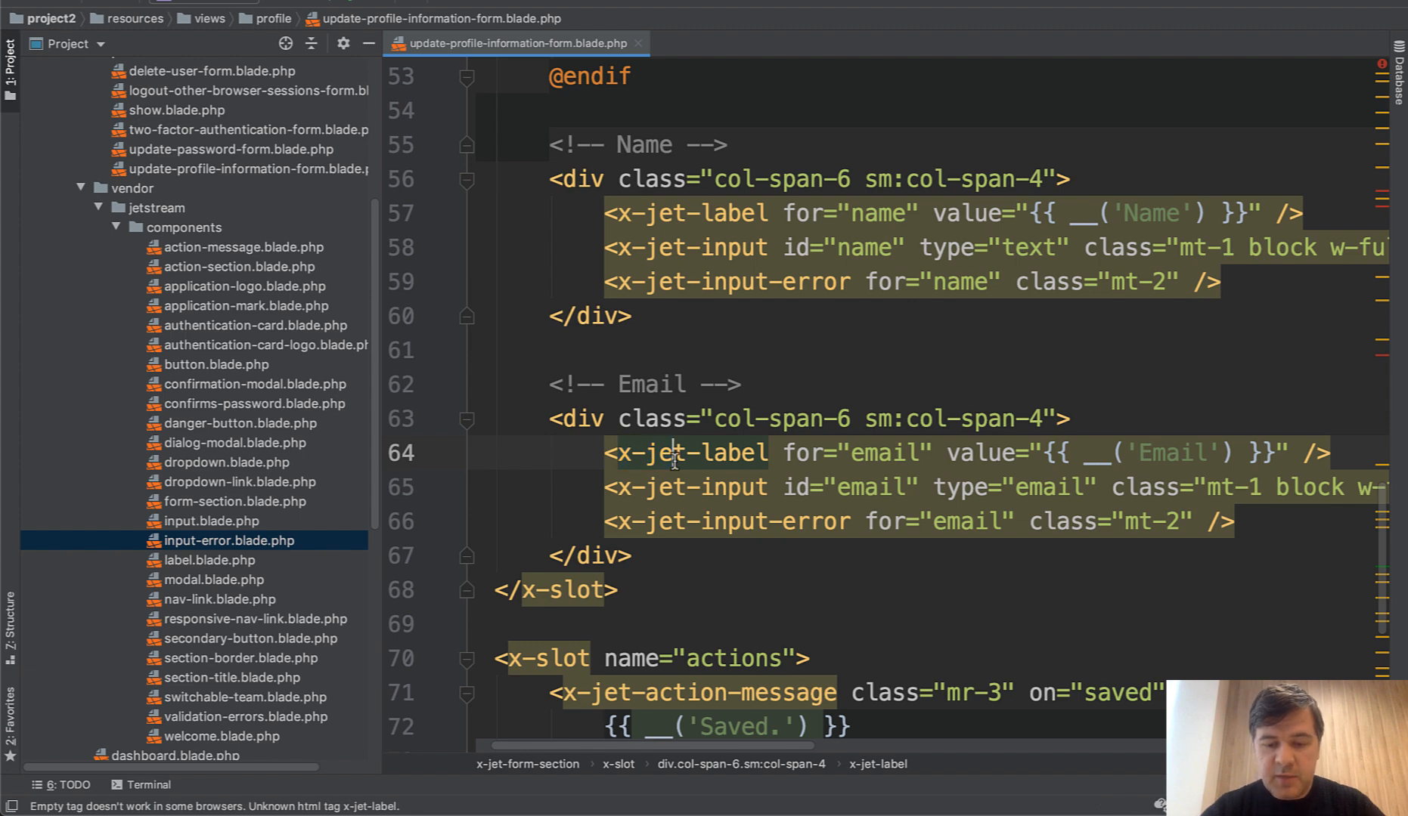
Step: Review JetstreamServiceProvider's configureComponents jet- registrations, then return to the profile form template
{"action": "type", "text": "jetstrea"}
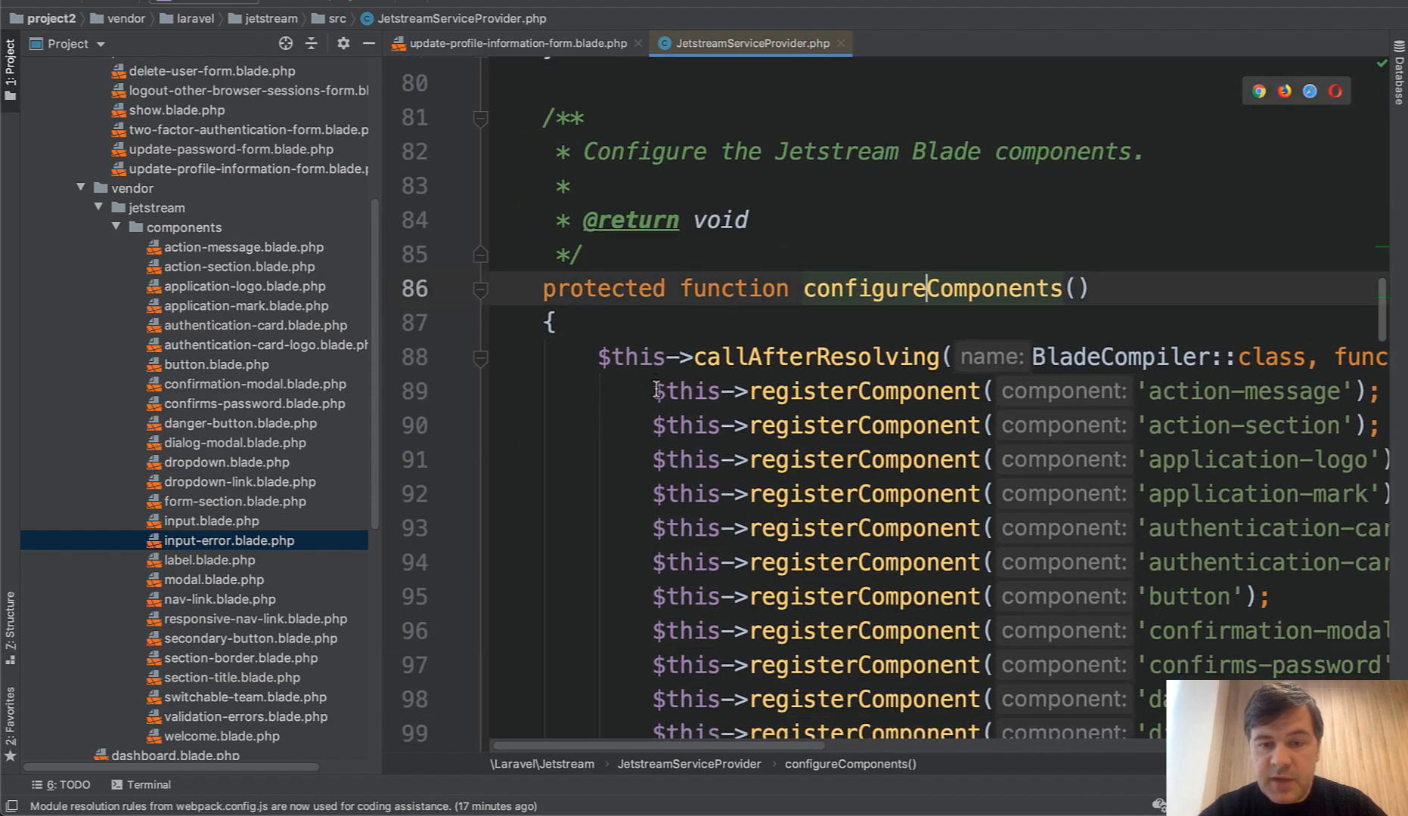
{"action": "scroll", "scroll_direction": "down", "scroll_amount": 3}
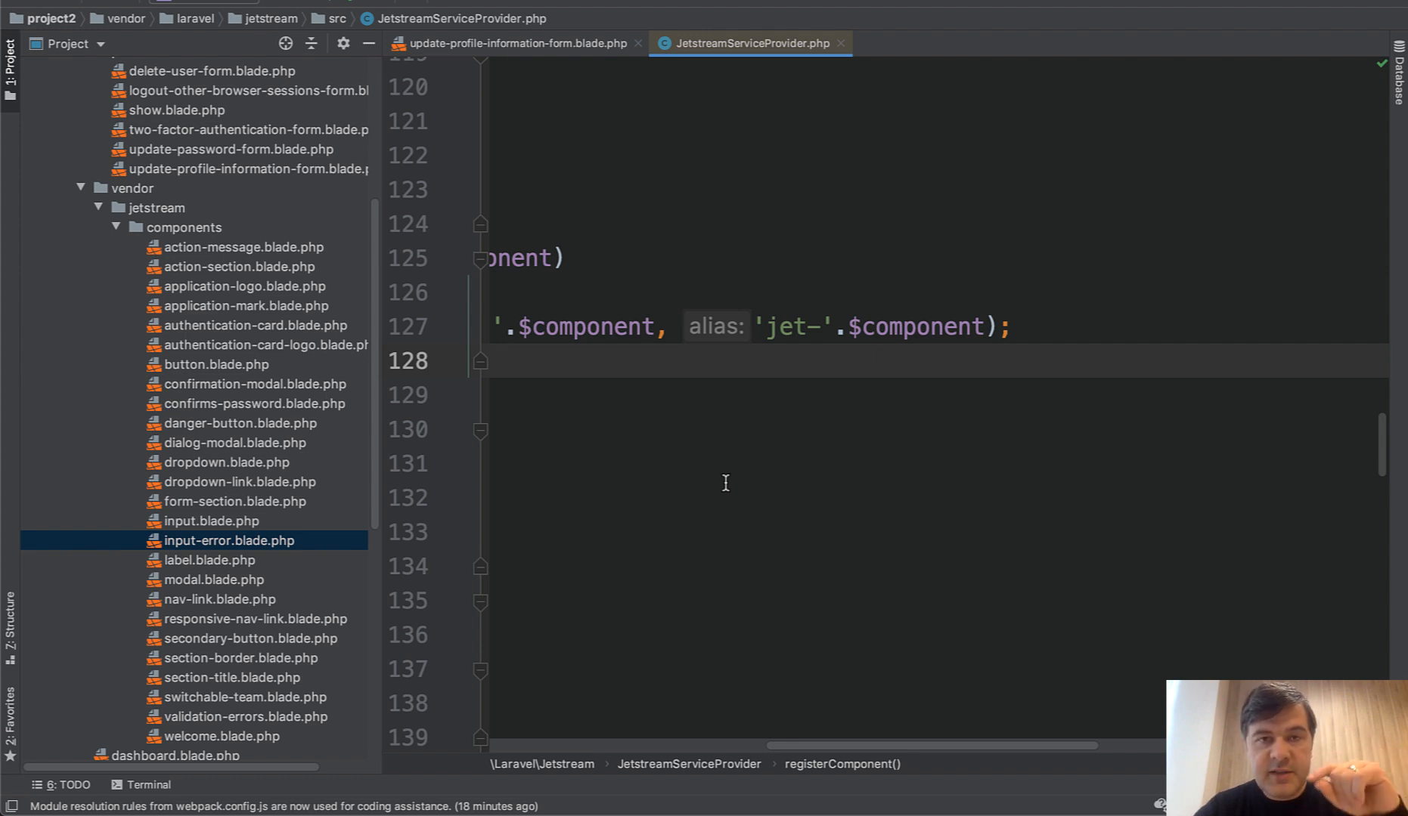
{"action": "mouse_move", "coordinate": [728, 447]}
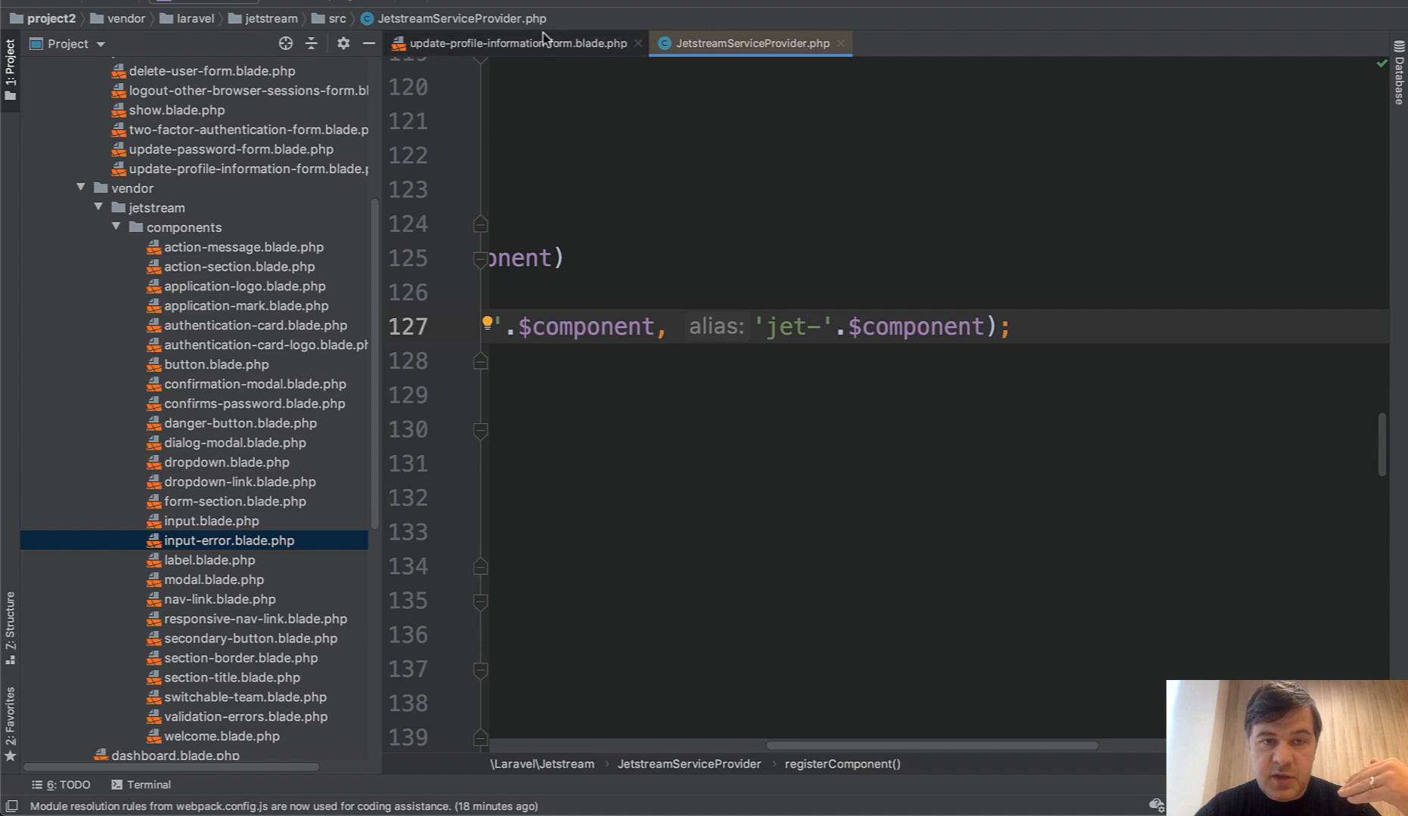
{"action": "left_click", "coordinate": [516, 43]}
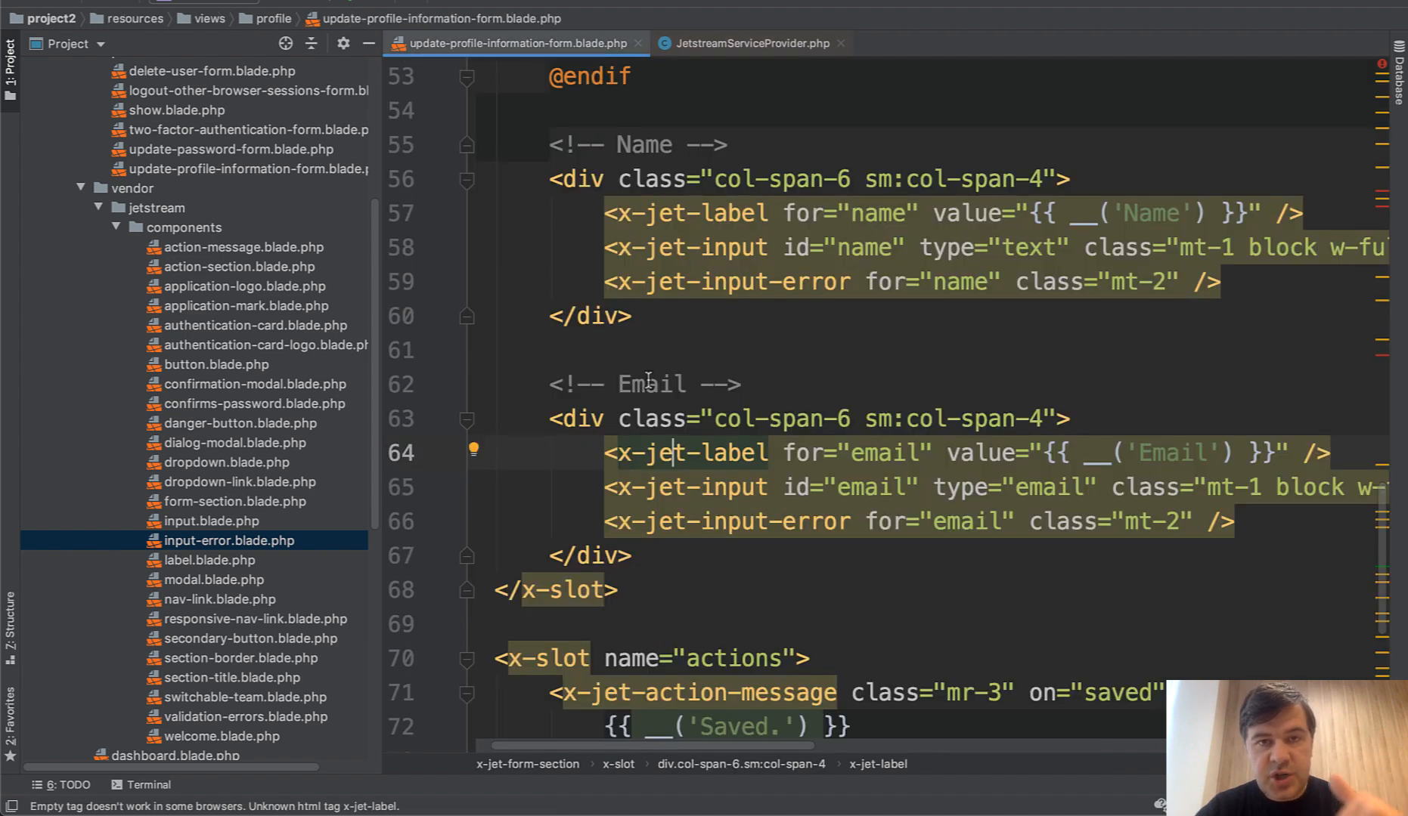
{"action": "double_click", "coordinate": [729, 453]}
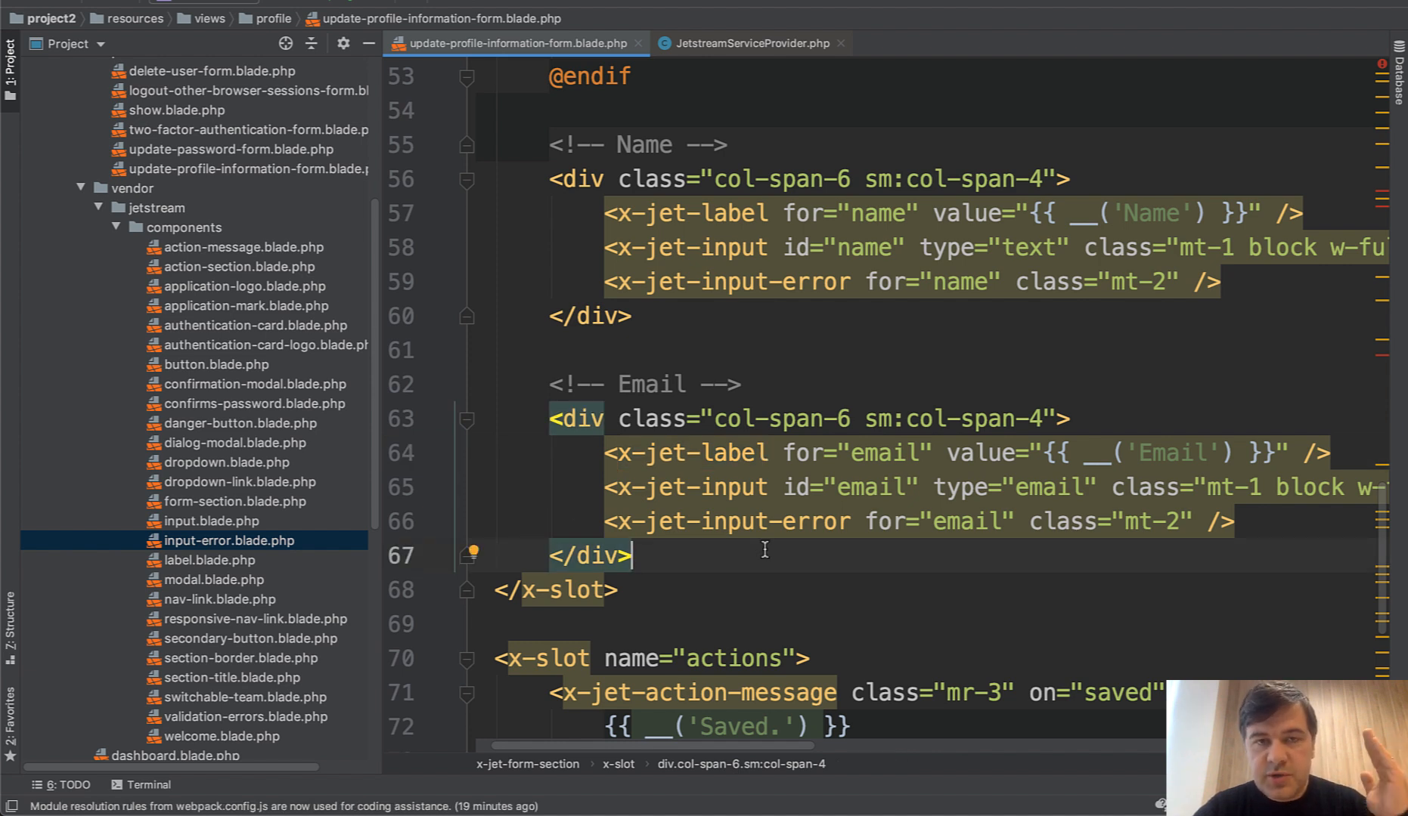
{"action": "mouse_move", "coordinate": [660, 549]}
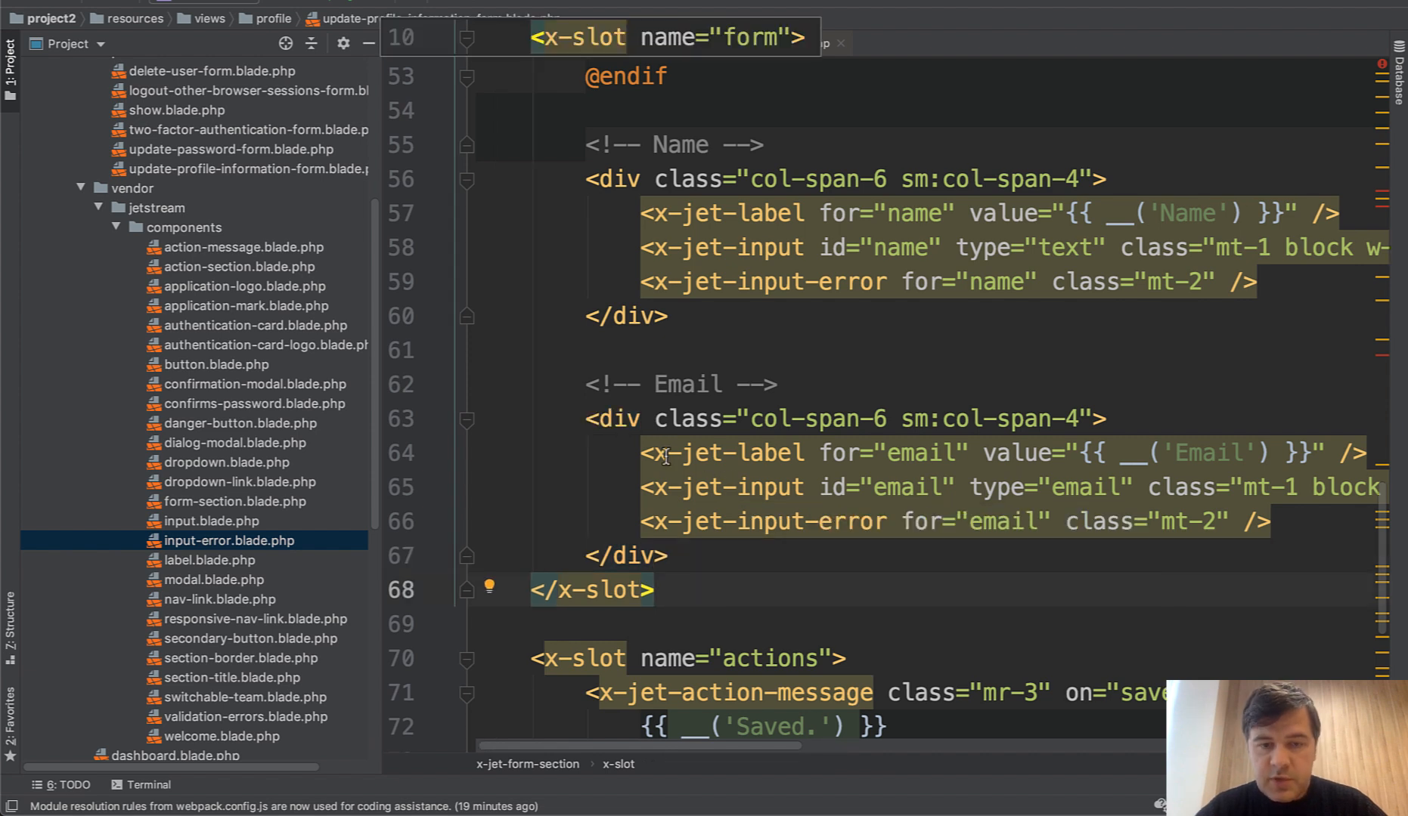
Step: Turn the Email x-jet-label into a plain label wrapping {{ __('Email') }}, dropping the value attribute
{"action": "double_click", "coordinate": [688, 452]}
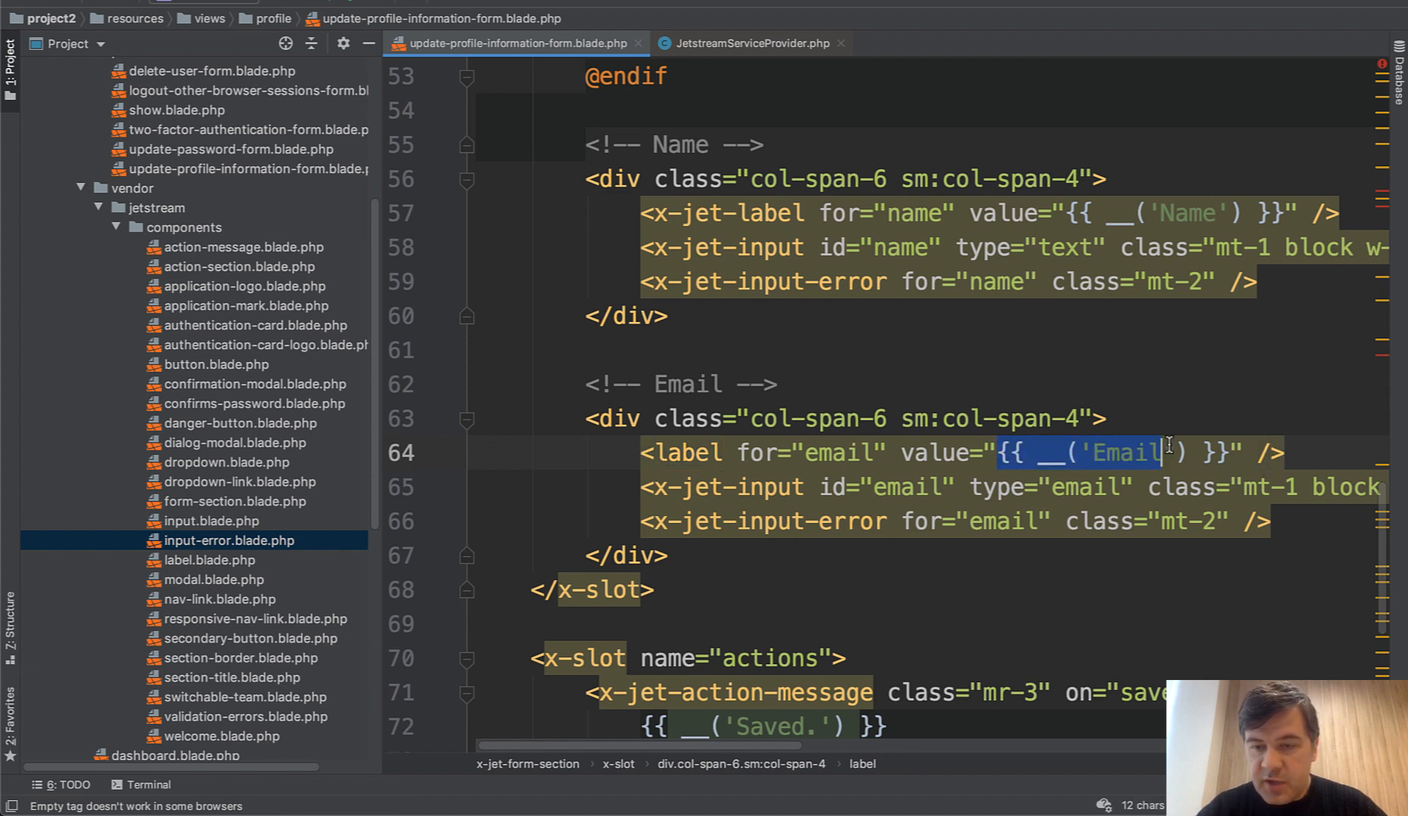
{"action": "key", "text": "Delete"}
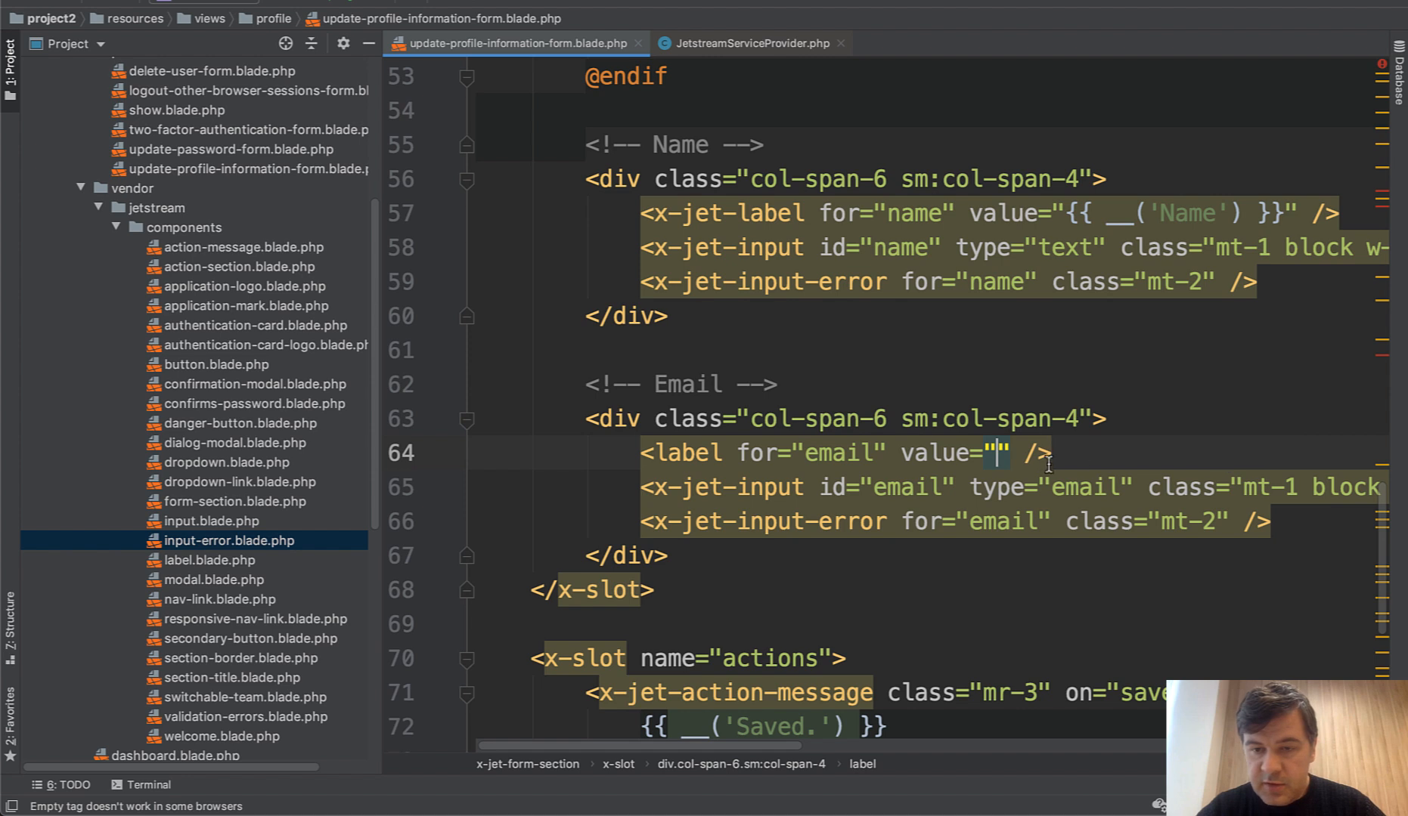
{"action": "type", "text": ">{{ __('Email') }}<"}
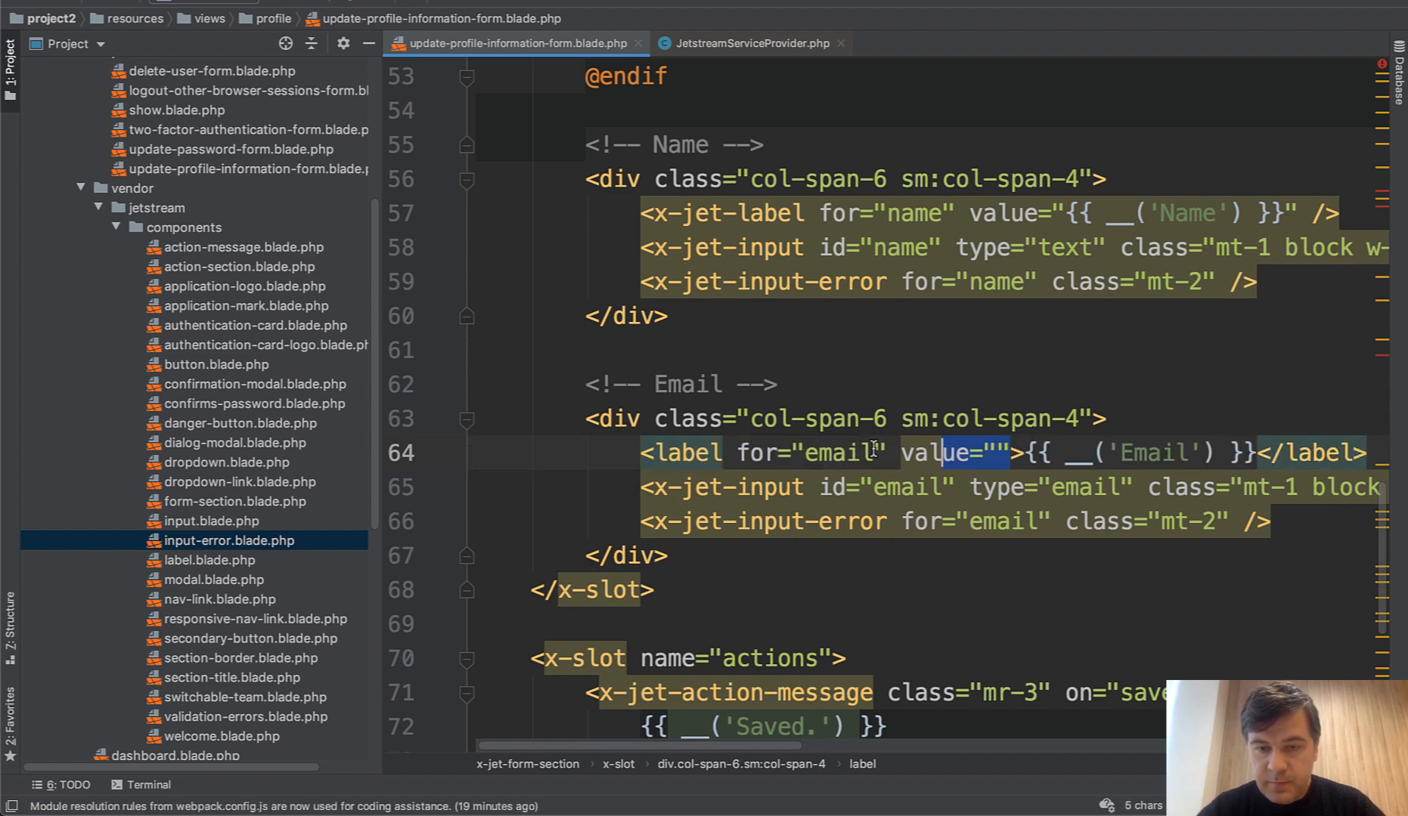
{"action": "key", "text": "Delete"}
{"action": "type", "text": " something"}
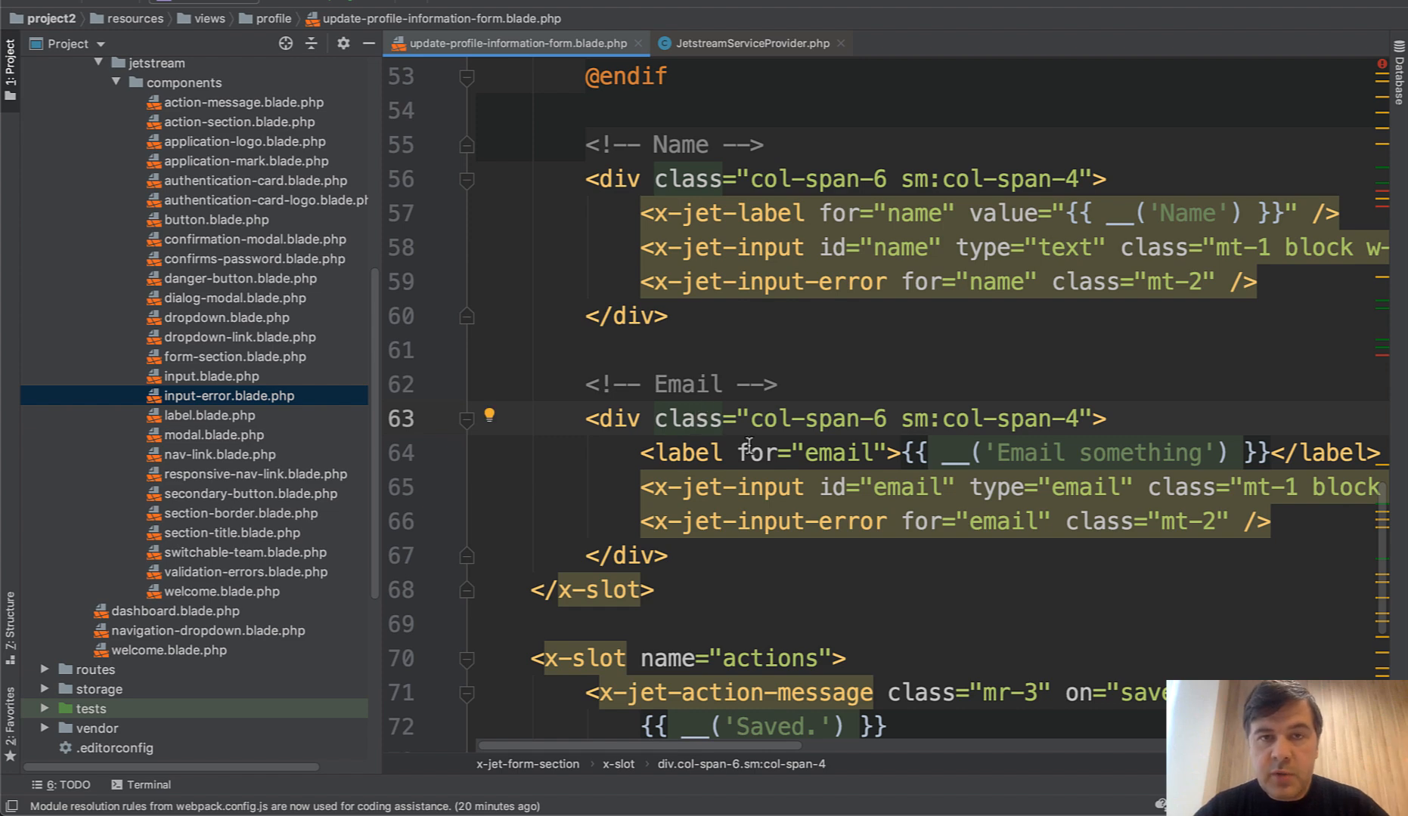
Step: Compare form-section.blade.php's wire:submit.prevent with the profile form's updateProfileInformation submit attribute
{"action": "scroll", "scroll_direction": "up", "scroll_amount": 3}
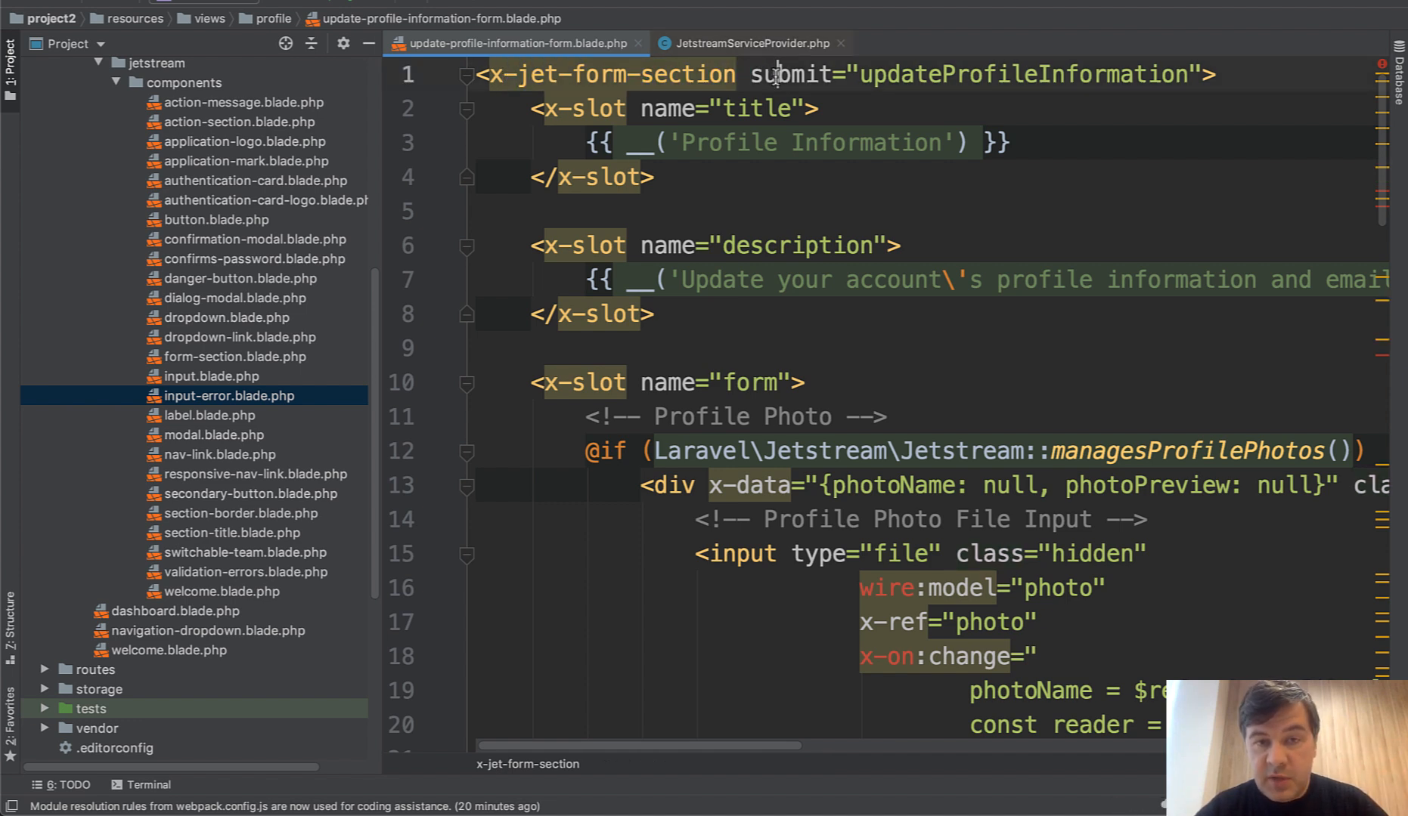
{"action": "left_click", "coordinate": [233, 356]}
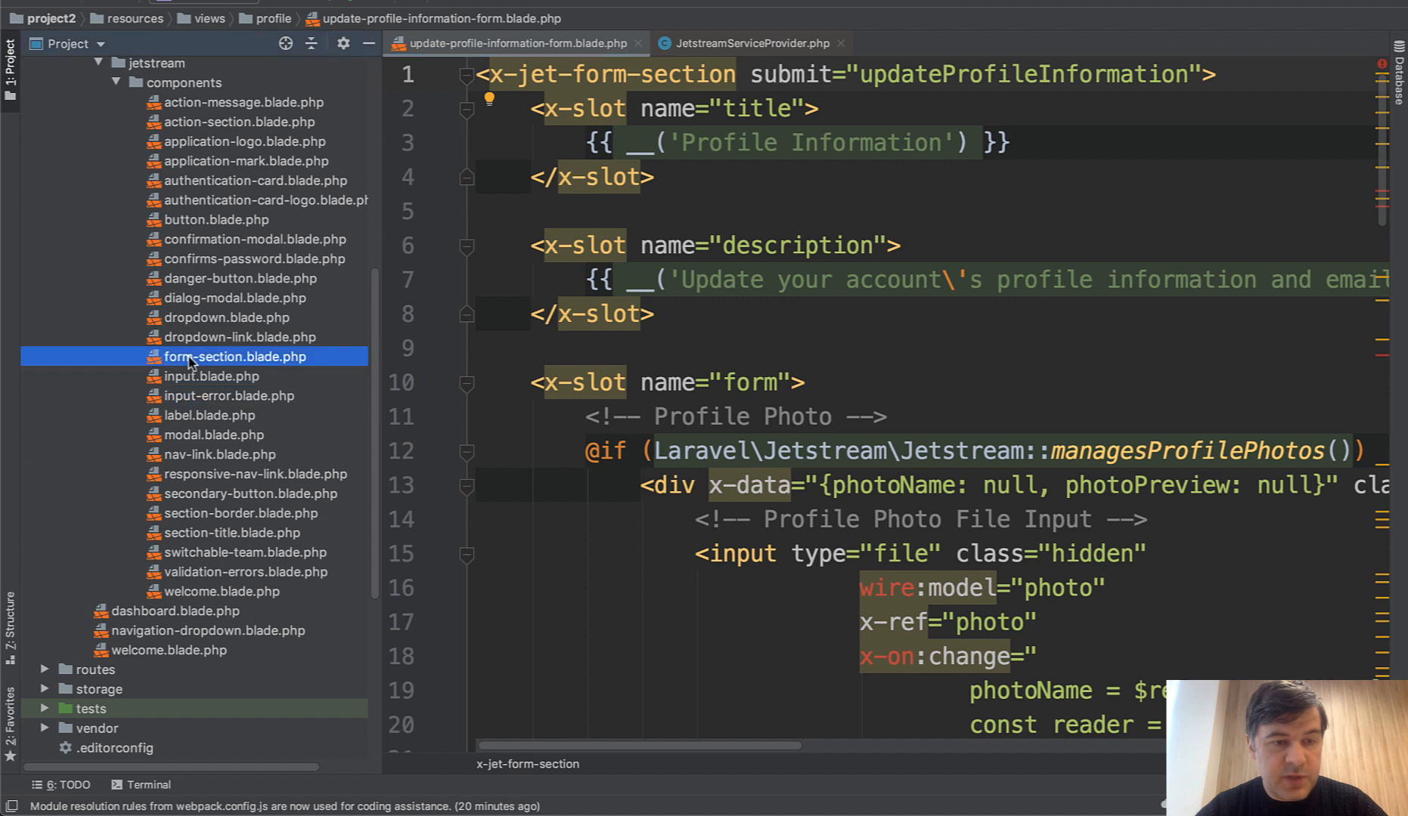
{"action": "double_click", "coordinate": [233, 356]}
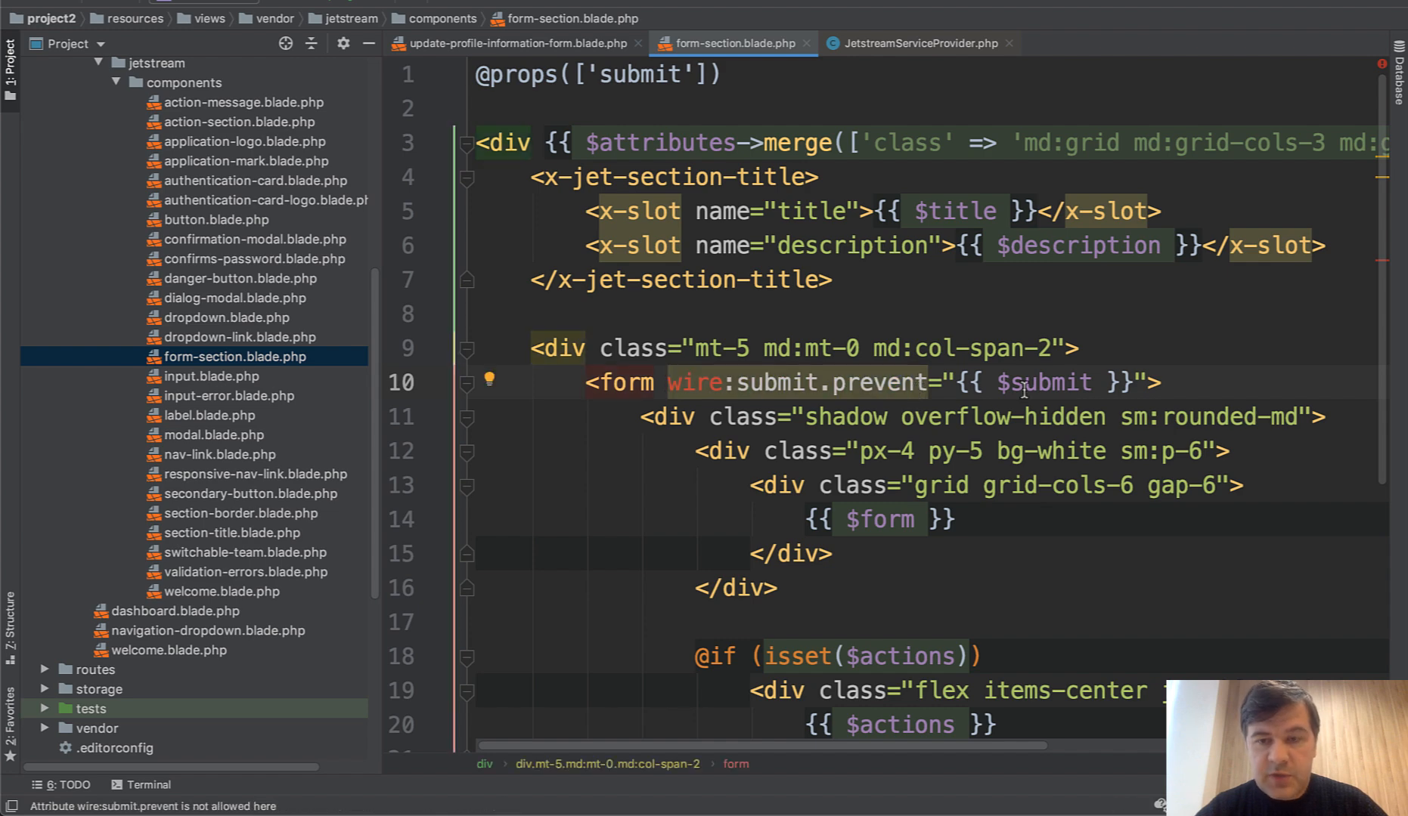
{"action": "left_click", "coordinate": [511, 43]}
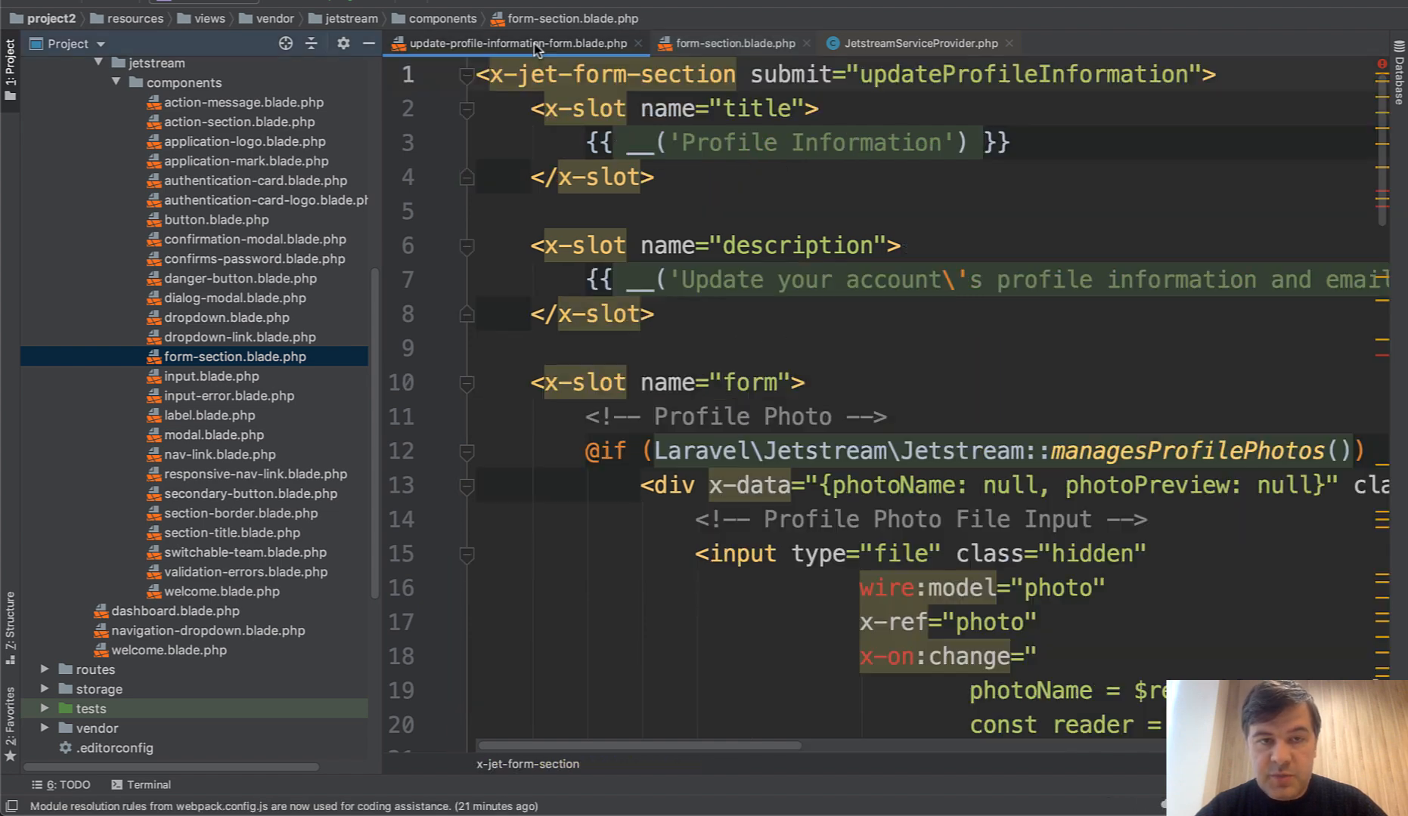
{"action": "double_click", "coordinate": [1014, 75]}
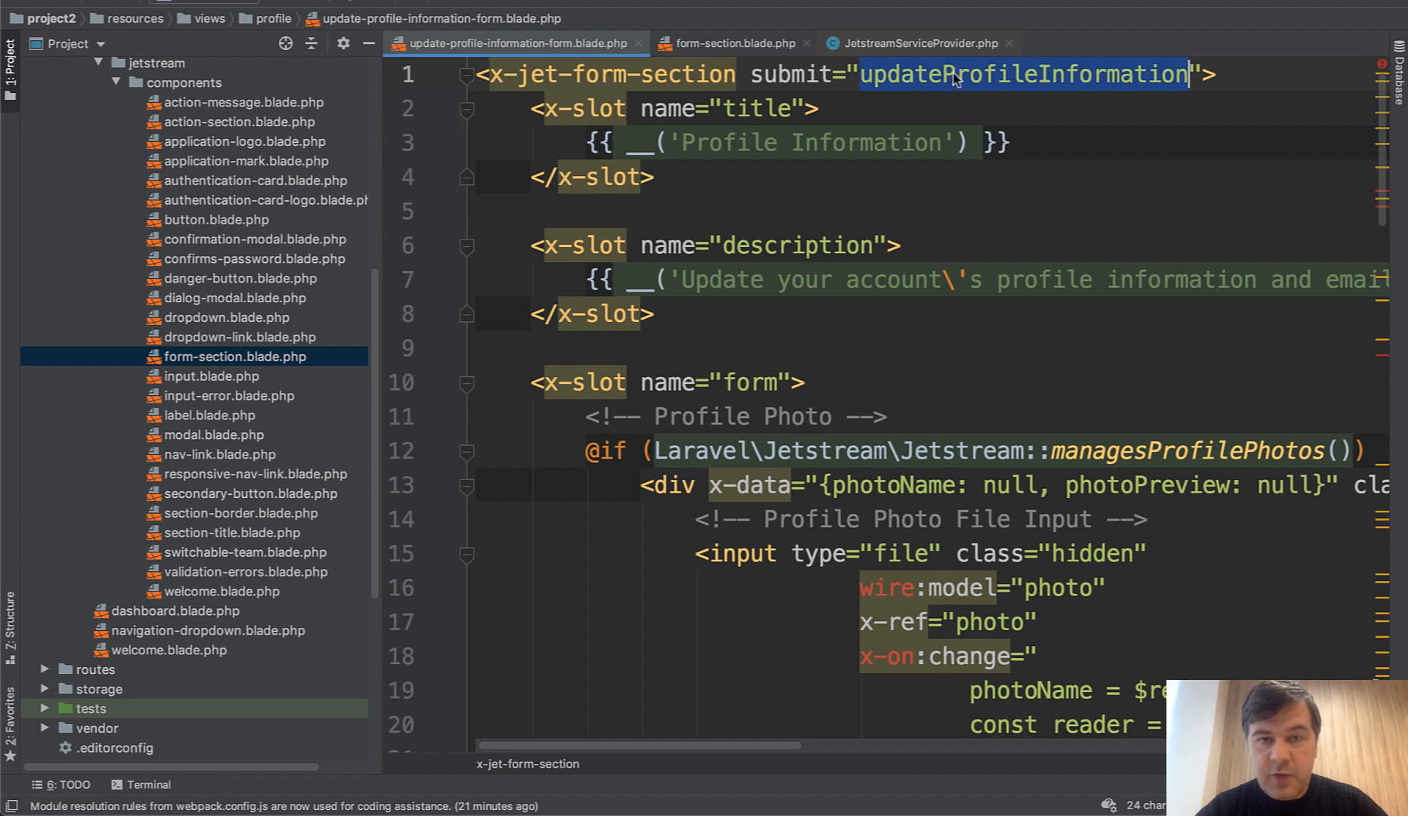
{"action": "left_click", "coordinate": [729, 43]}
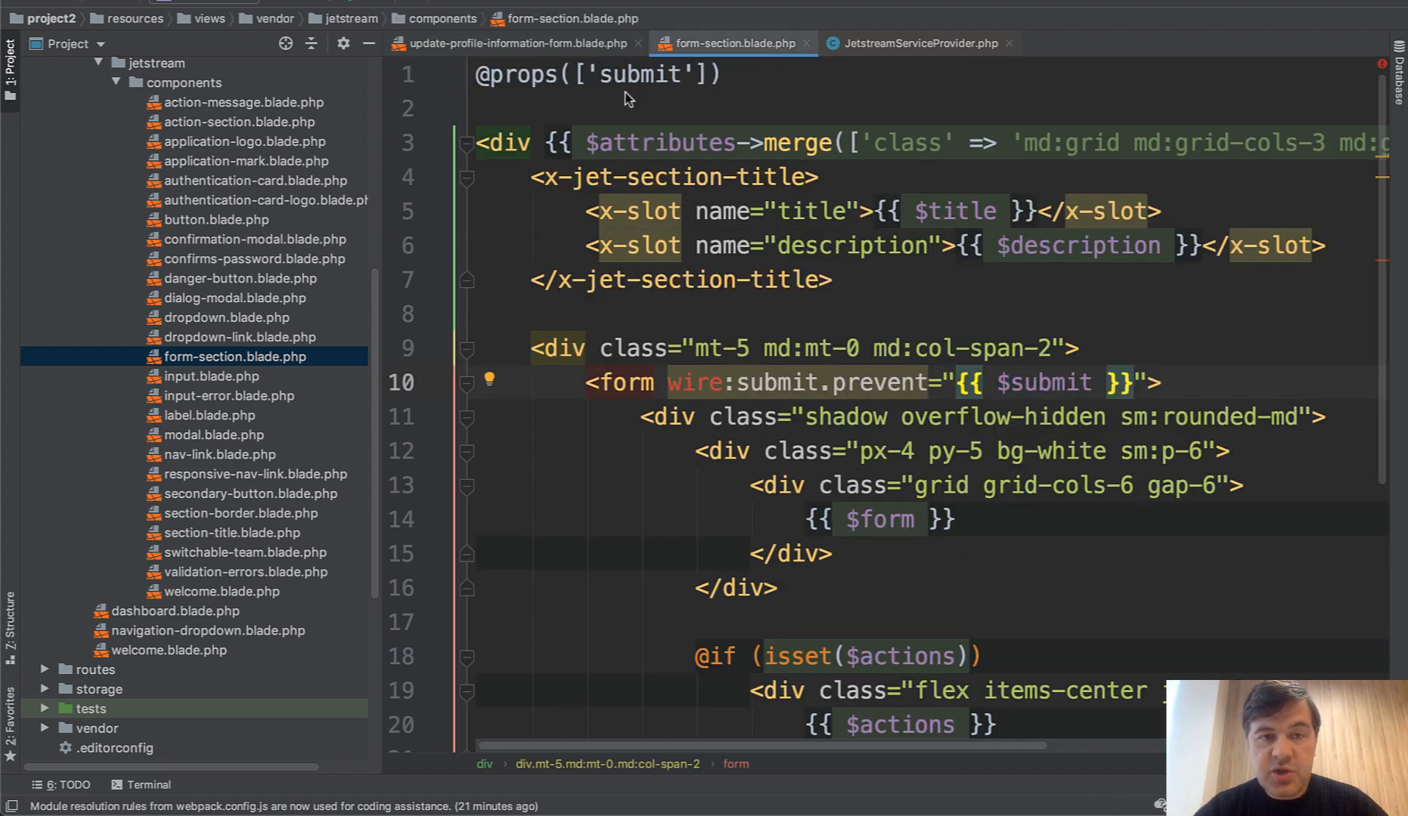
{"action": "left_click", "coordinate": [516, 43]}
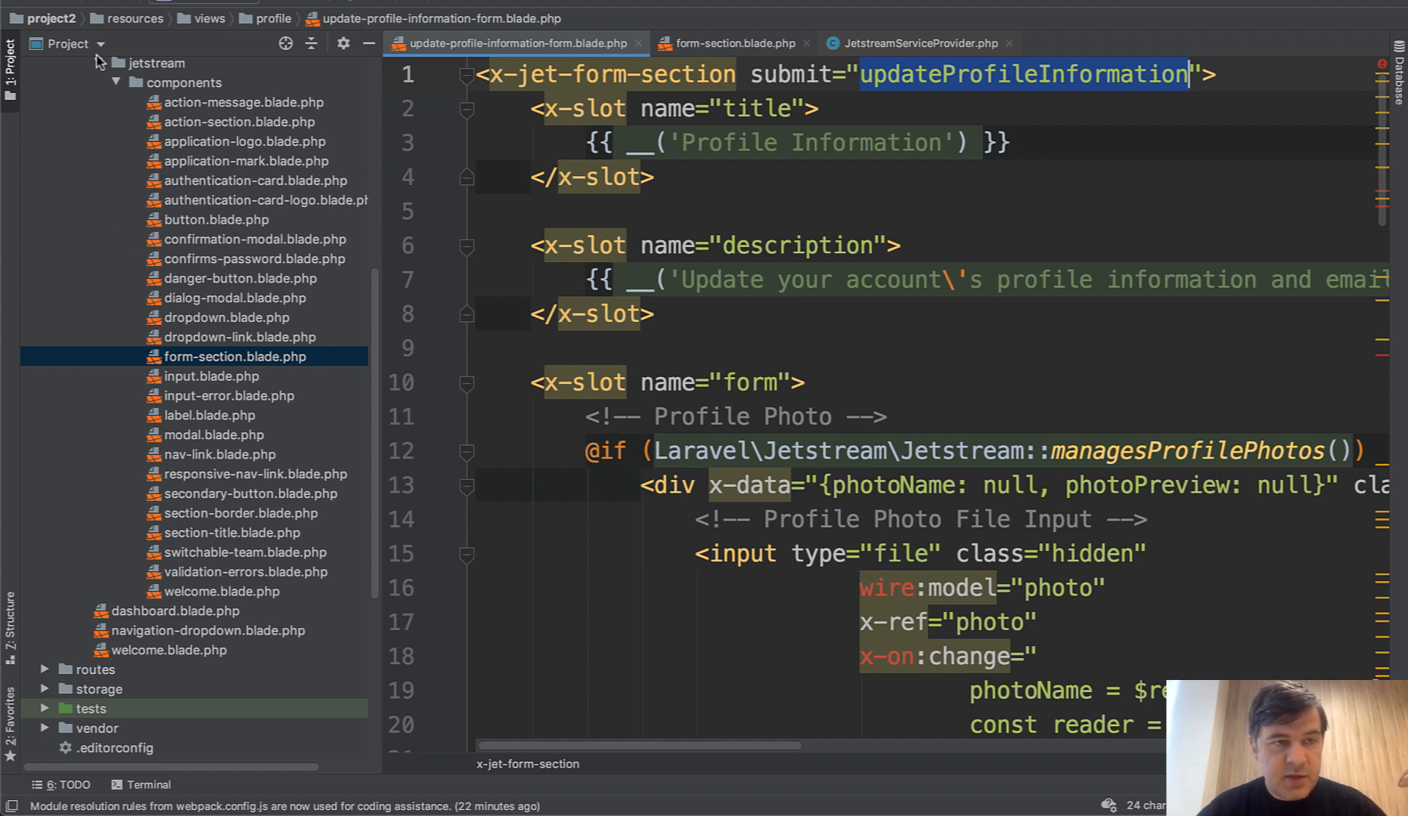
Step: Find UpdateProfileInformationForm.php in vendor and scroll to its updateProfileInformation method
{"action": "left_click", "coordinate": [96, 453]}
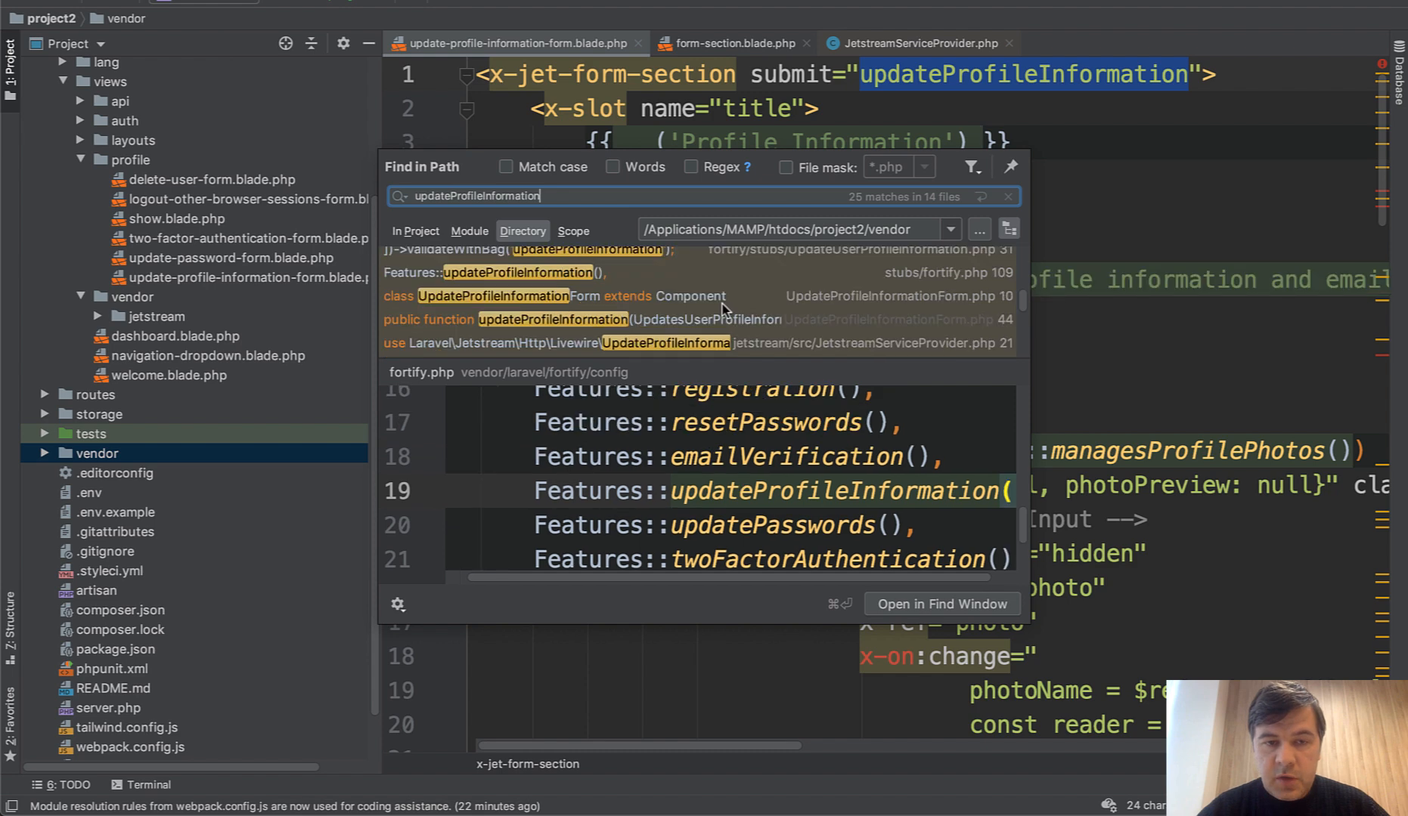
{"action": "double_click", "coordinate": [494, 296]}
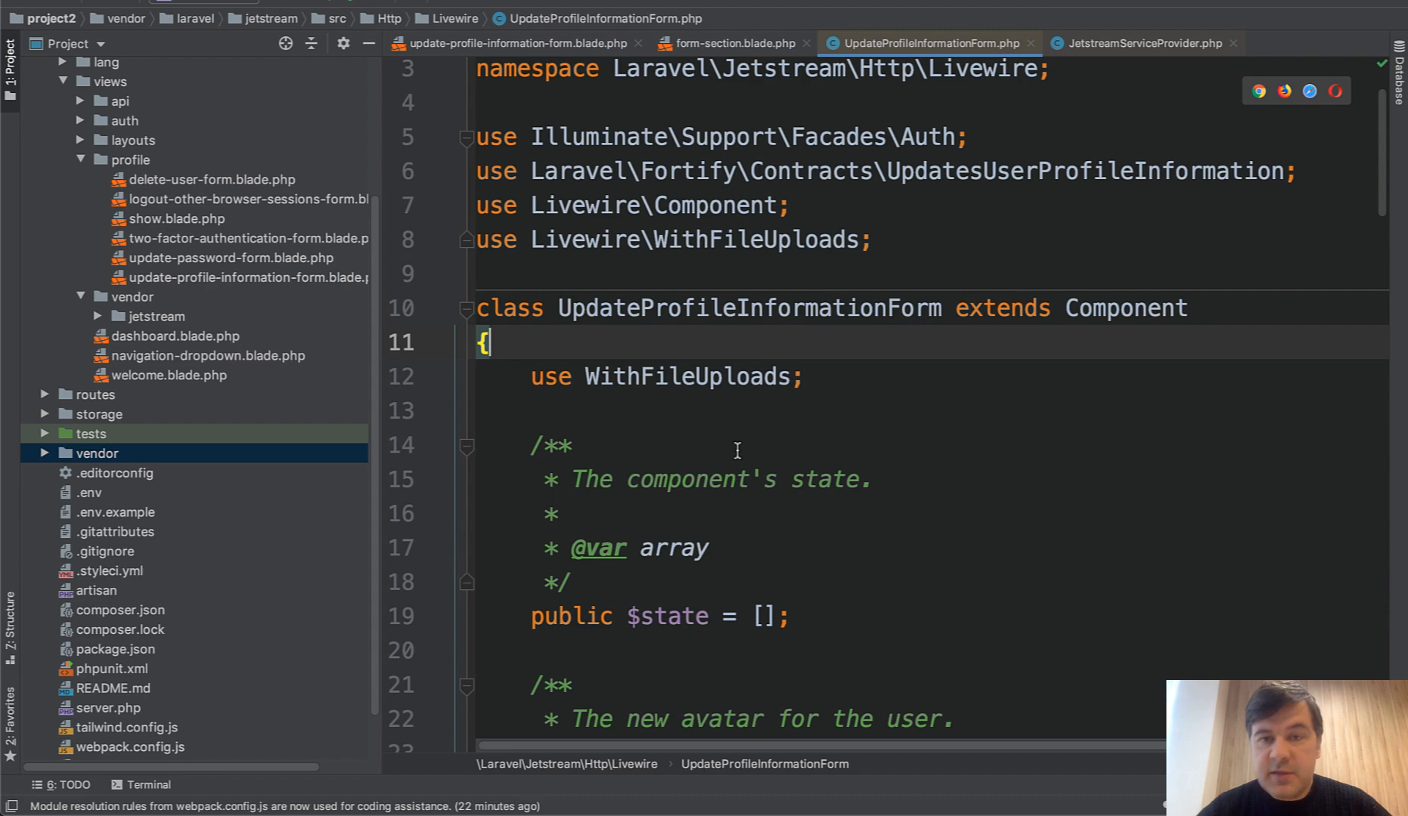
{"action": "scroll", "scroll_direction": "down", "scroll_amount": 3}
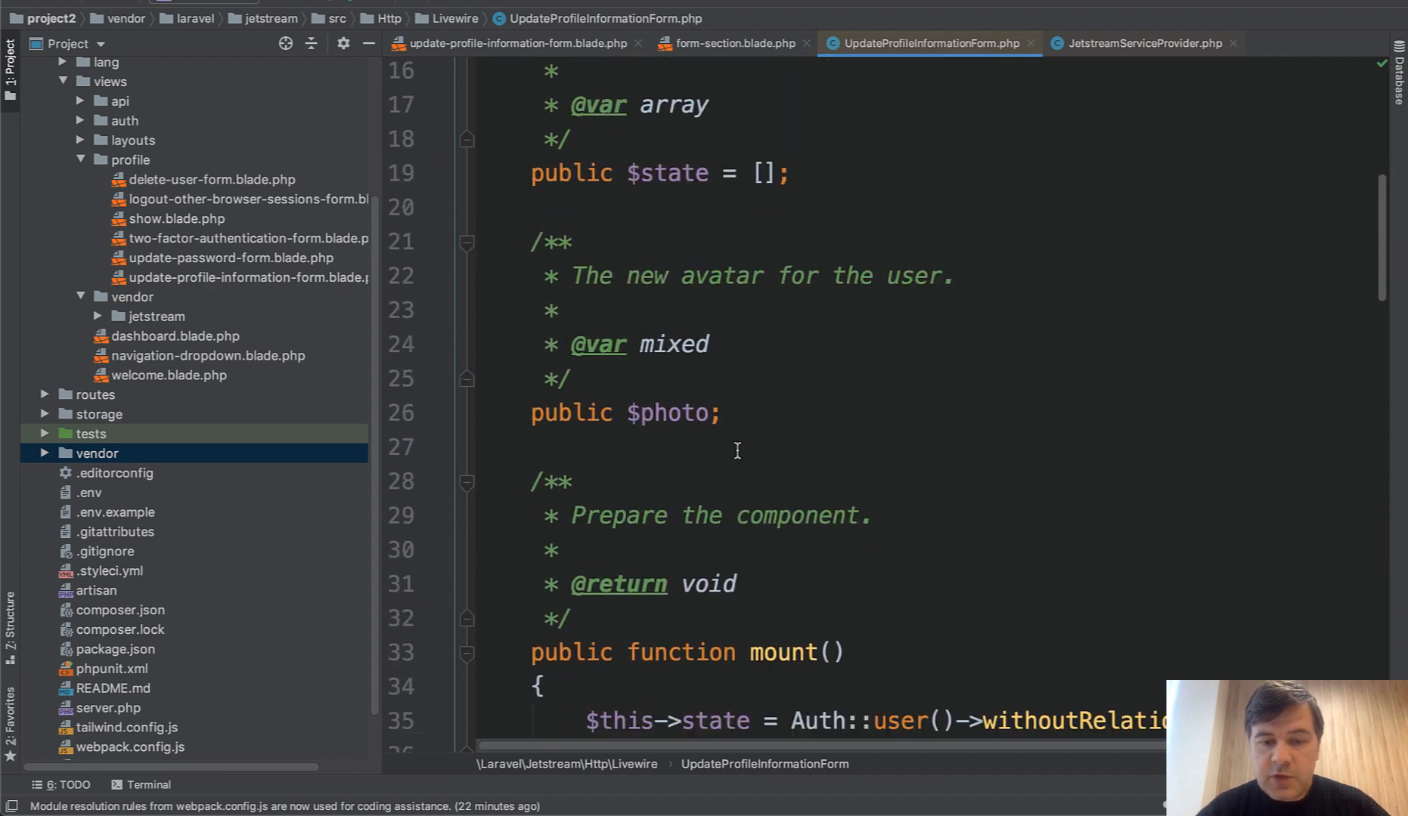
{"action": "scroll", "scroll_direction": "down", "scroll_amount": 3}
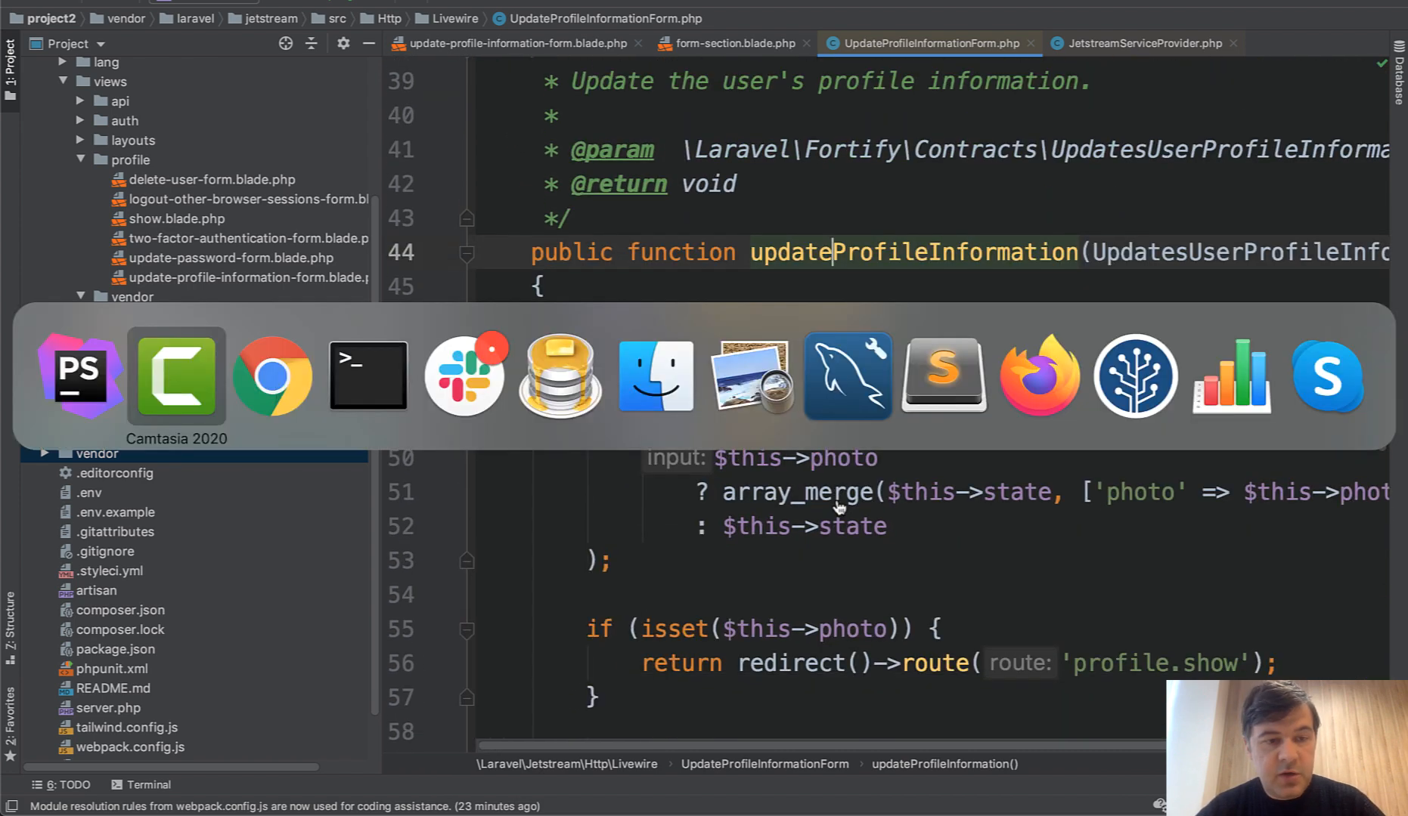
{"action": "left_click", "coordinate": [273, 376]}
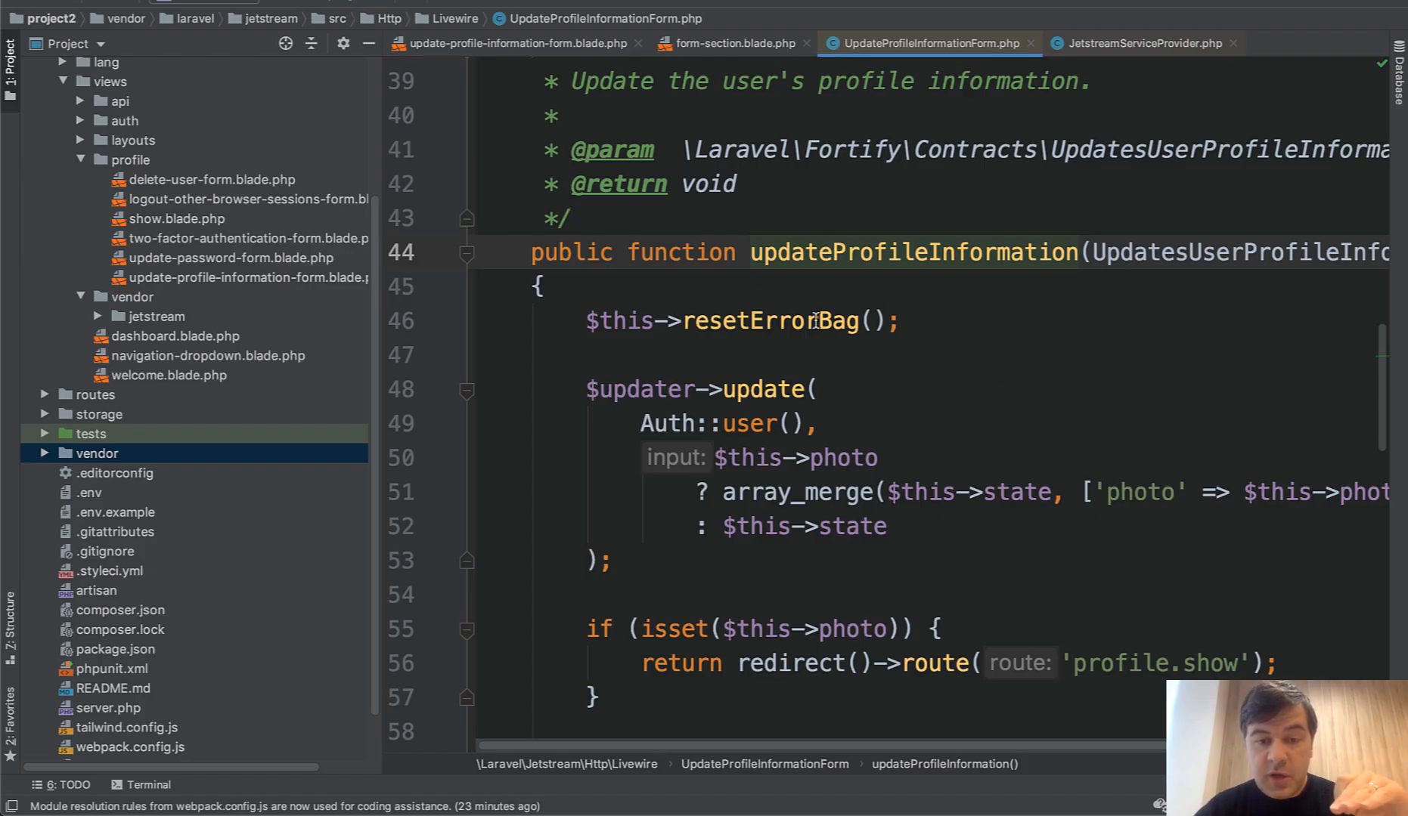
{"action": "scroll", "scroll_direction": "down", "scroll_amount": 3}
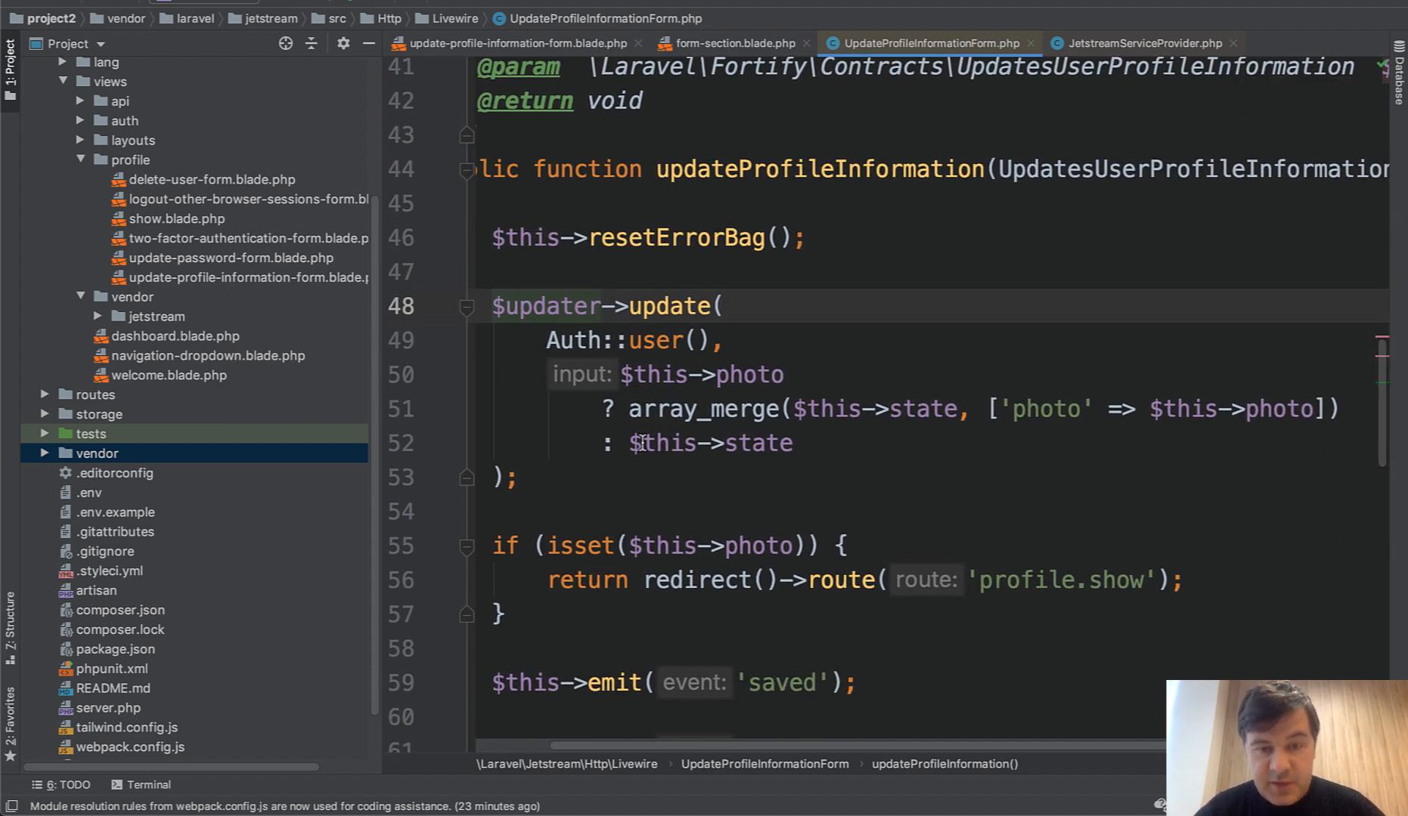
{"action": "left_click", "coordinate": [794, 442]}
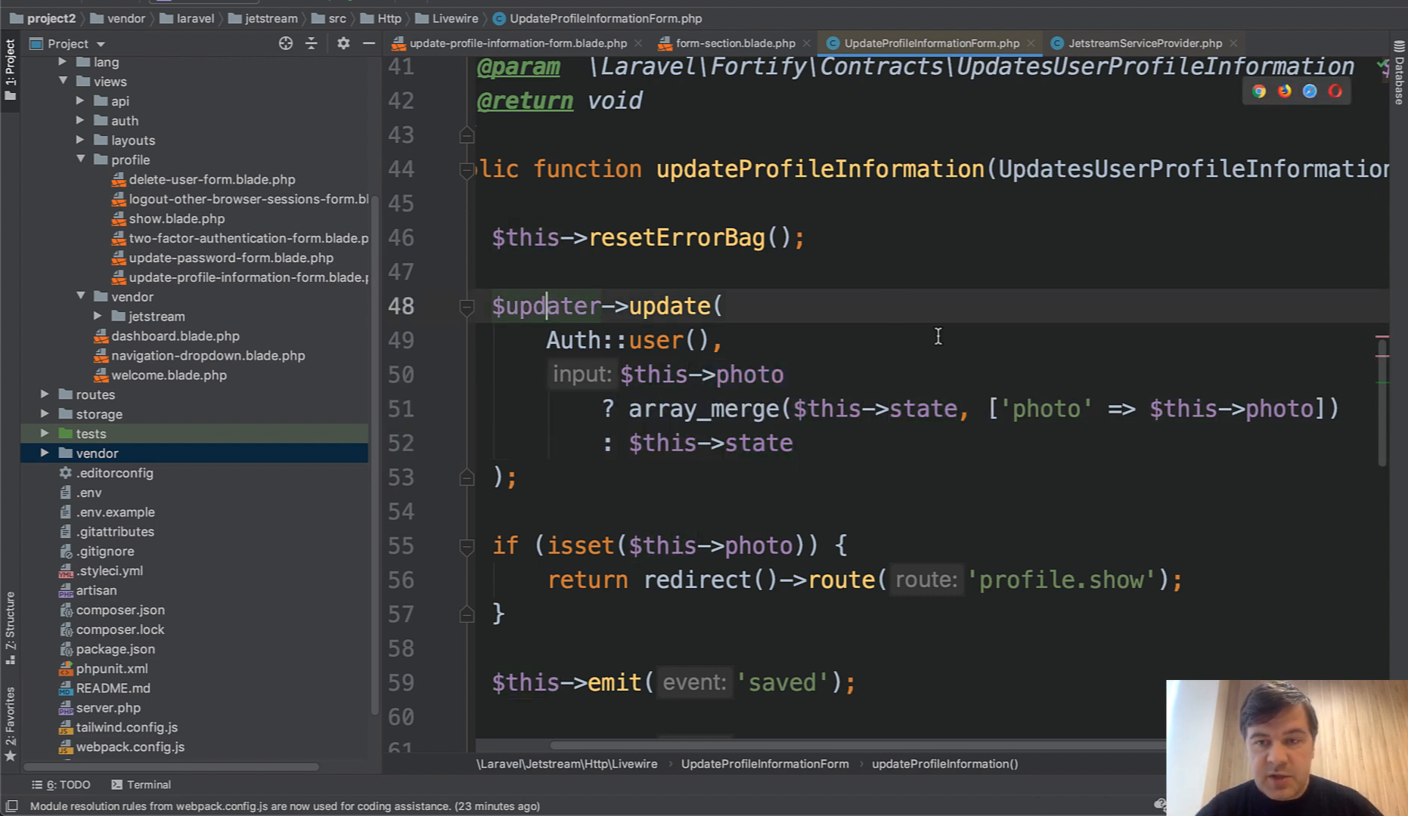
{"action": "mouse_move", "coordinate": [1028, 268]}
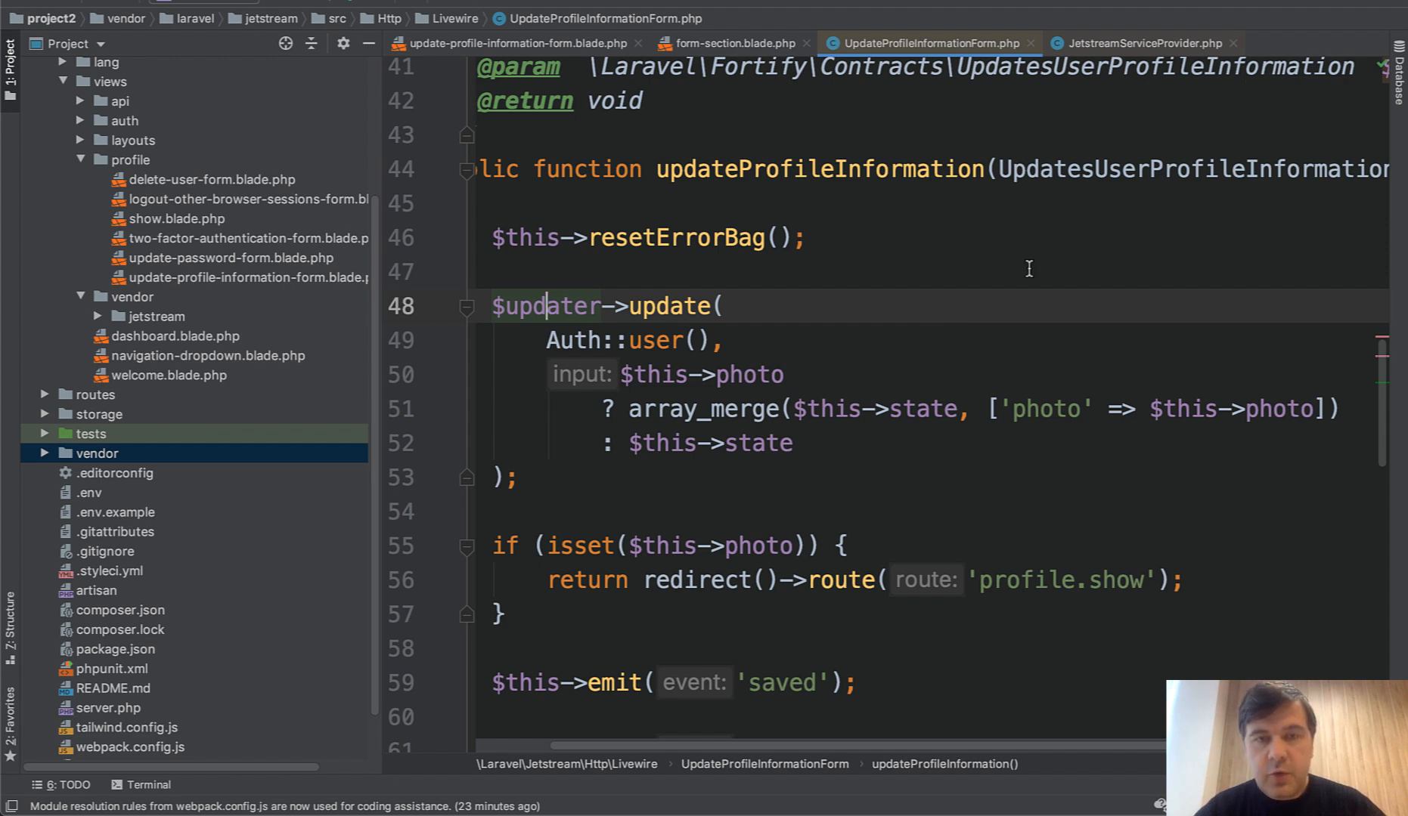
{"action": "mouse_move", "coordinate": [961, 294]}
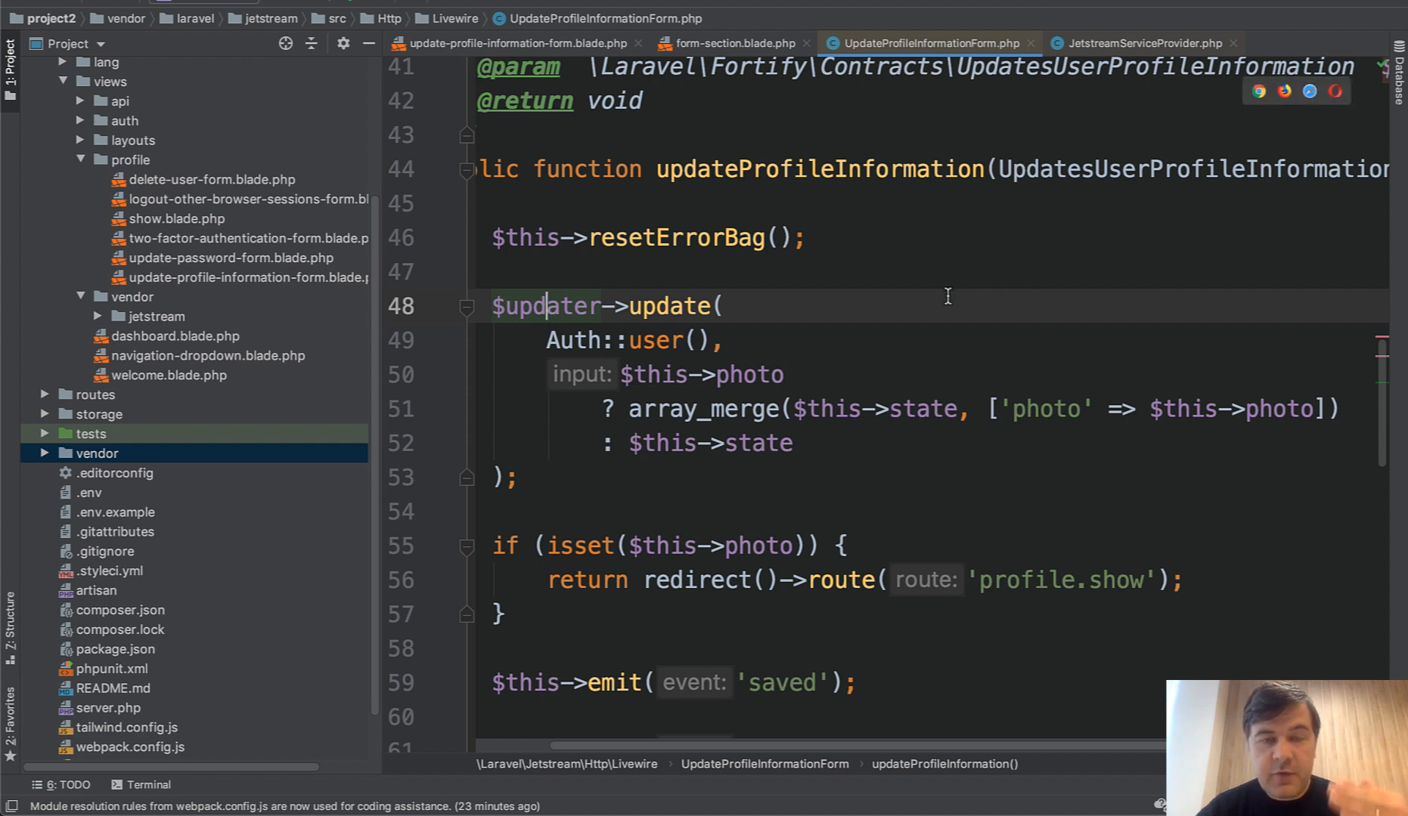
Step: Open the Jetstream docs' Profile Management Actions section on UpdateUserProfileInformation
{"action": "left_click", "coordinate": [545, 306]}
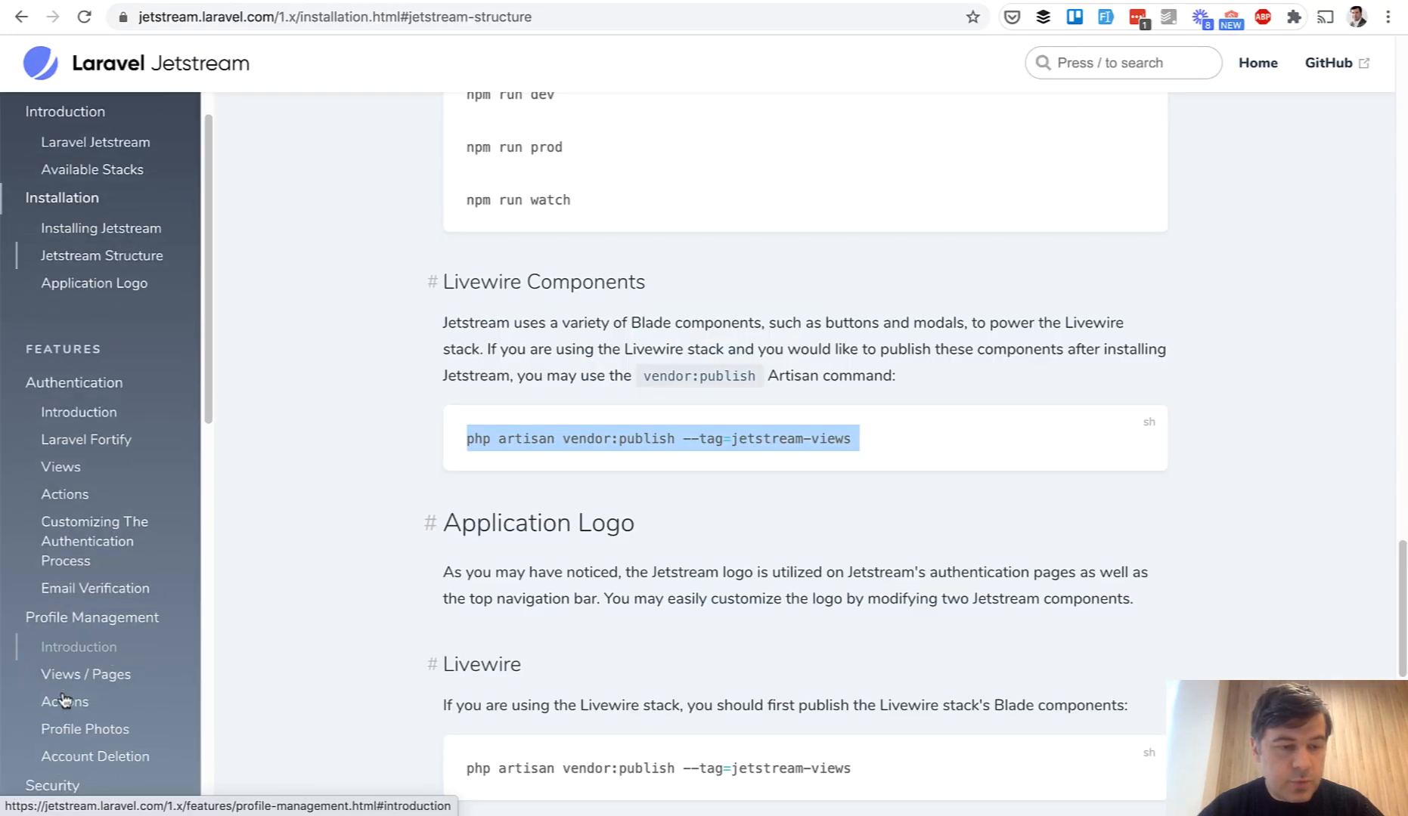
{"action": "left_click", "coordinate": [65, 702]}
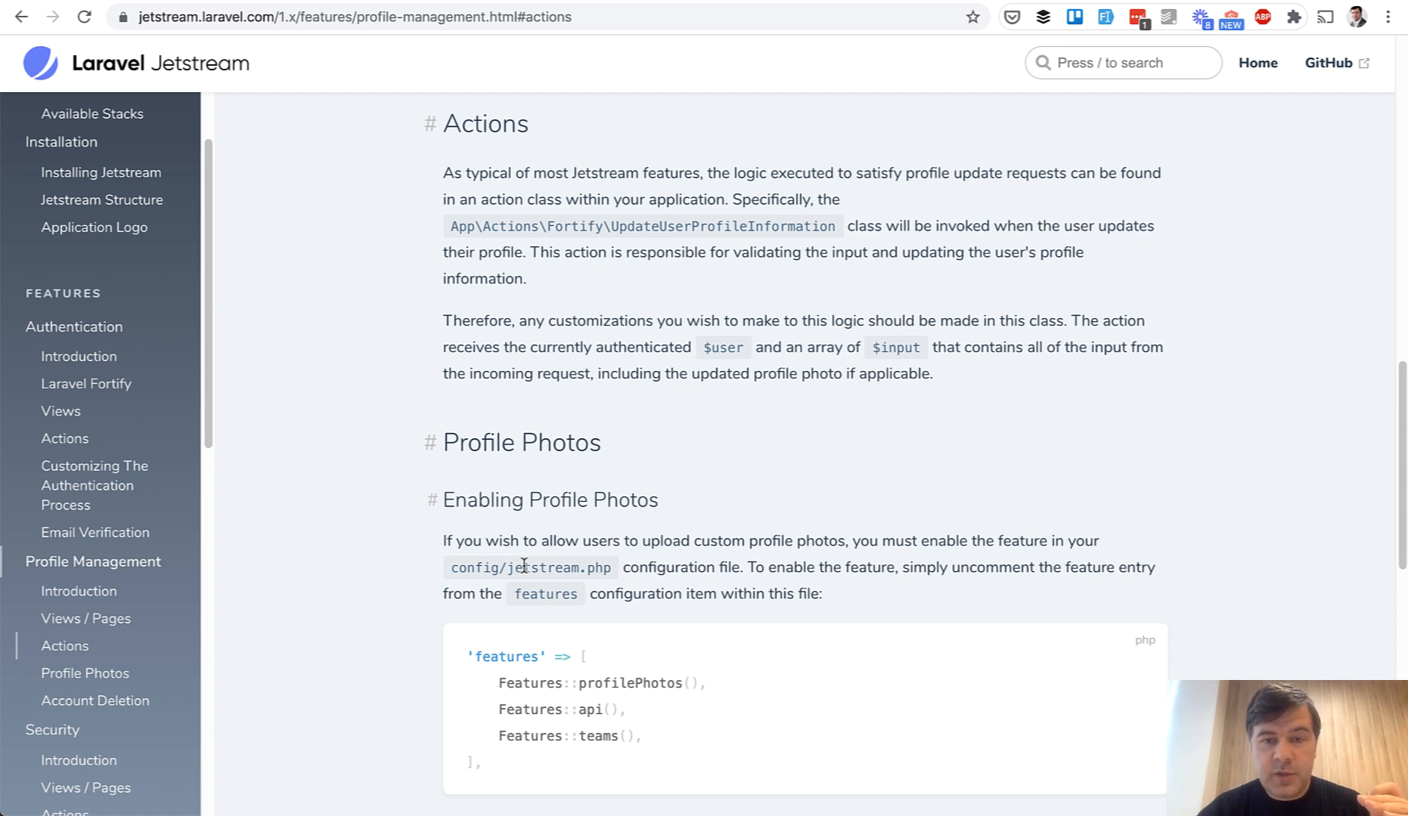
{"action": "mouse_move", "coordinate": [588, 226]}
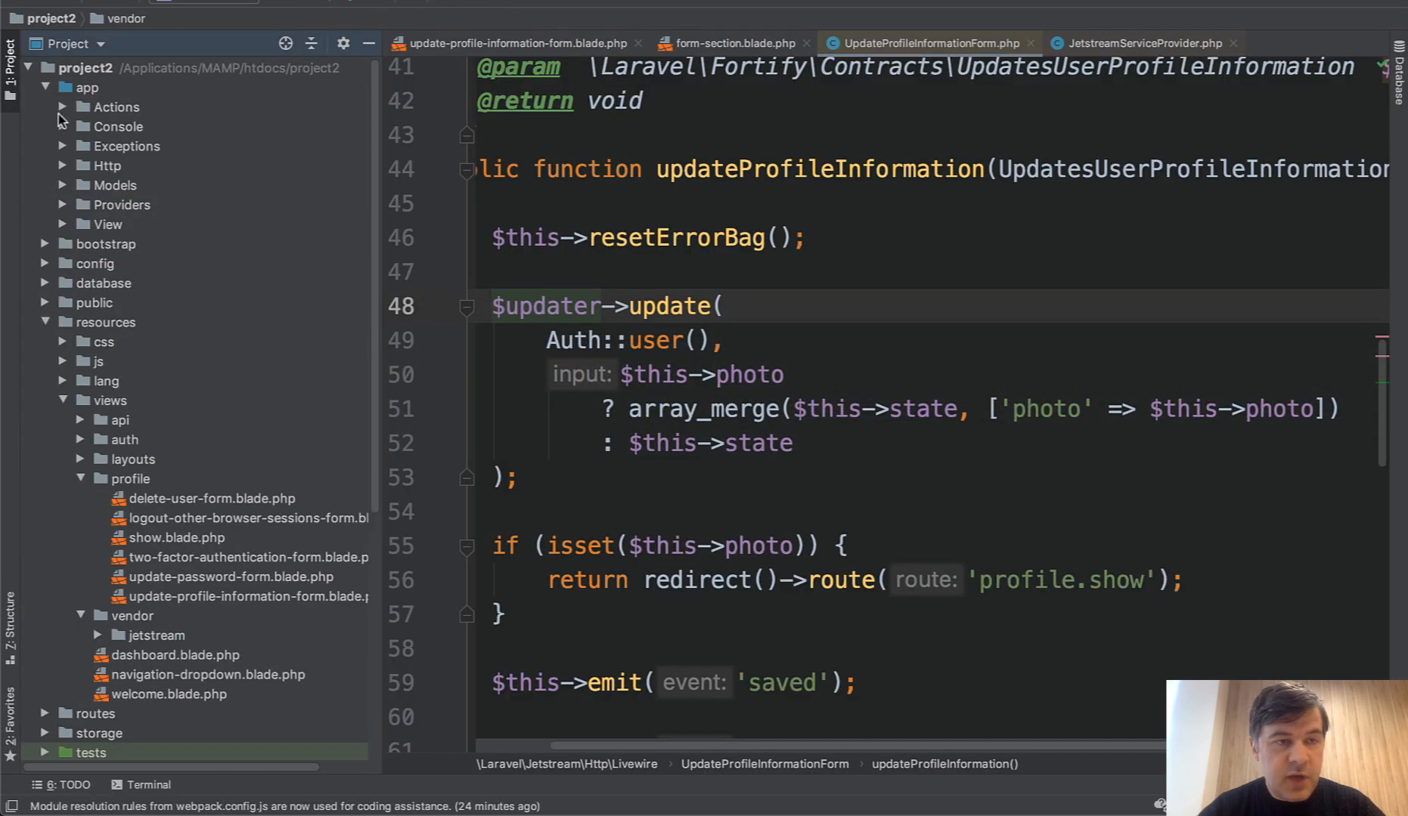
Step: Open app/Actions/Fortify/UpdateUserProfileInformation.php and scroll through its update() method
{"action": "left_click", "coordinate": [115, 106]}
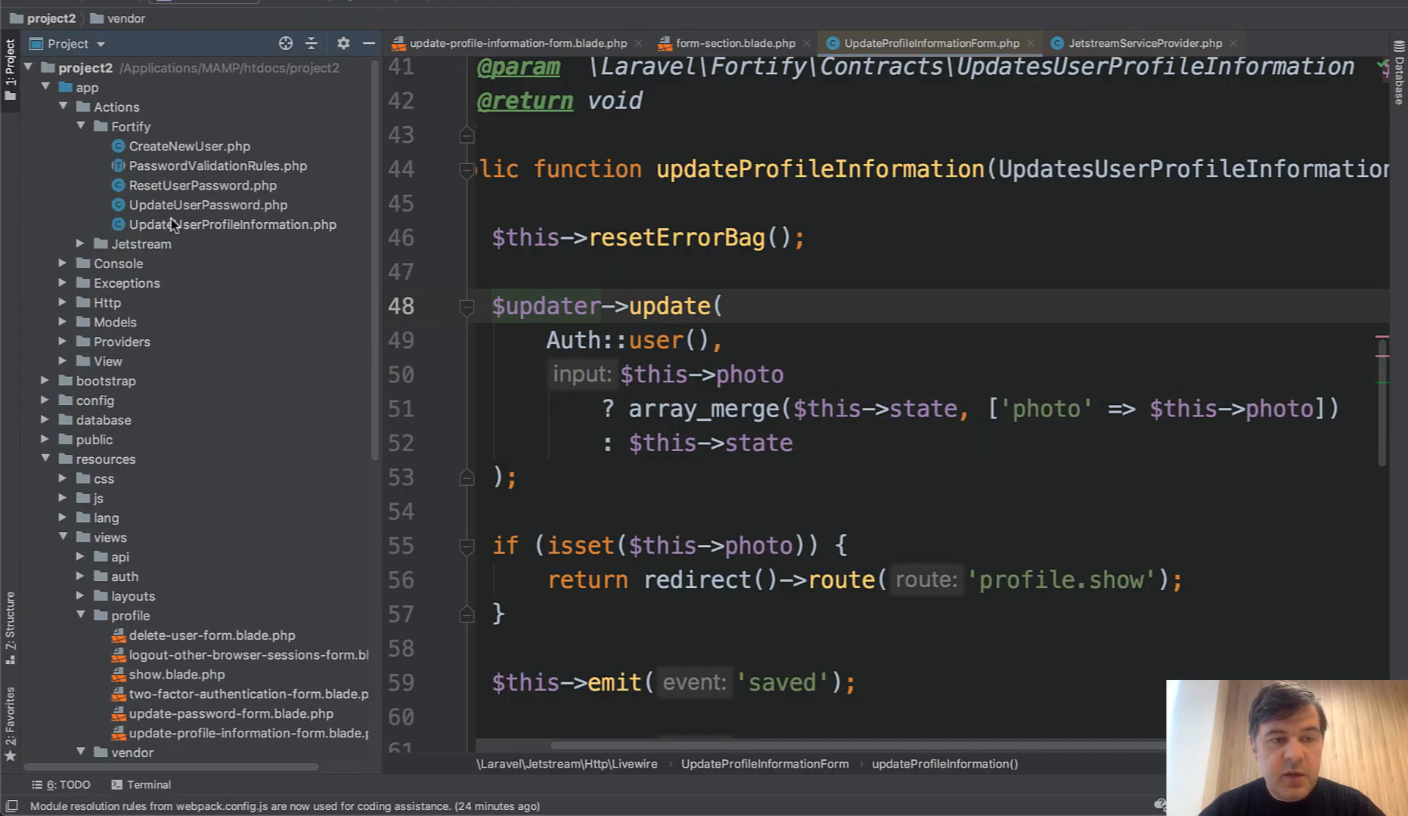
{"action": "left_click", "coordinate": [230, 225]}
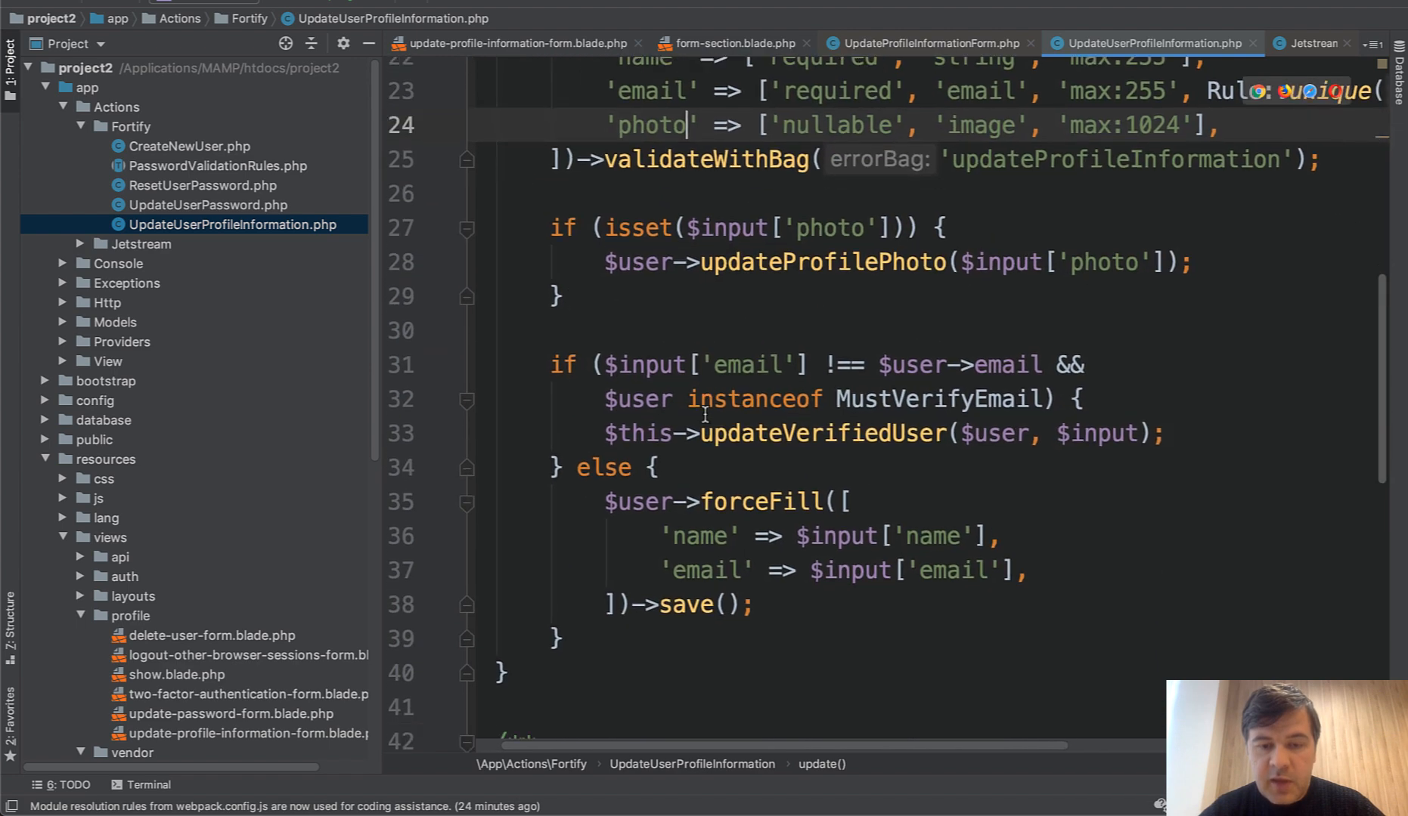
{"action": "scroll", "scroll_direction": "down", "scroll_amount": 3}
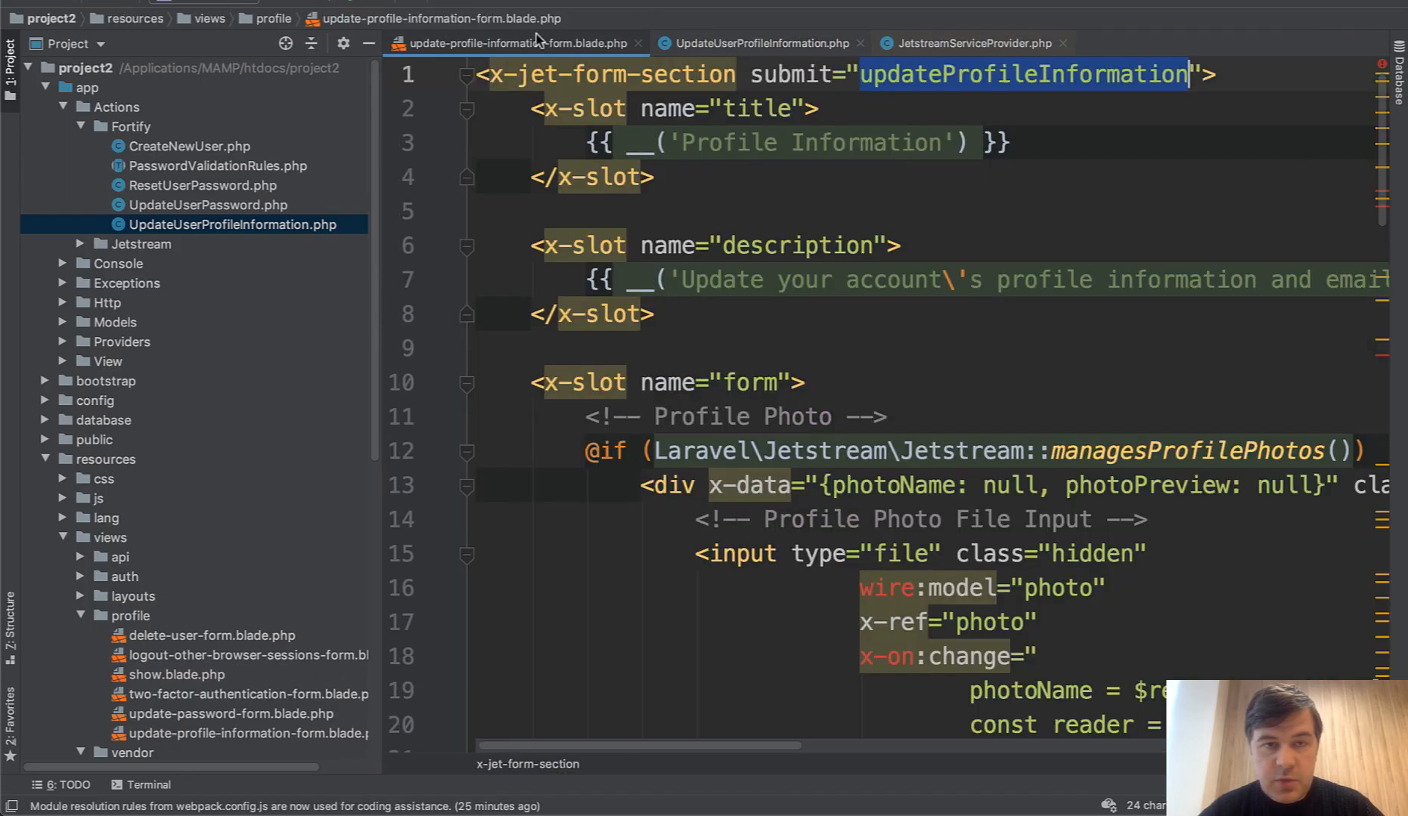
Step: Turn a duplicated Name block into Username: comment, label, input id and error 'for'
{"action": "scroll", "scroll_direction": "down", "scroll_amount": 3}
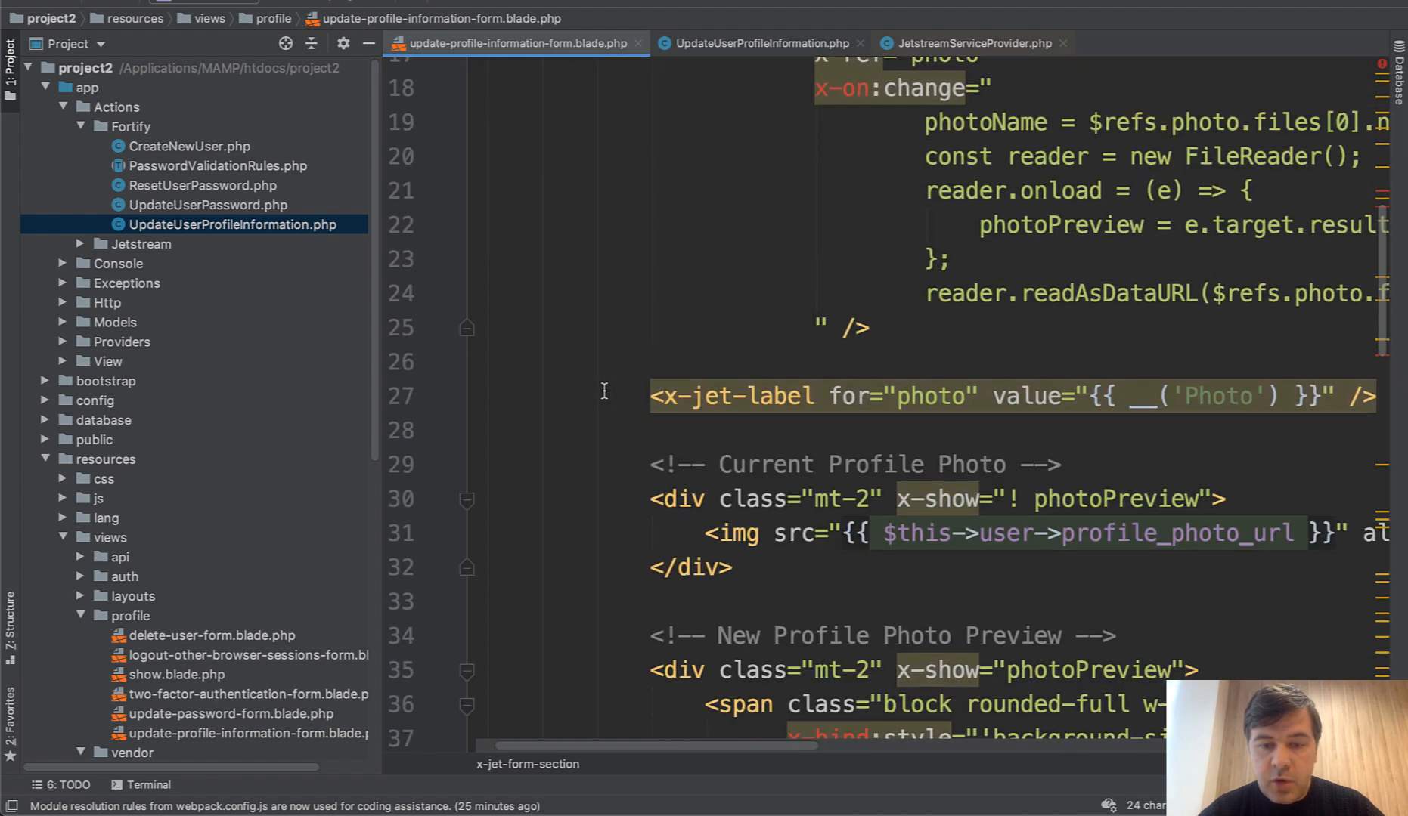
{"action": "scroll", "scroll_direction": "down", "scroll_amount": 3}
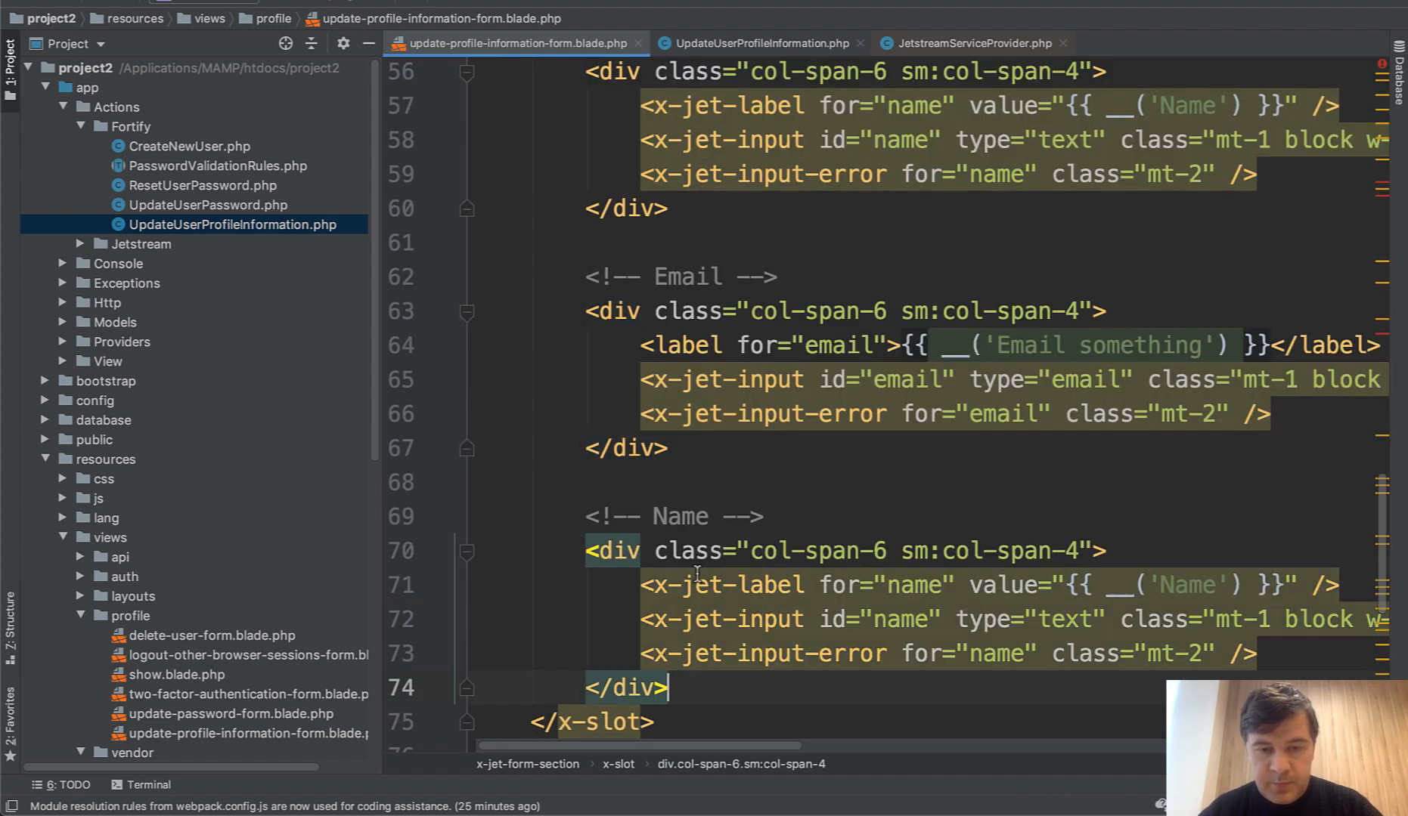
{"action": "type", "text": "Usera"}
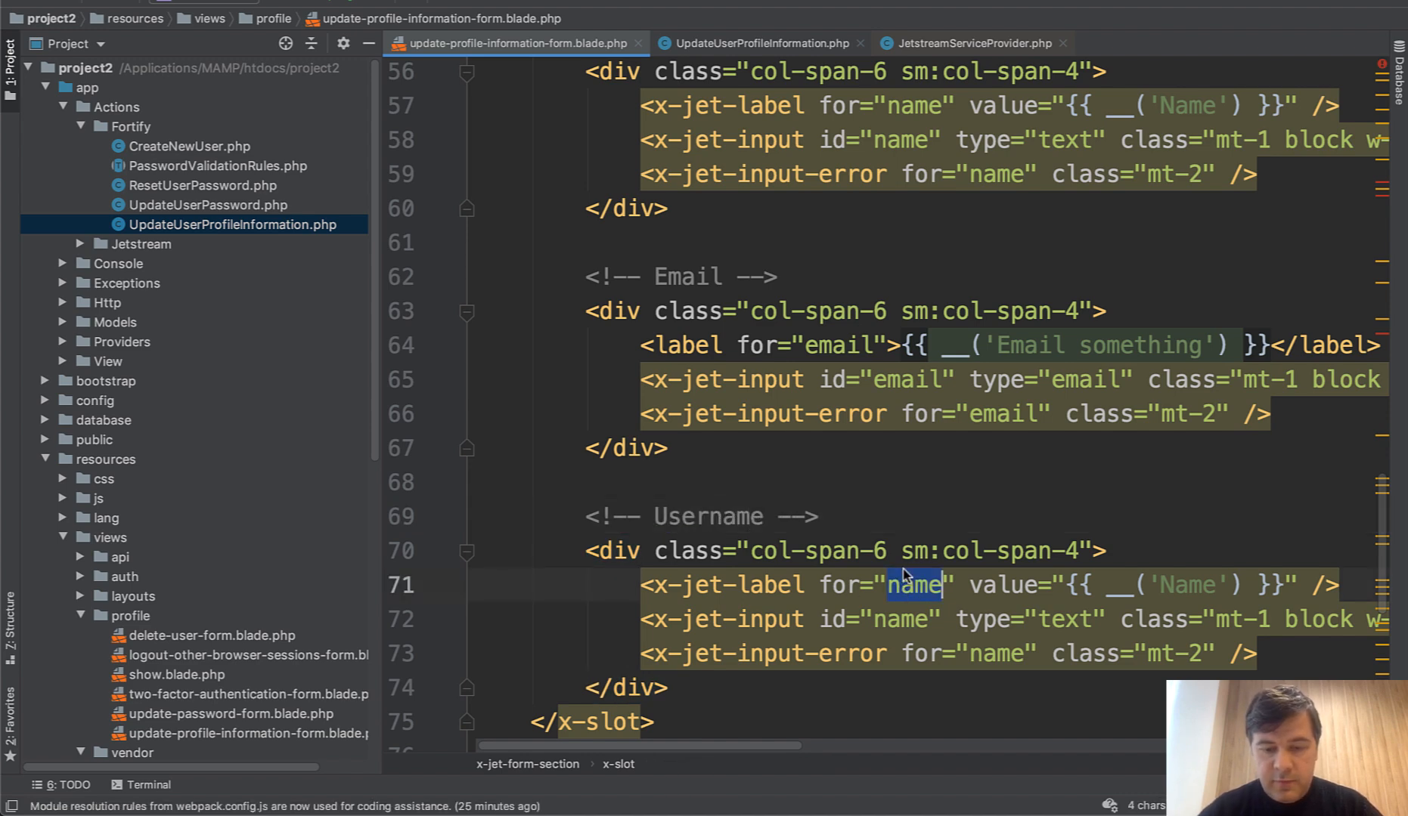
{"action": "type", "text": "username"}
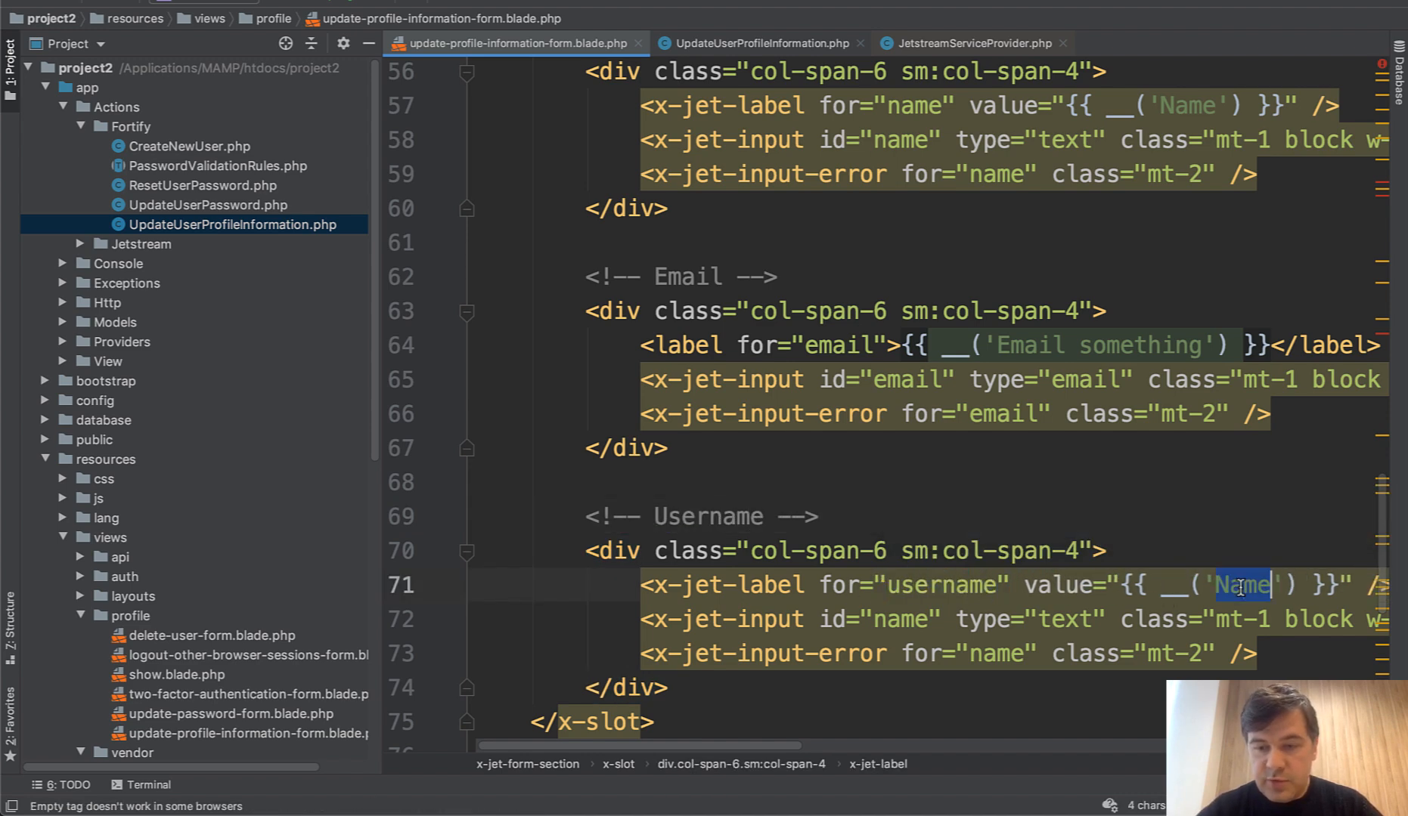
{"action": "type", "text": "Username"}
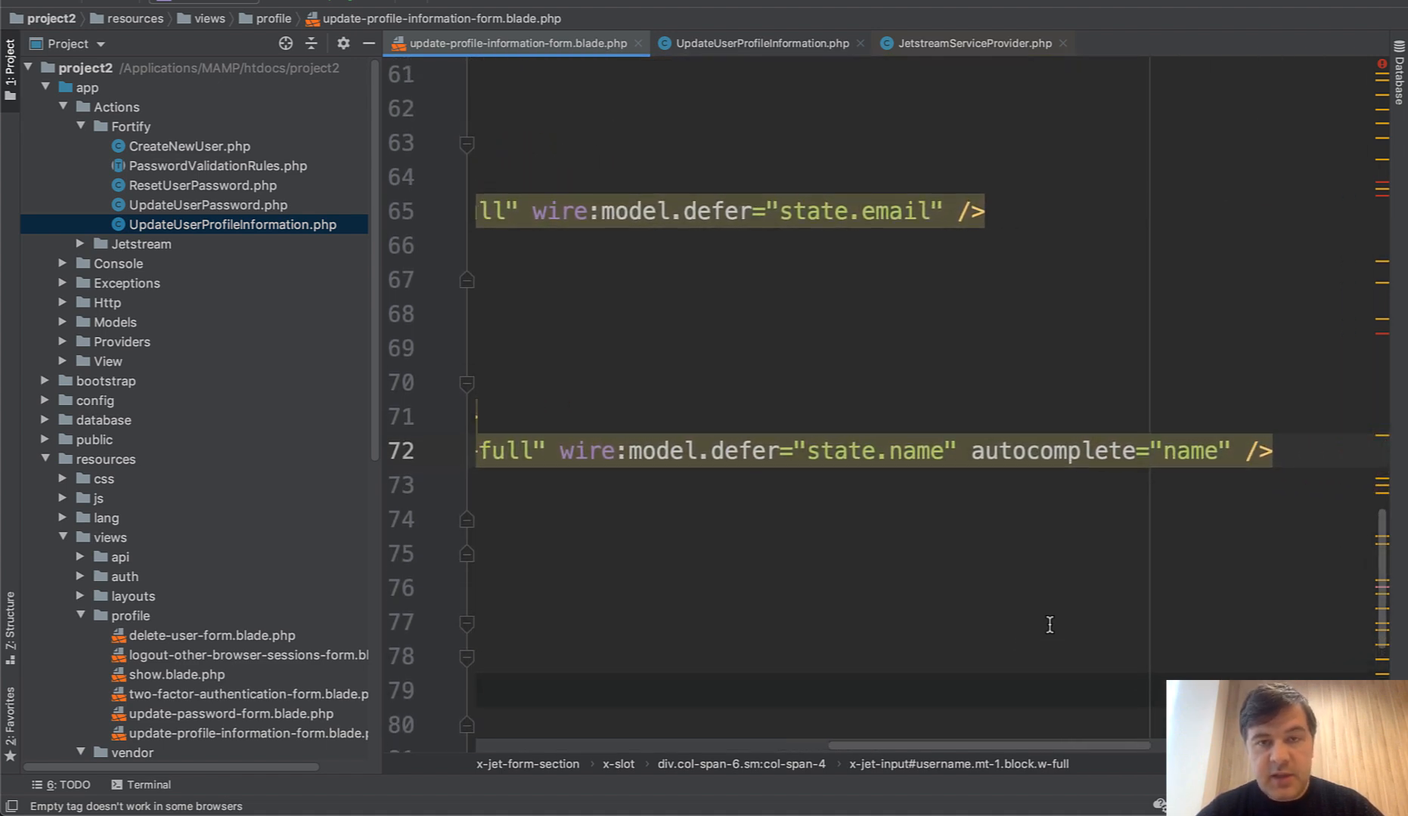
{"action": "type", "text": "use"}
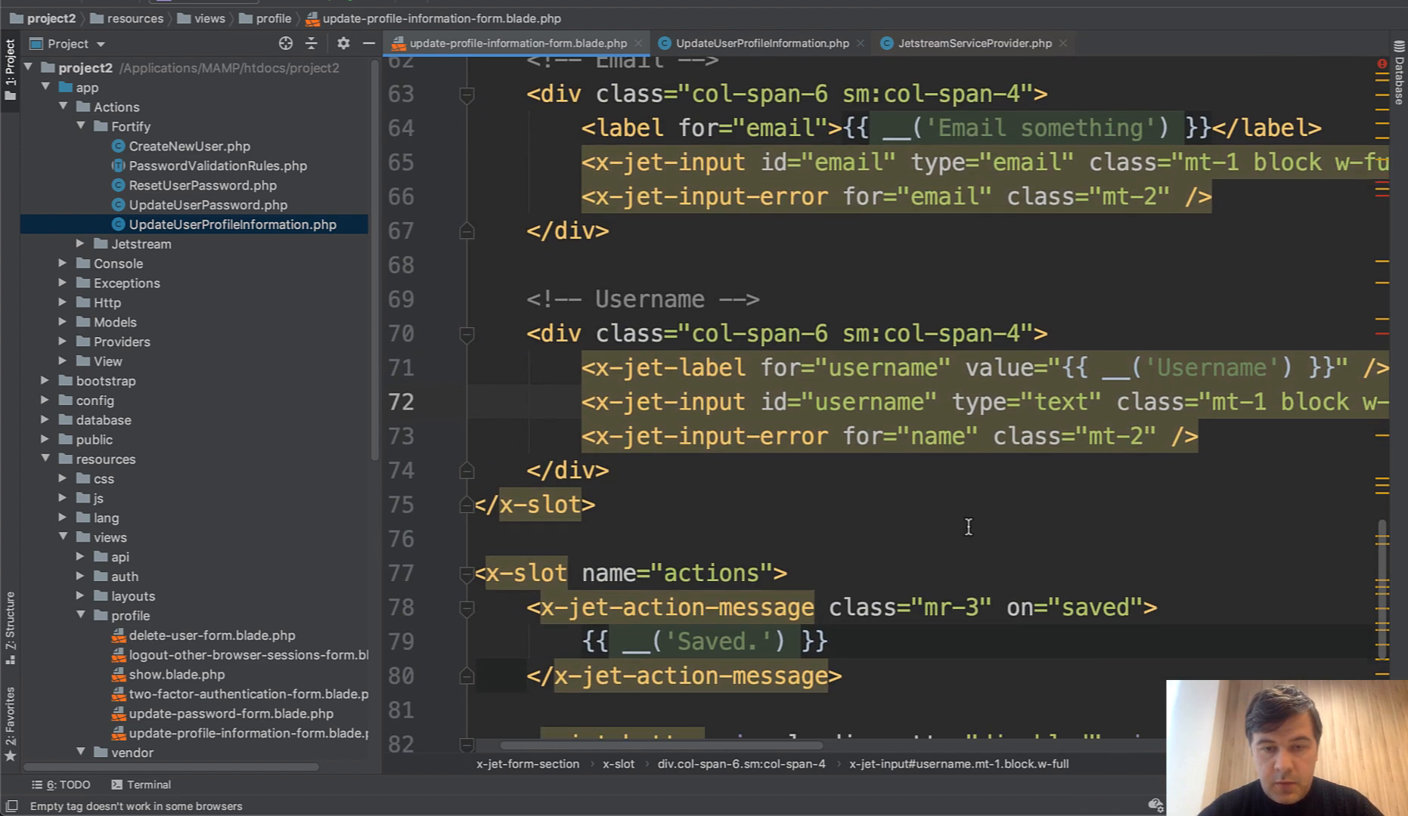
{"action": "type", "text": "usern"}
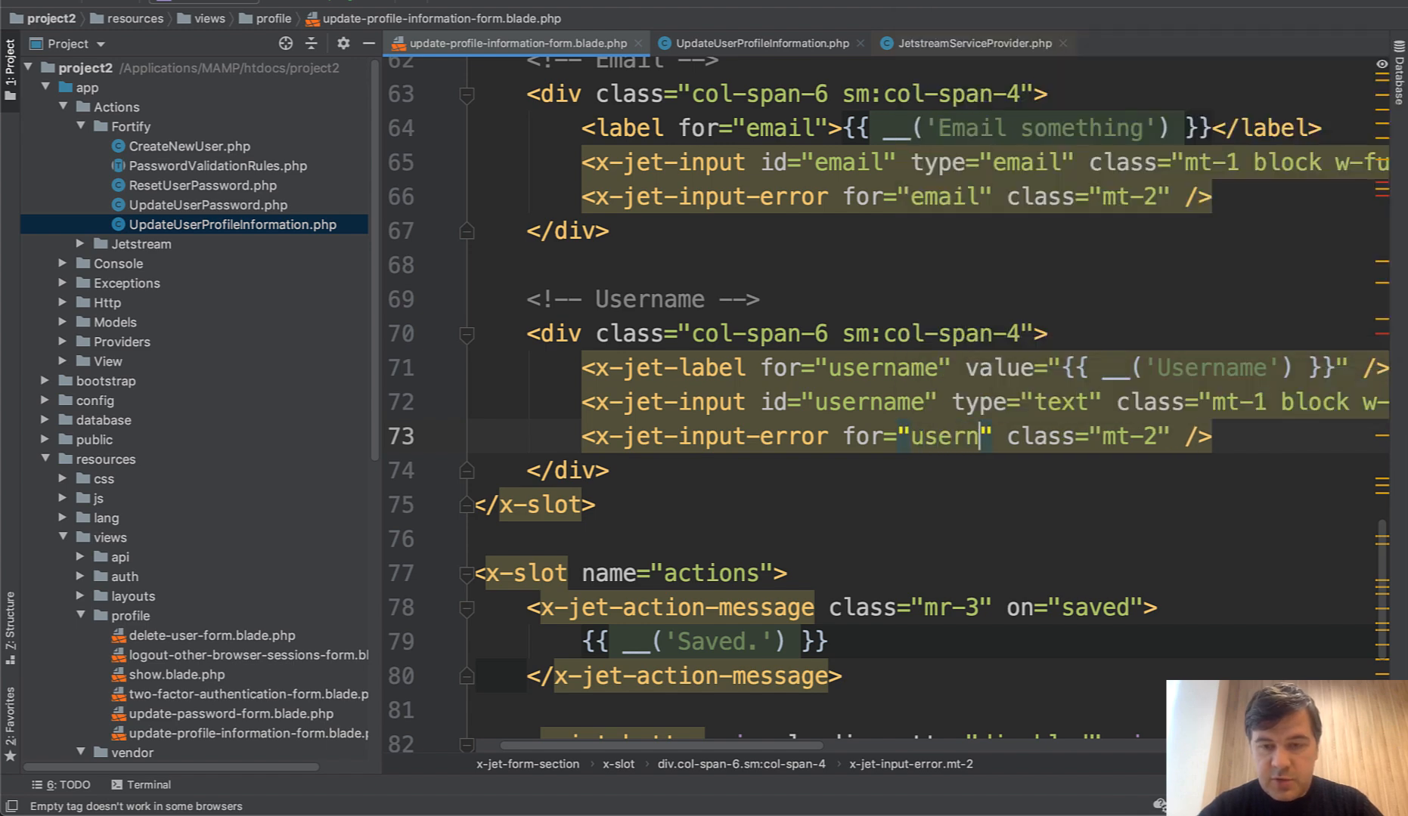
{"action": "type", "text": "ame"}
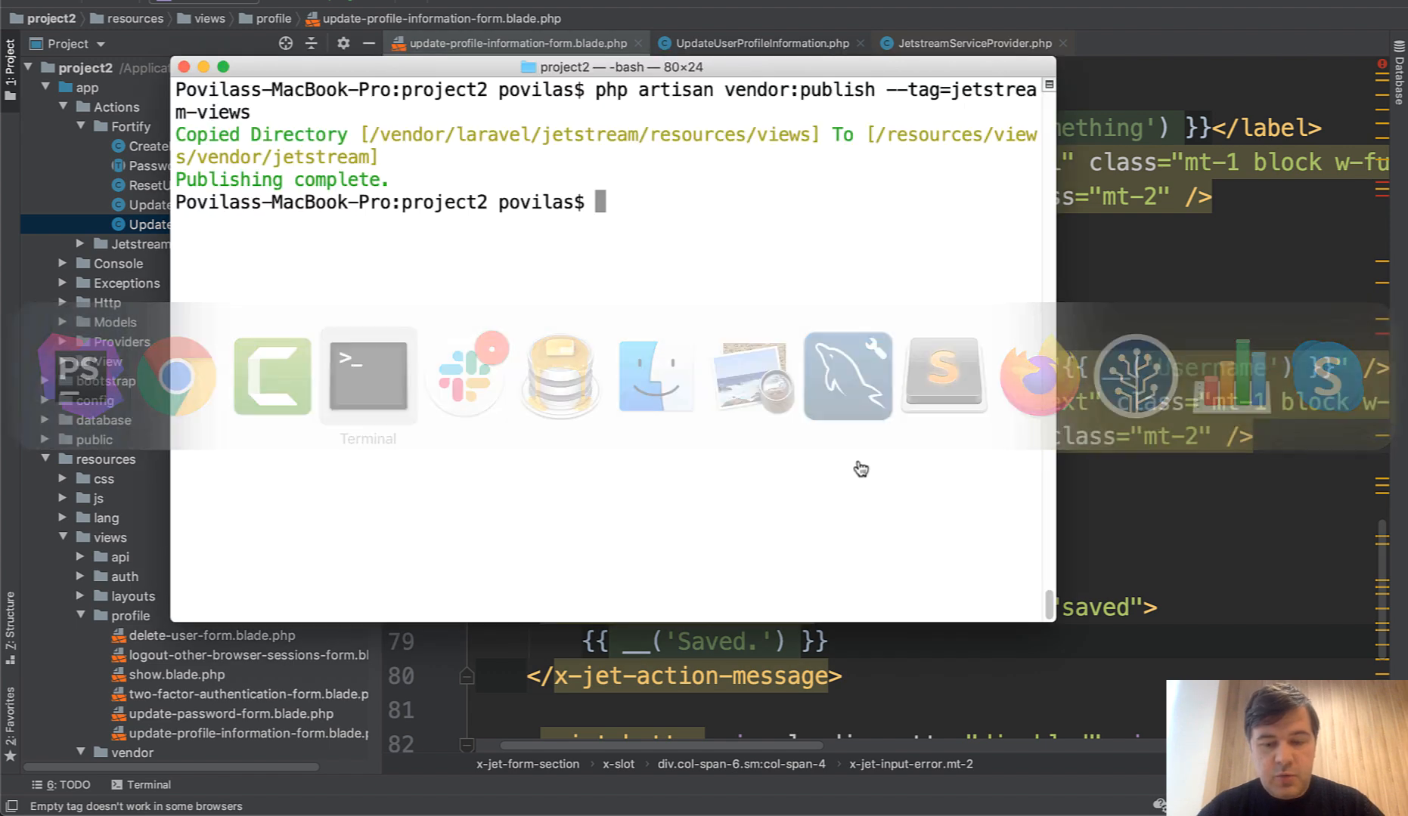
Step: Generate the add_username_to_users_table migration with php artisan make:migration
{"action": "type", "text": "php artisan make:"}
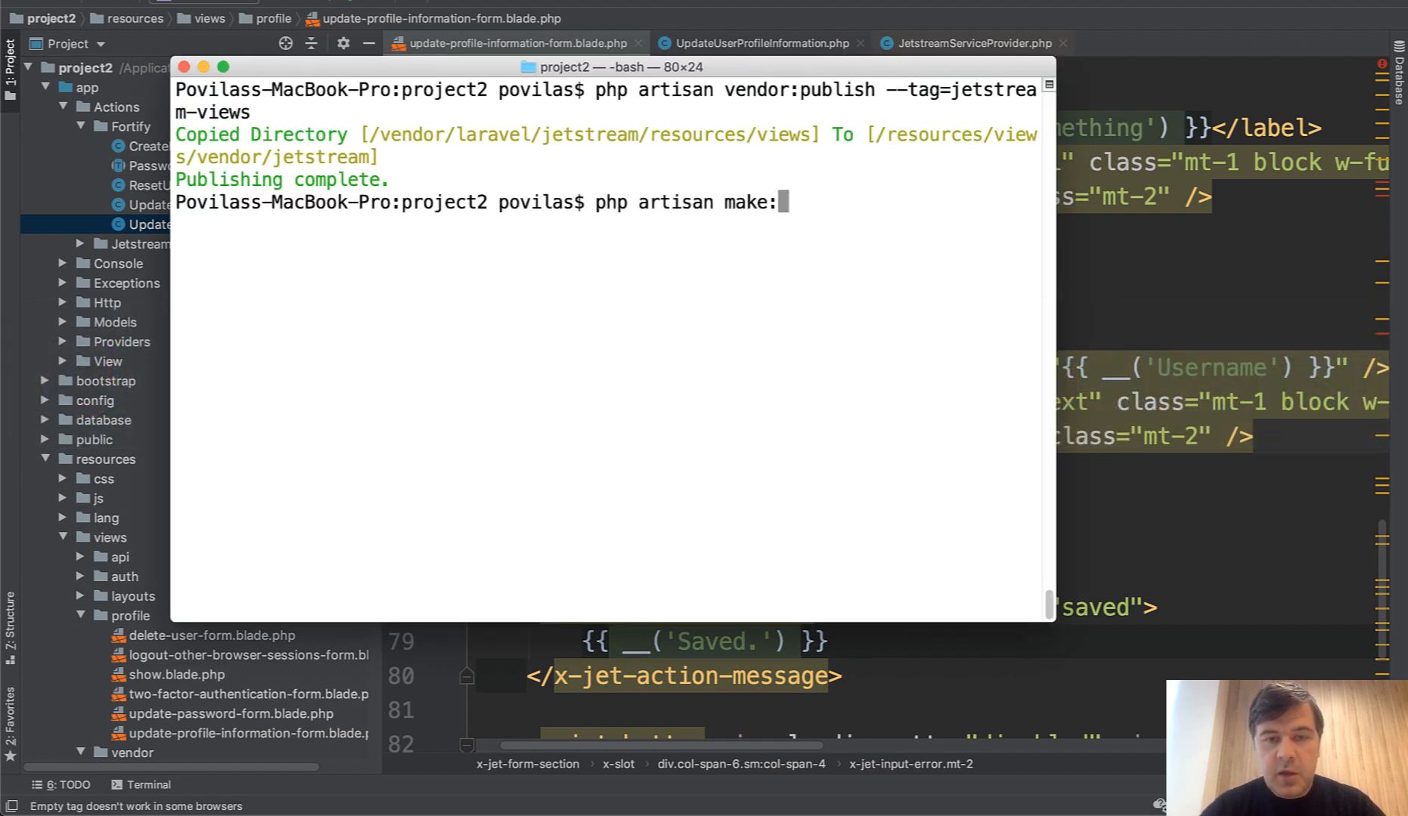
{"action": "type", "text": "igration ad"}
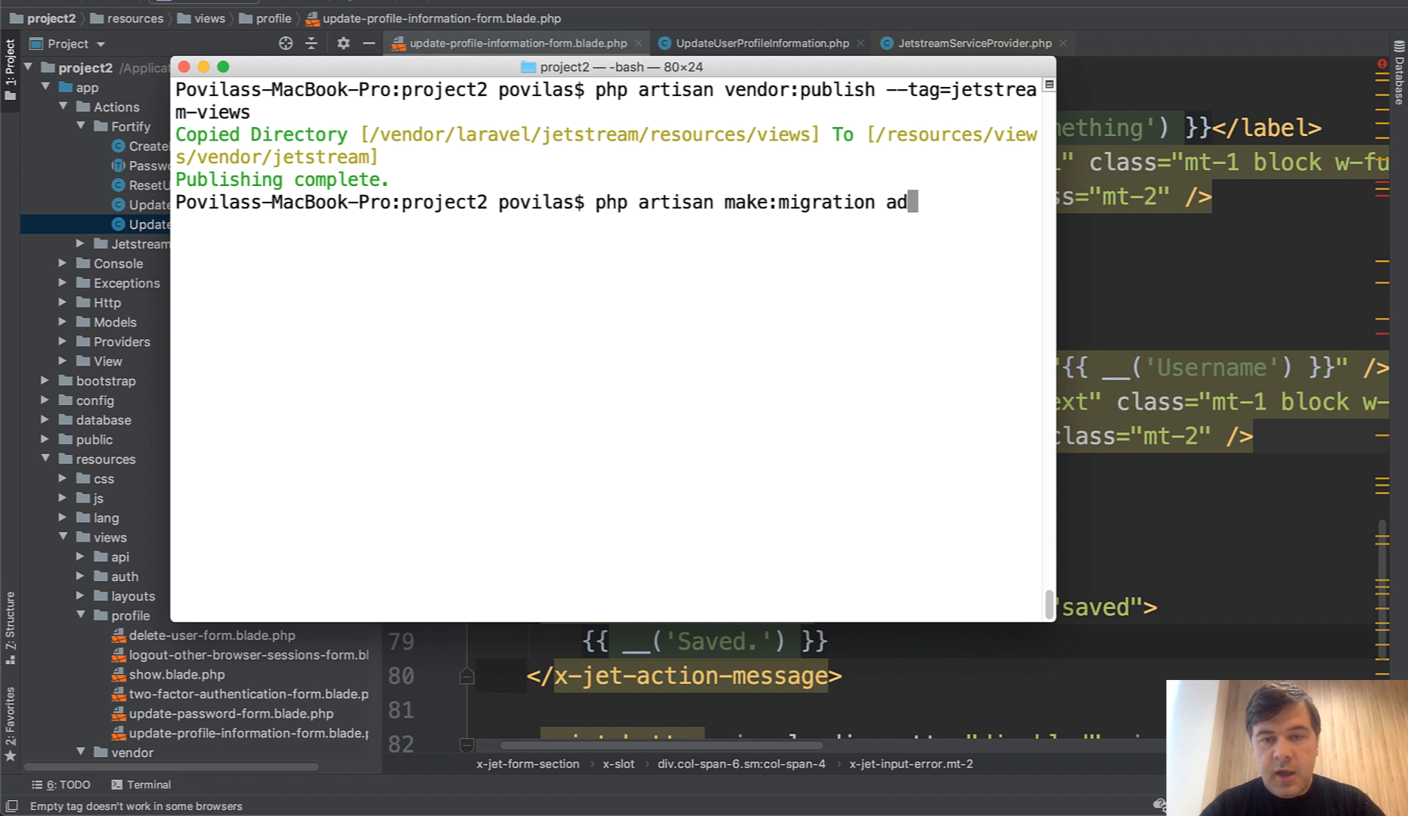
{"action": "type", "text": "d_username_"}
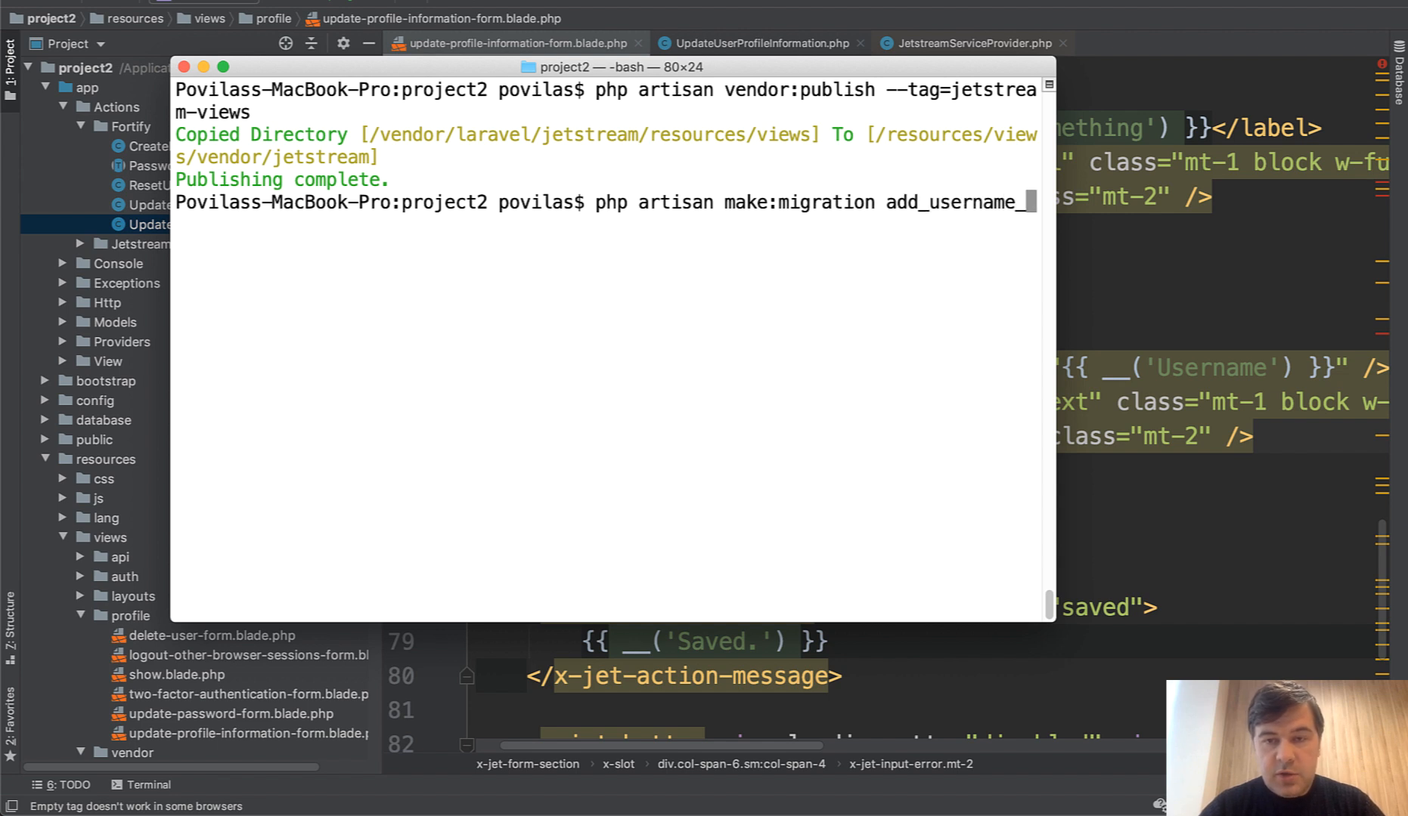
{"action": "type", "text": "to_users_"}
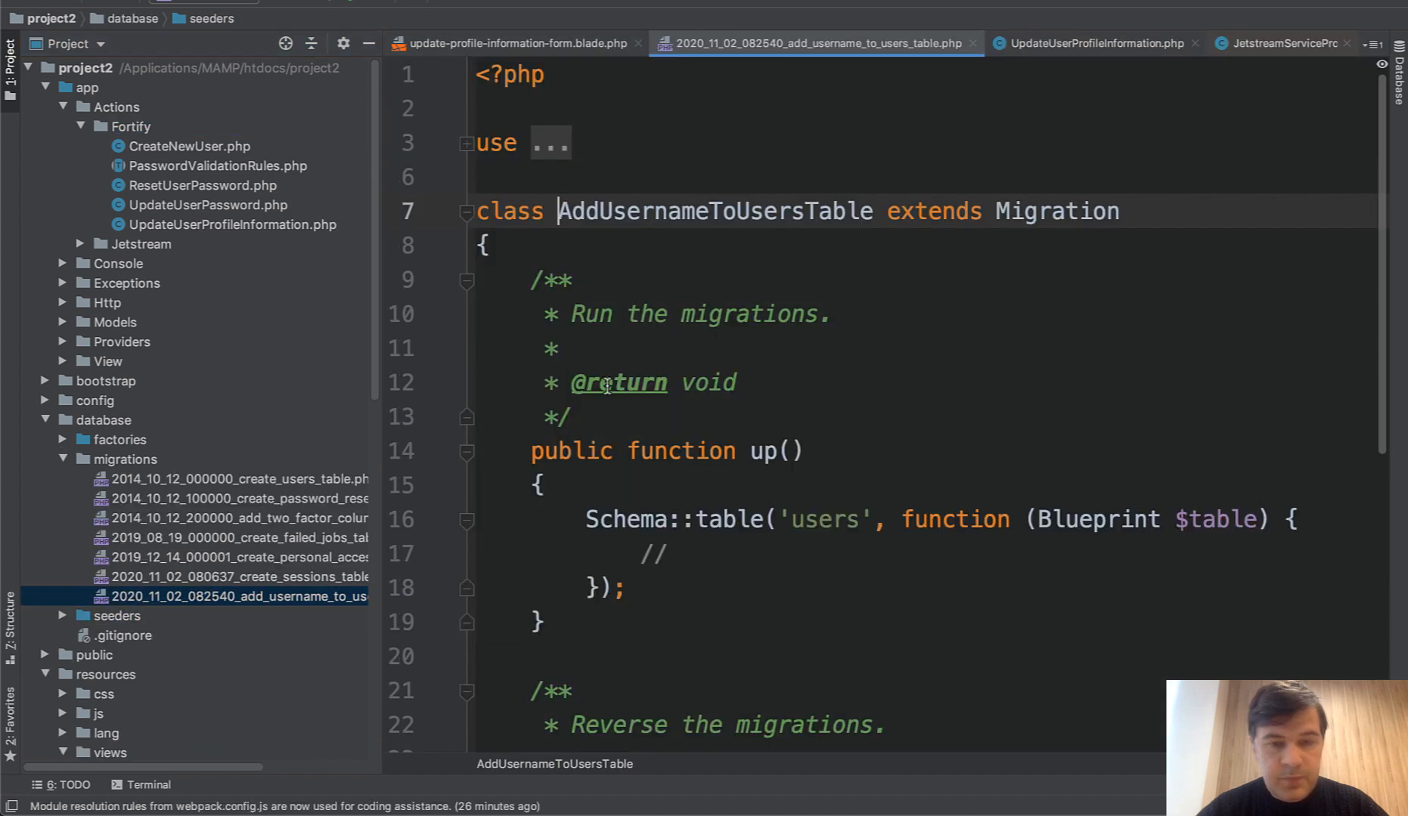
Step: Add $table->string('username')->nullable() to the migration's up(), then open User.php
{"action": "type", "text": "$table->string("}
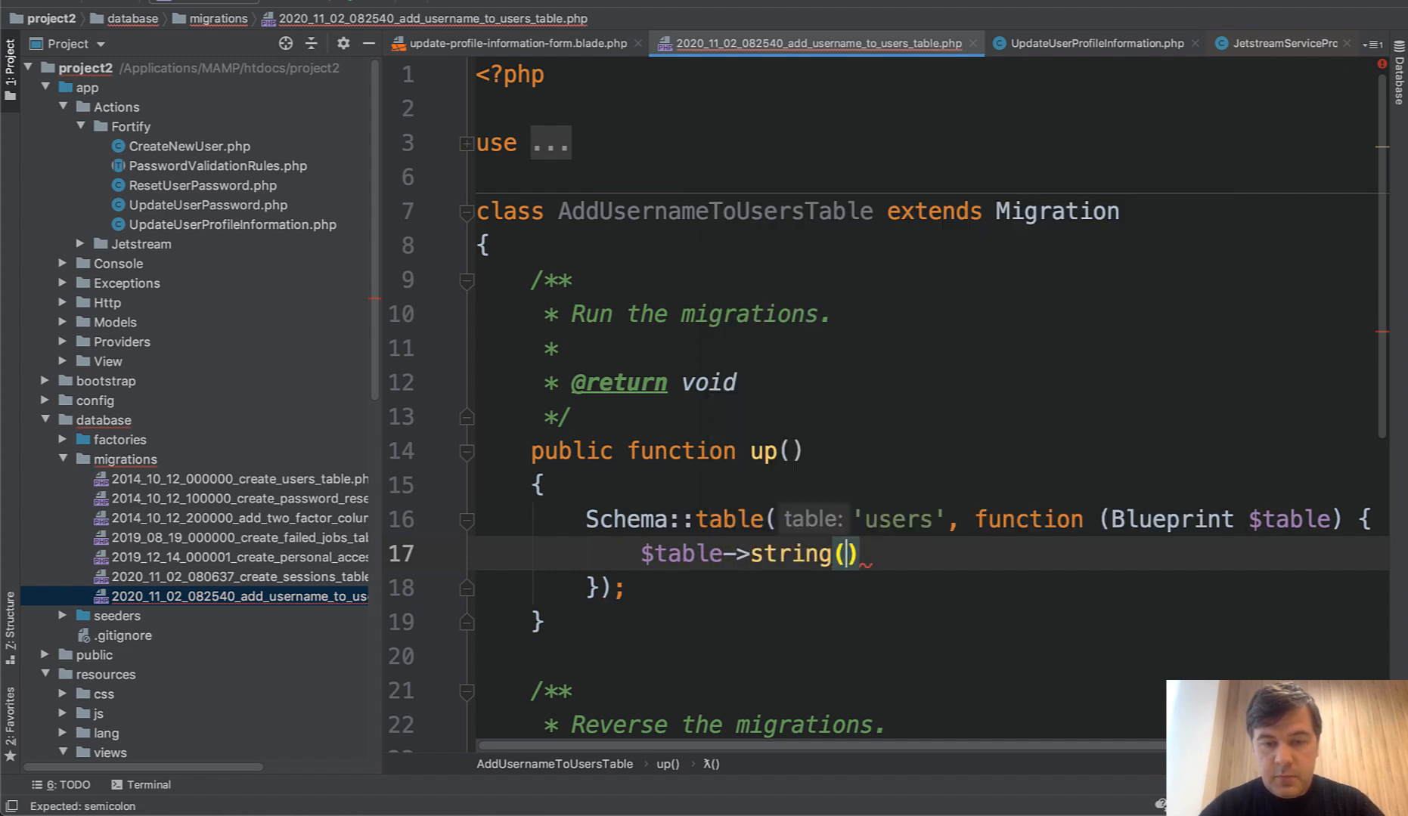
{"action": "type", "text": "'username'"}
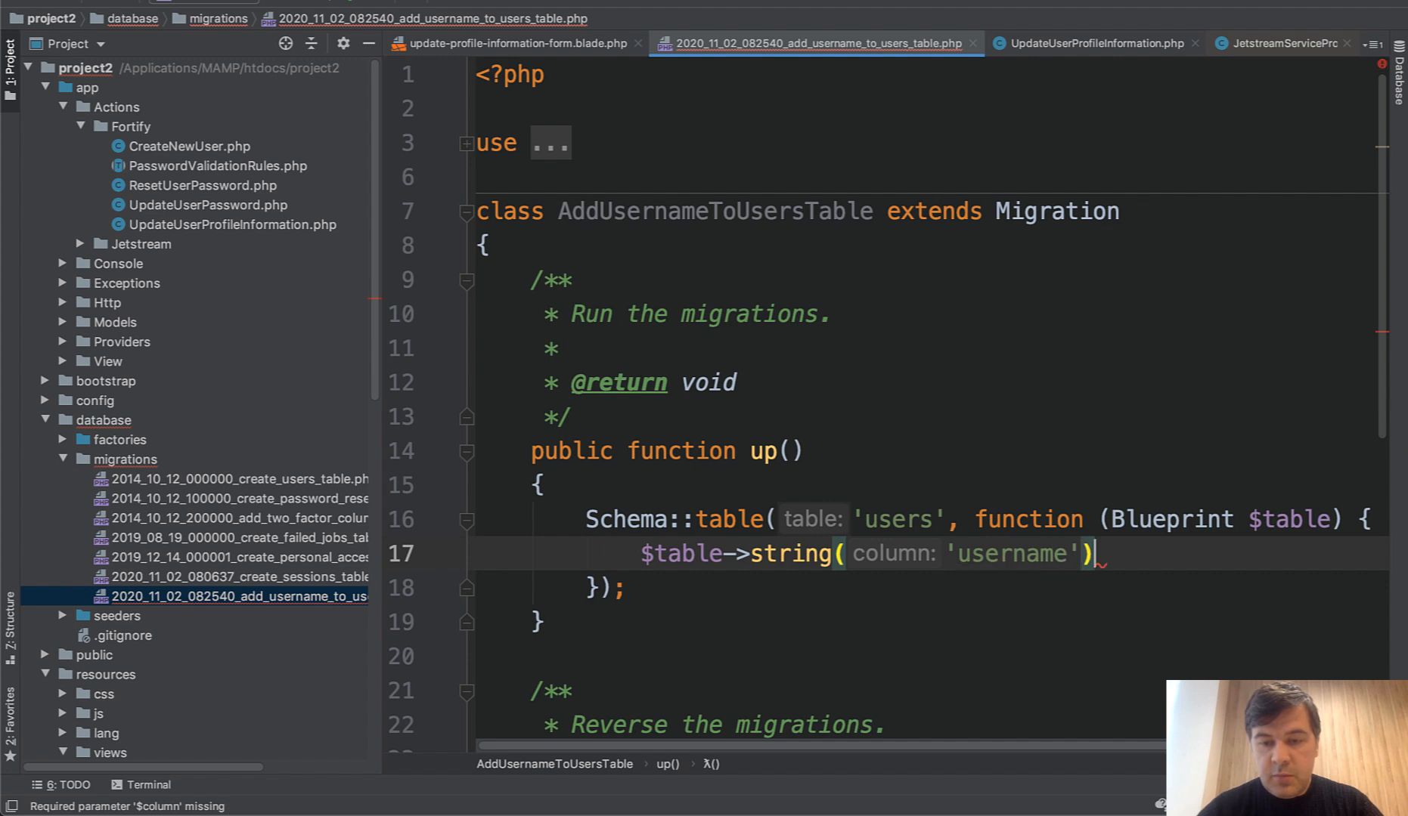
{"action": "type", "text": "->nullabel"}
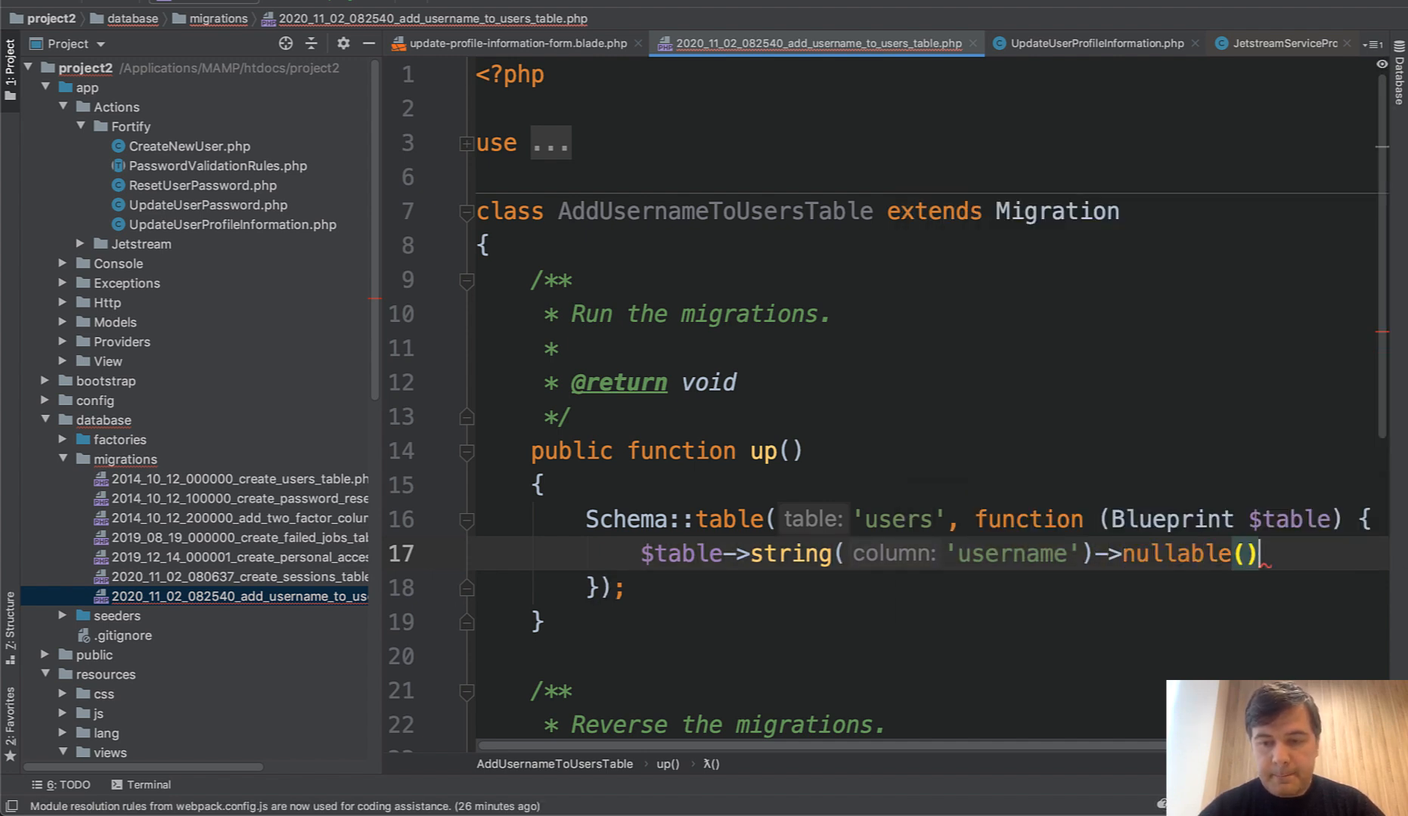
{"action": "type", "text": ";"}
{"action": "type", "text": "user"}
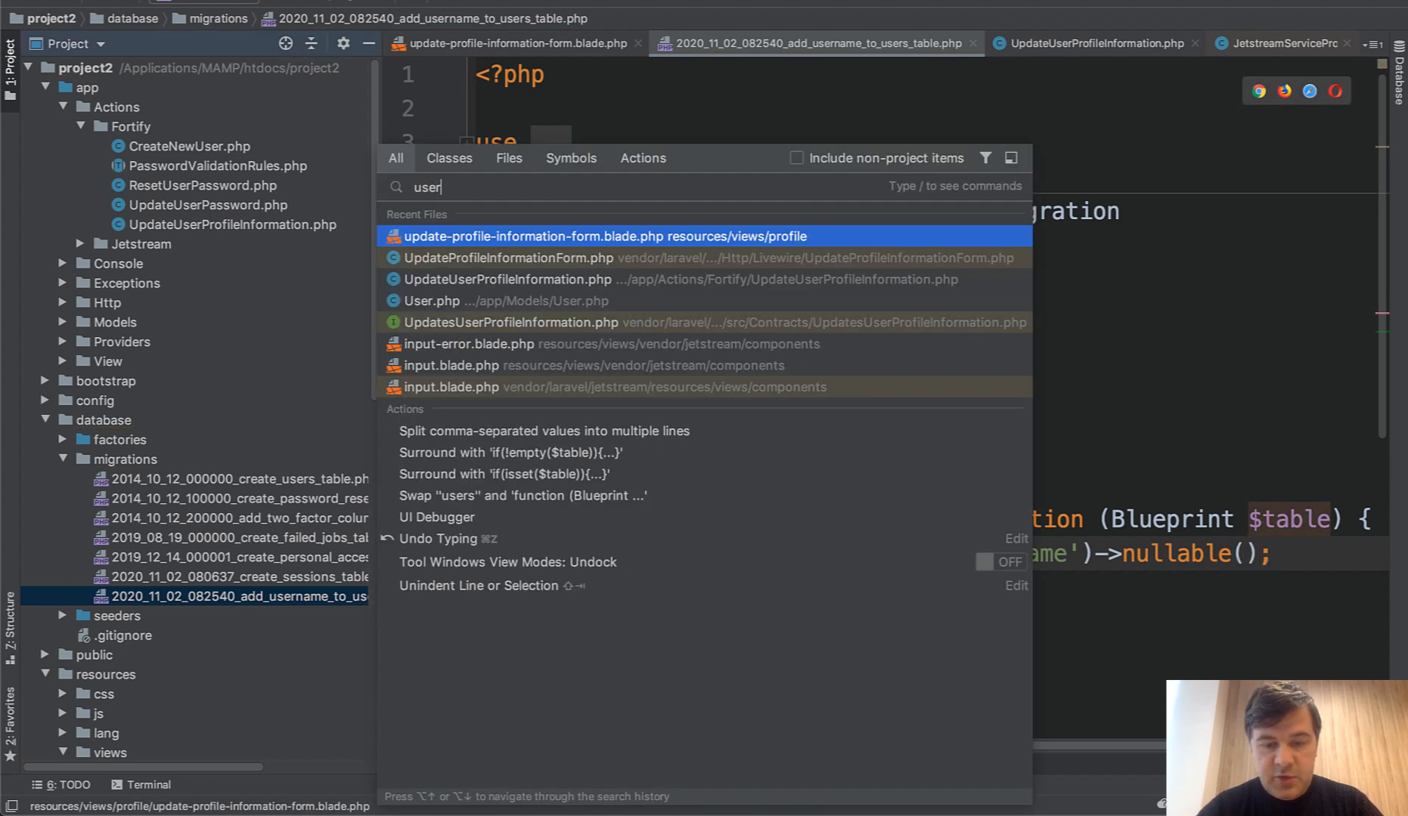
{"action": "left_click", "coordinate": [432, 300]}
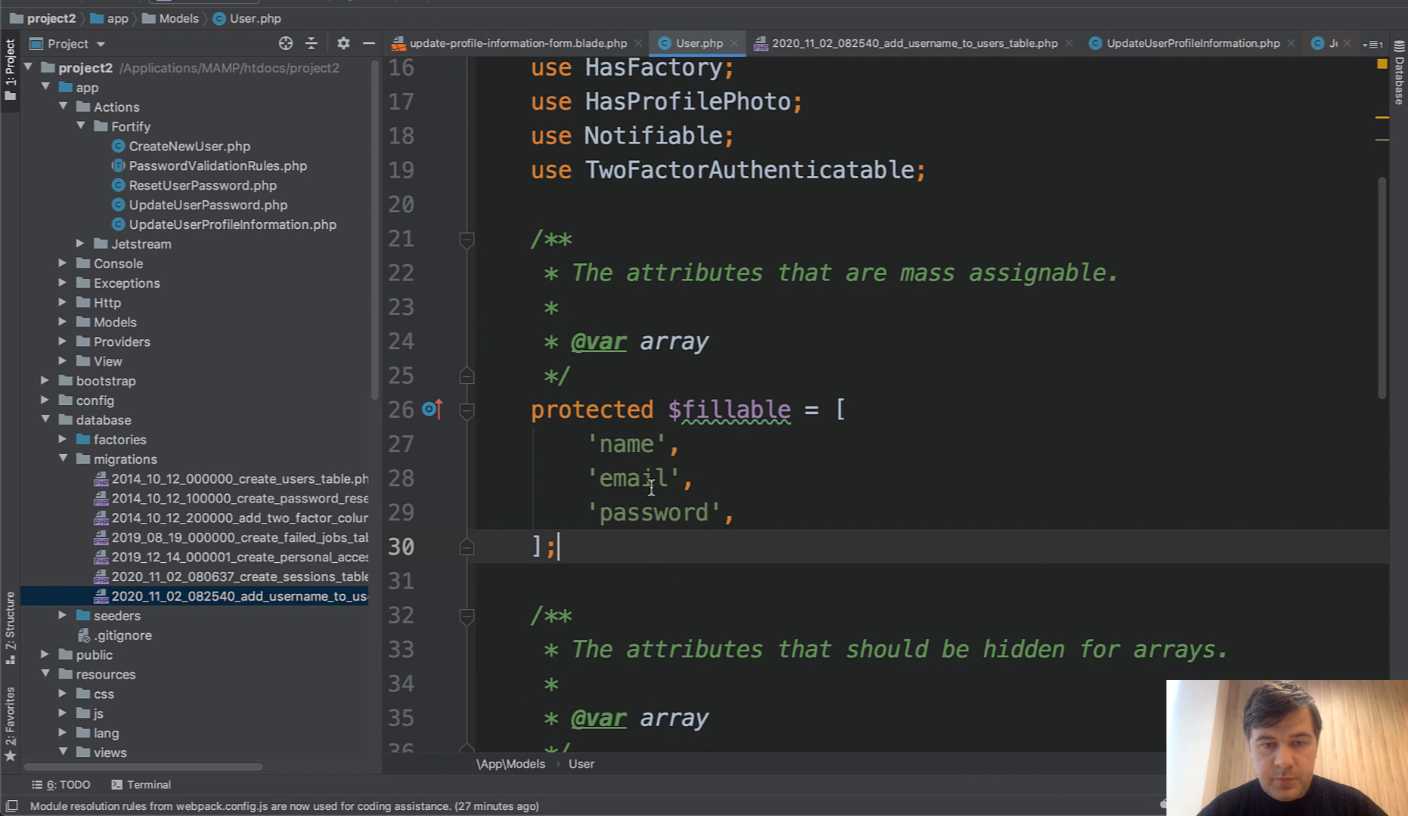
{"action": "key", "text": "enter"}
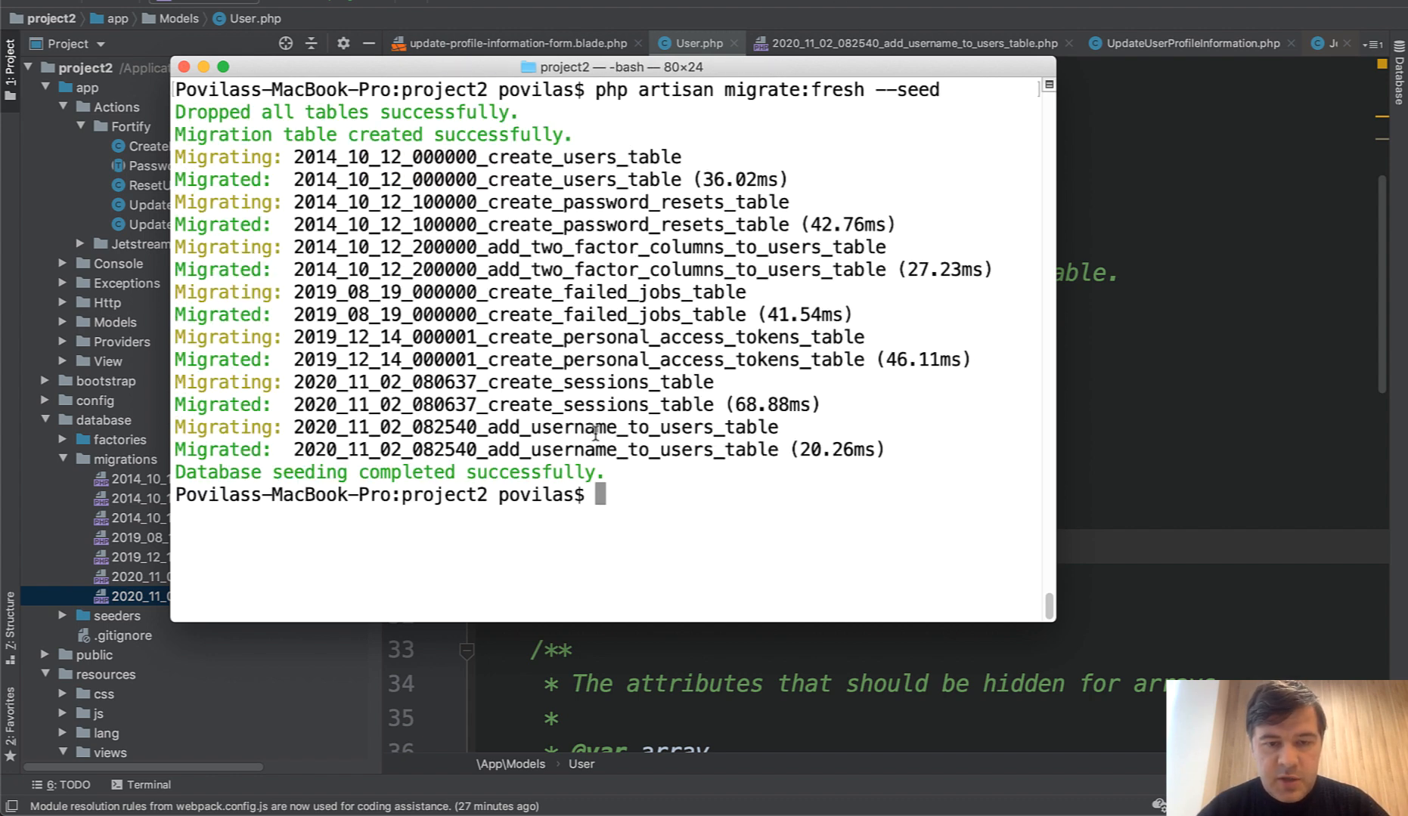
Step: Run php artisan migrate:fresh --seed to rebuild and seed the database
{"action": "double_click", "coordinate": [538, 427]}
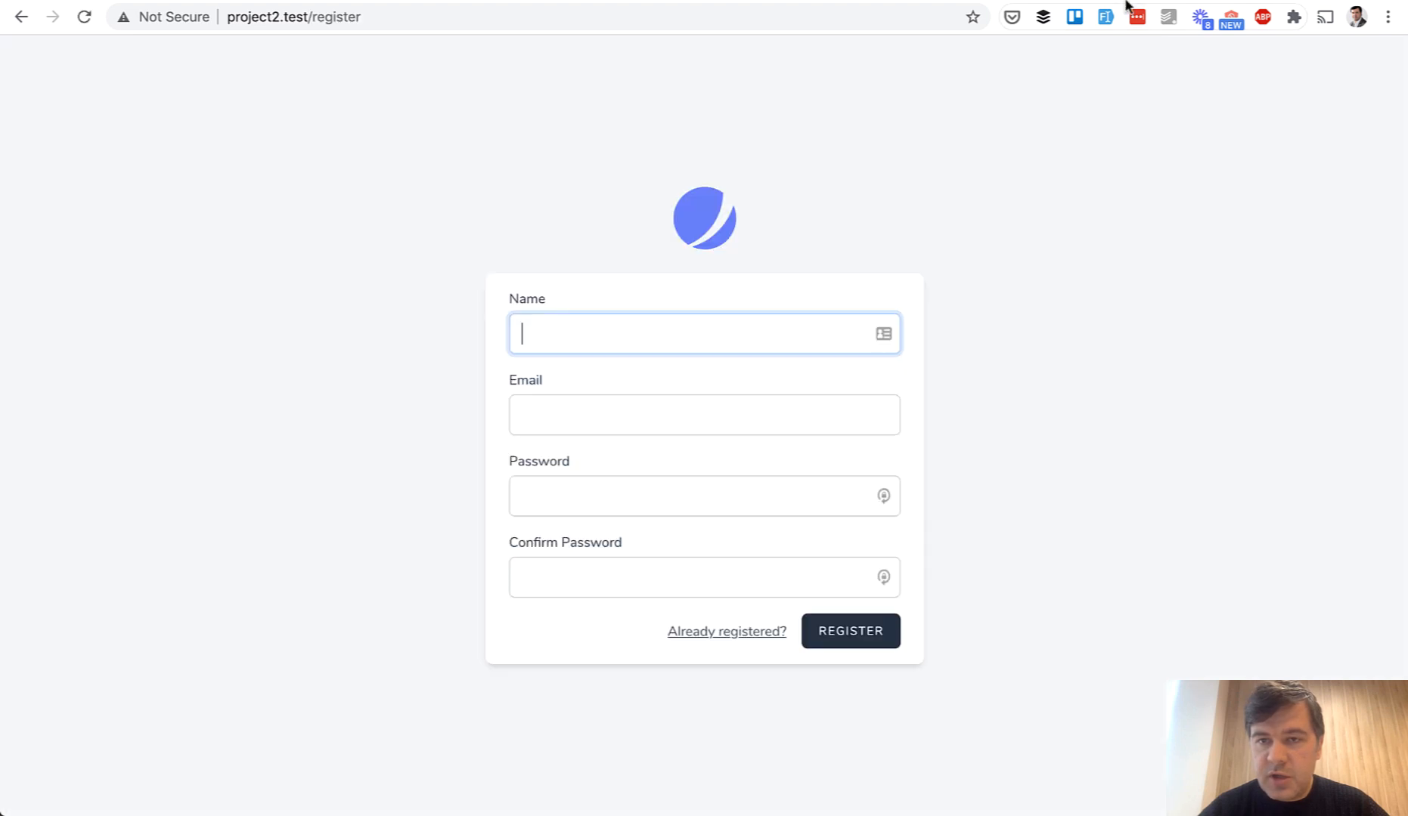
Step: Register a new account and open its Profile page from the account dropdown
{"action": "left_click", "coordinate": [849, 630]}
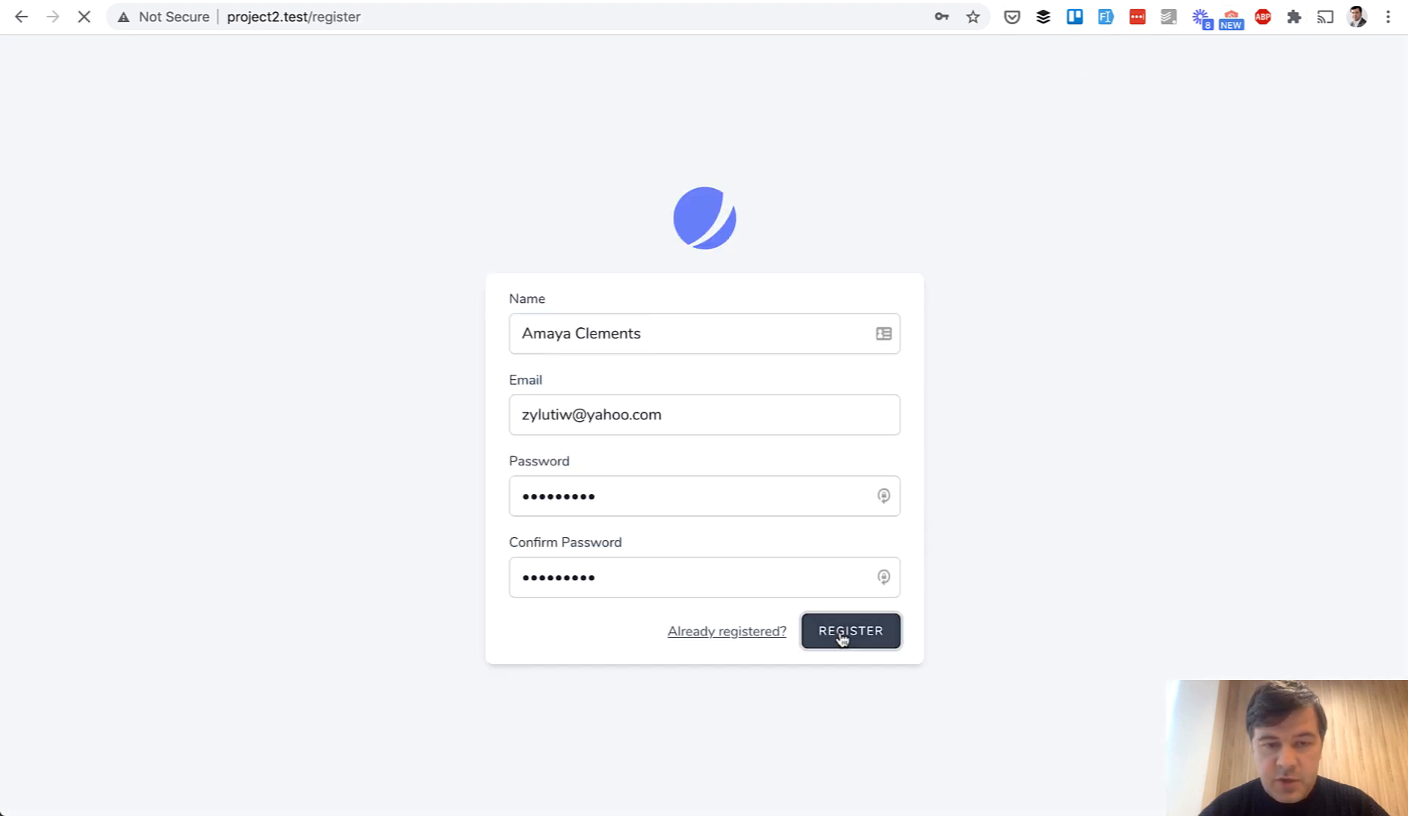
{"action": "left_click", "coordinate": [848, 631]}
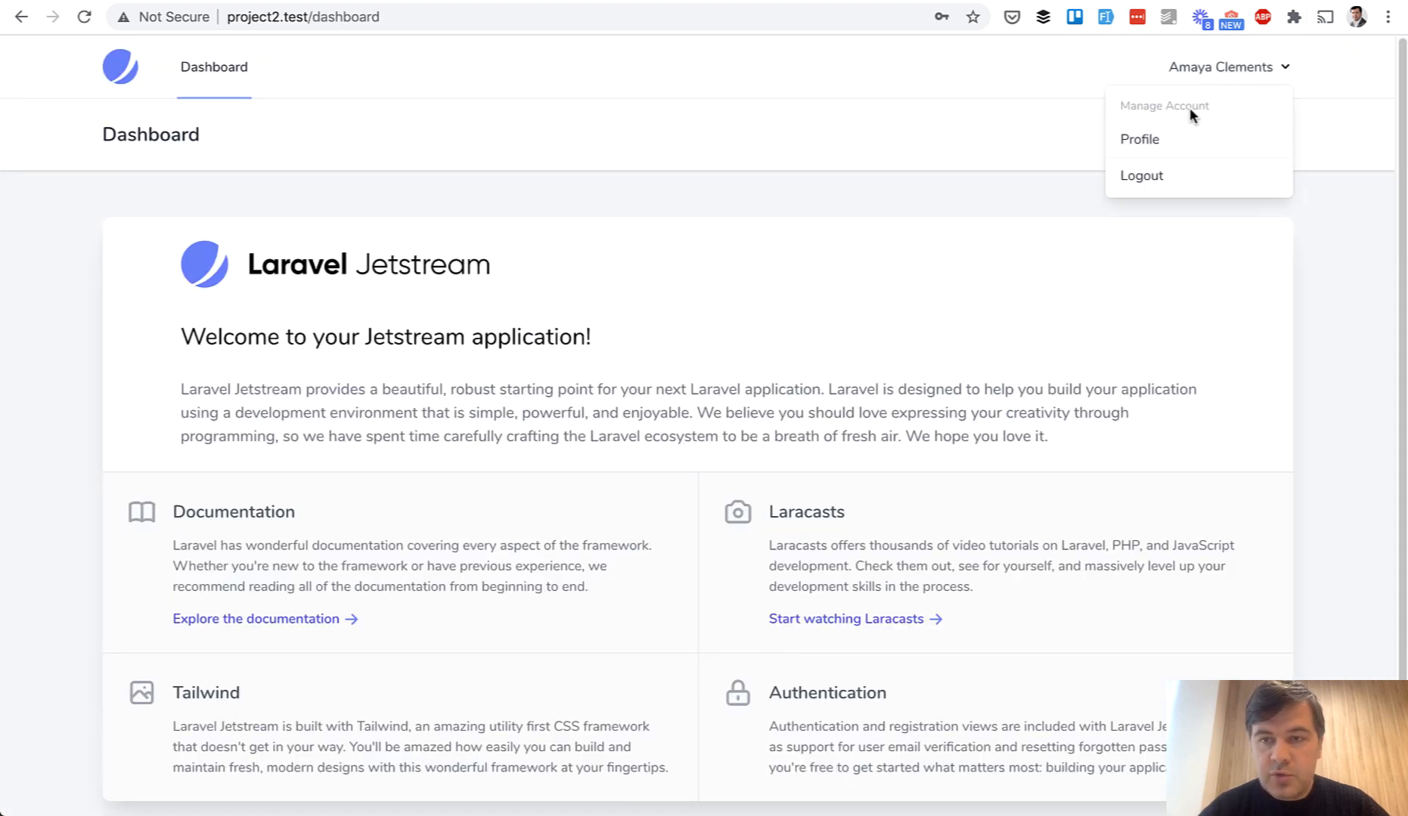
{"action": "left_click", "coordinate": [1138, 139]}
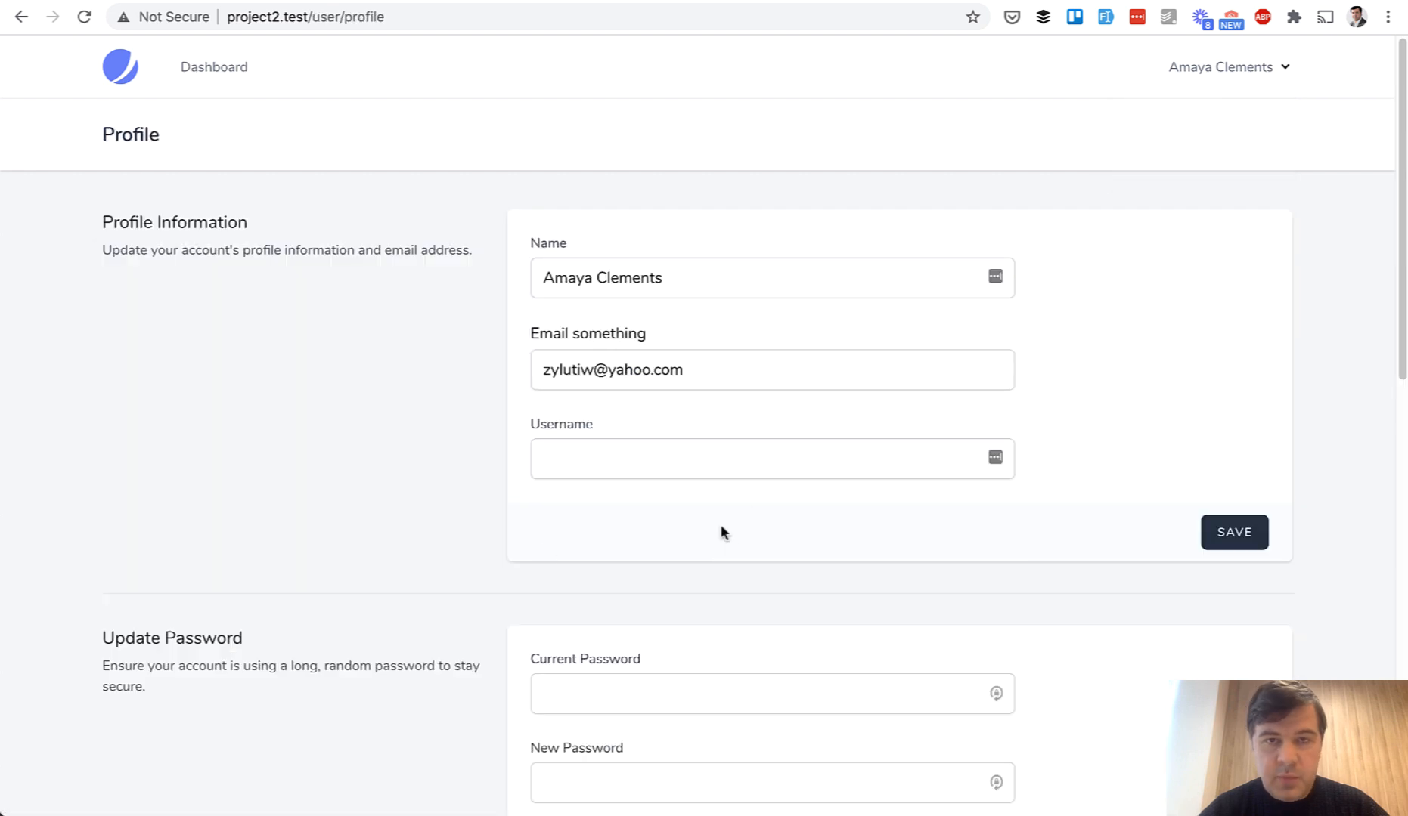
Step: Enter username 'ggdg', save, and reload to check whether it persisted
{"action": "left_click", "coordinate": [770, 458]}
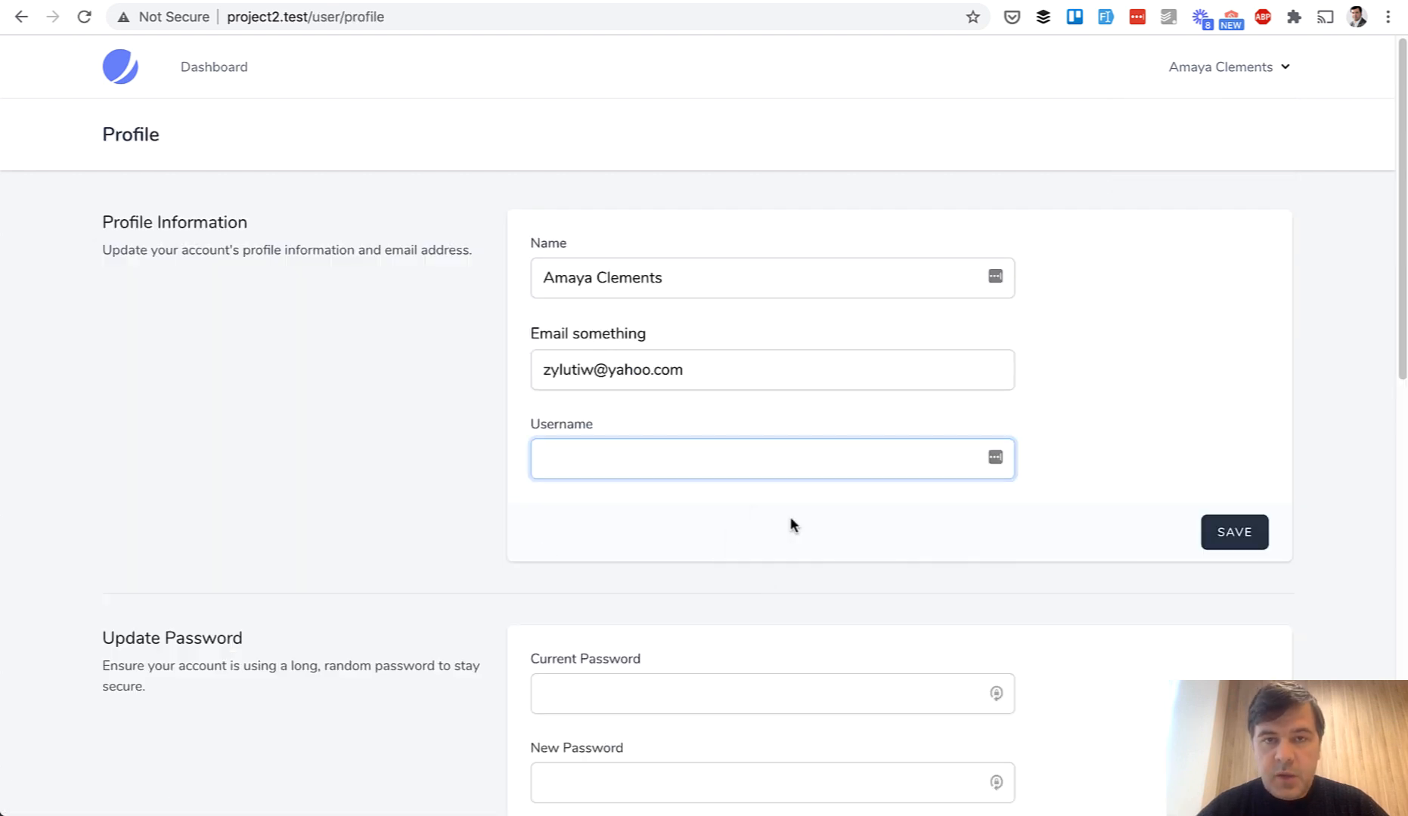
{"action": "type", "text": "ggdg"}
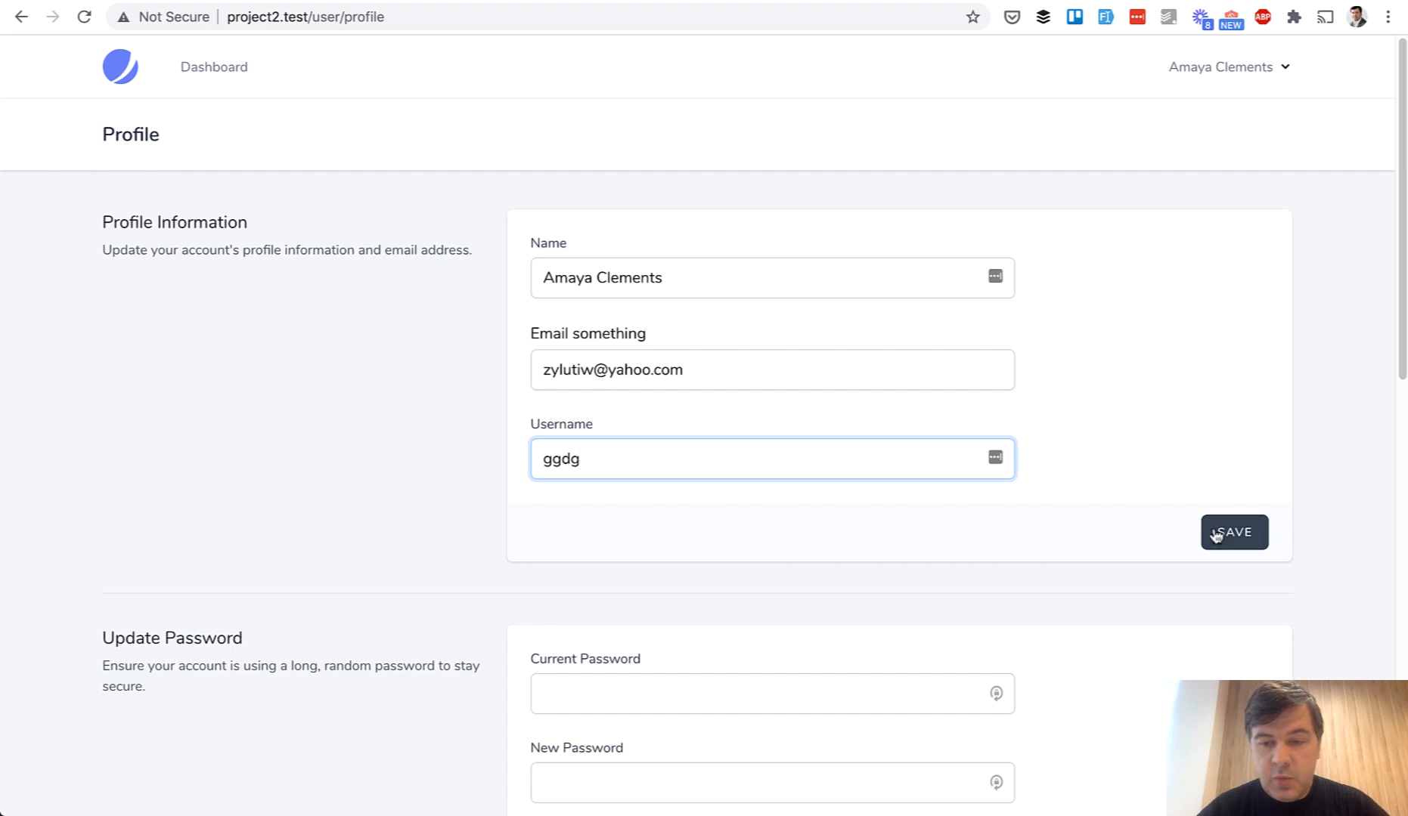
{"action": "left_click", "coordinate": [1234, 532]}
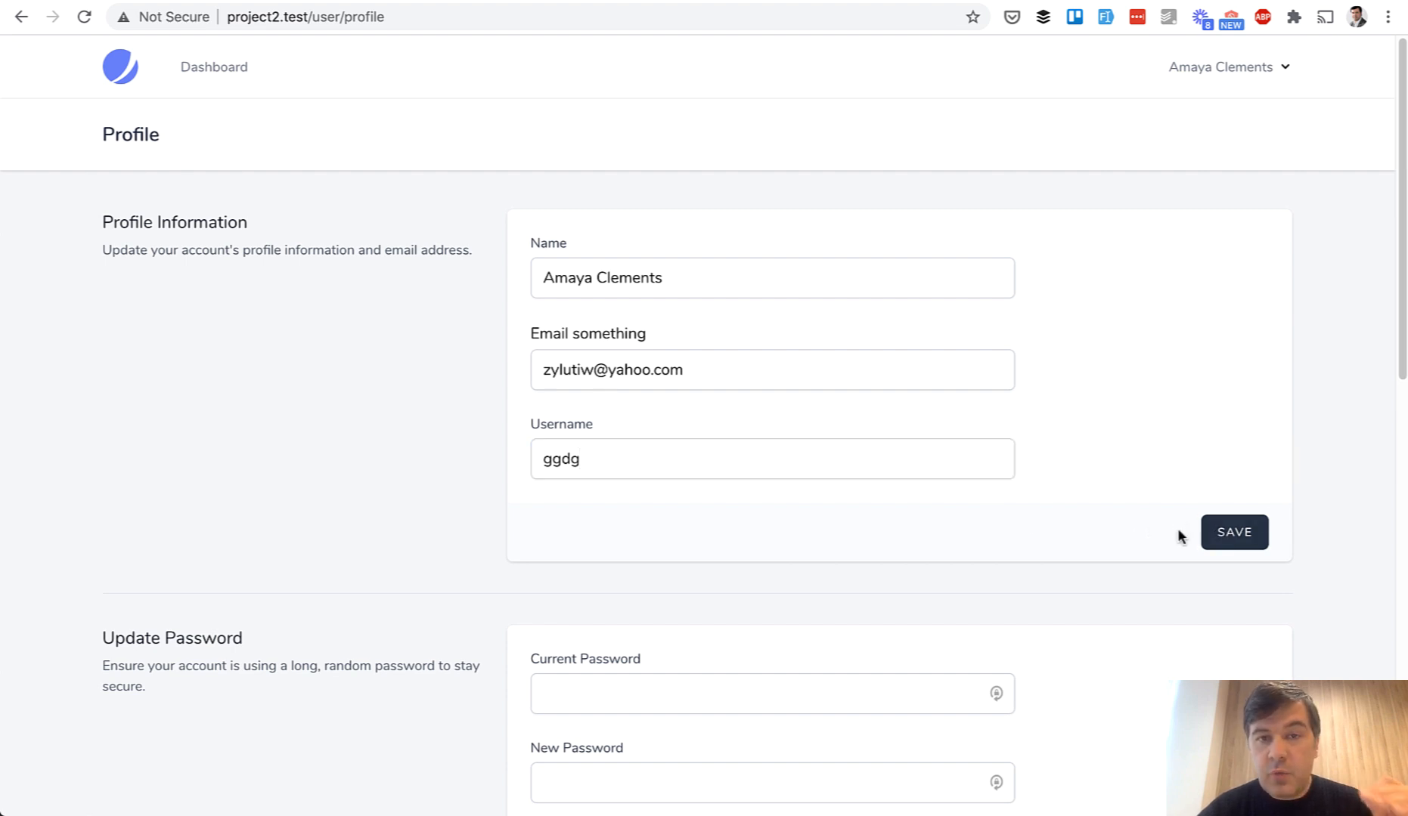
{"action": "mouse_move", "coordinate": [1140, 534]}
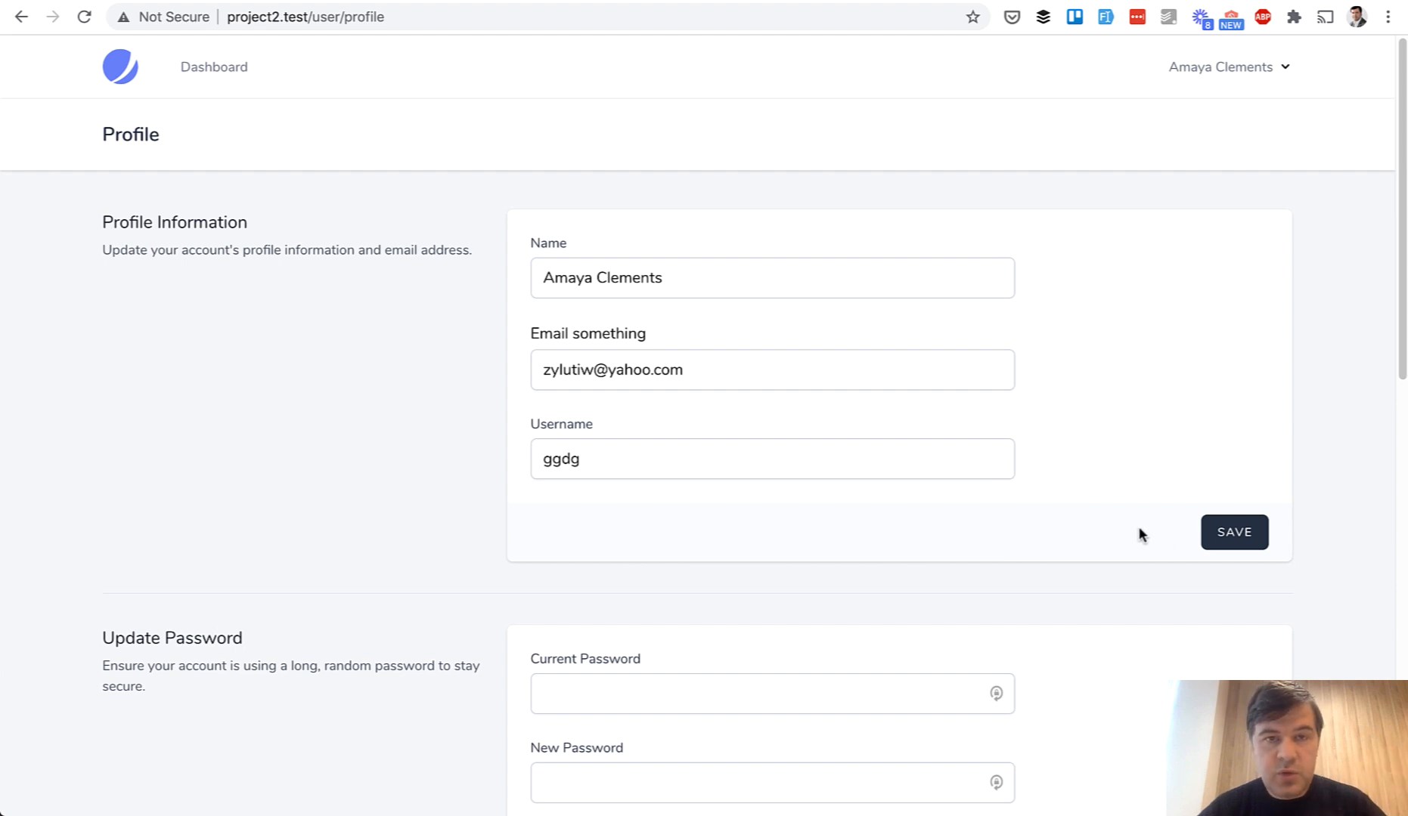
{"action": "left_click", "coordinate": [1232, 532]}
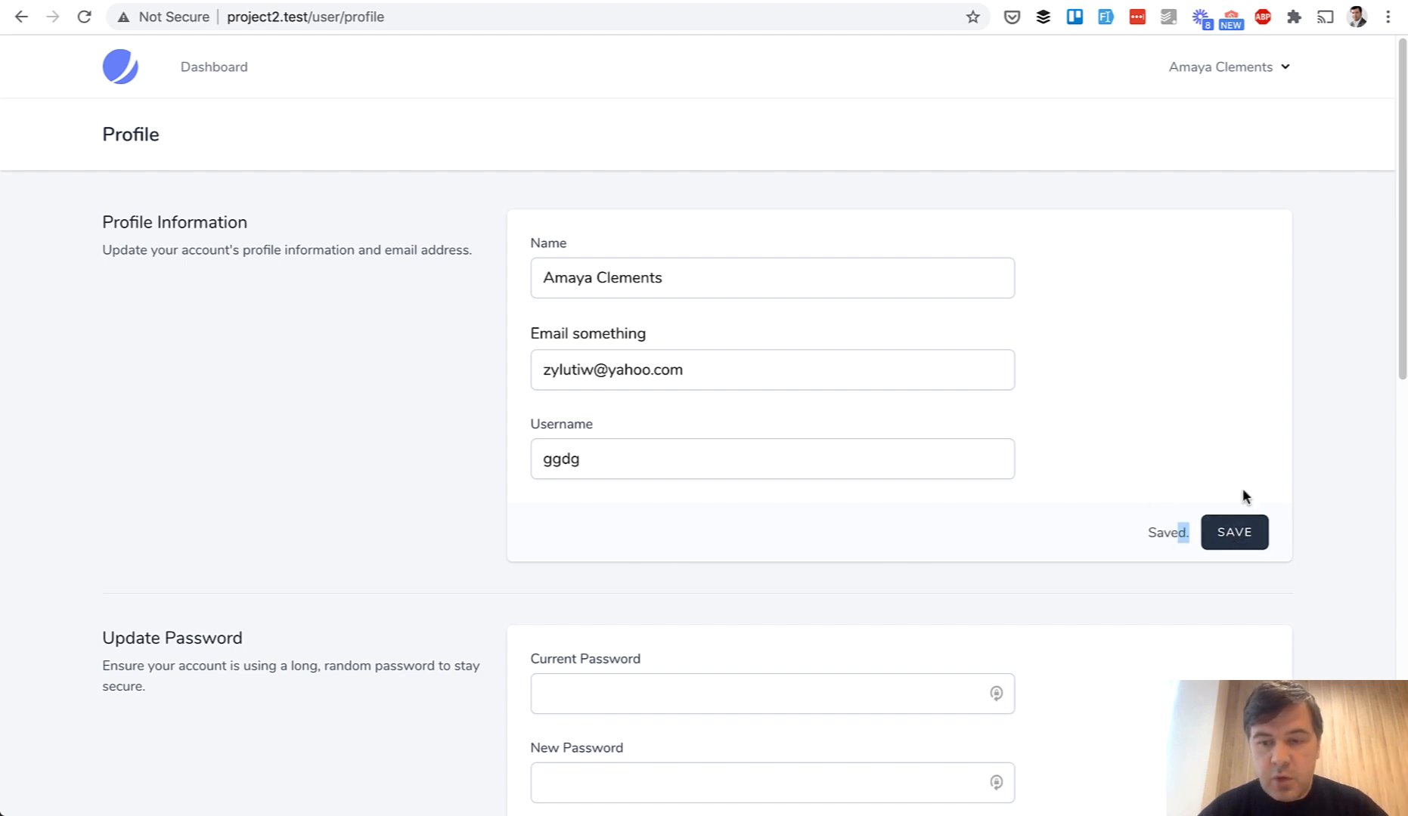
{"action": "mouse_move", "coordinate": [1077, 552]}
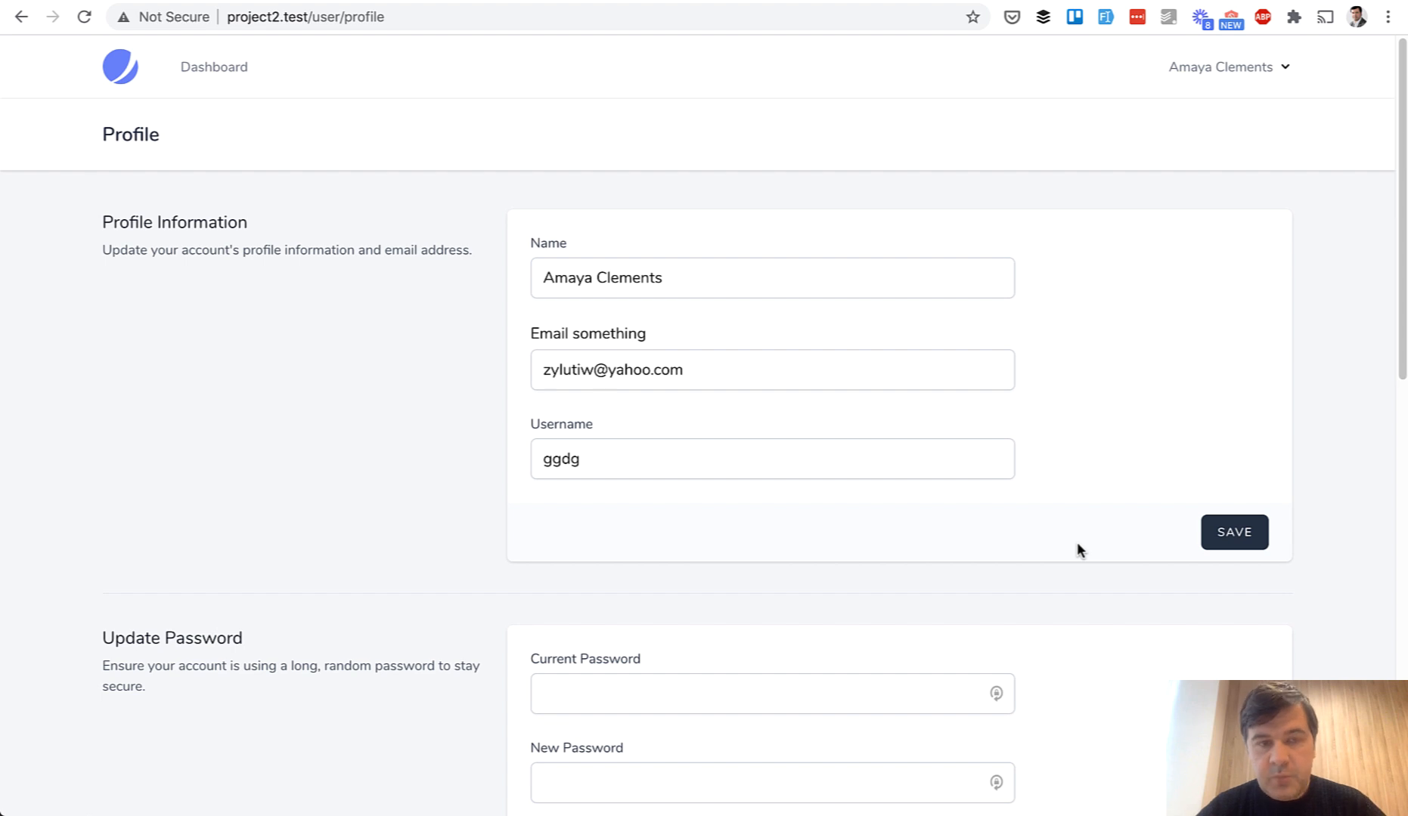
{"action": "left_click", "coordinate": [1232, 532]}
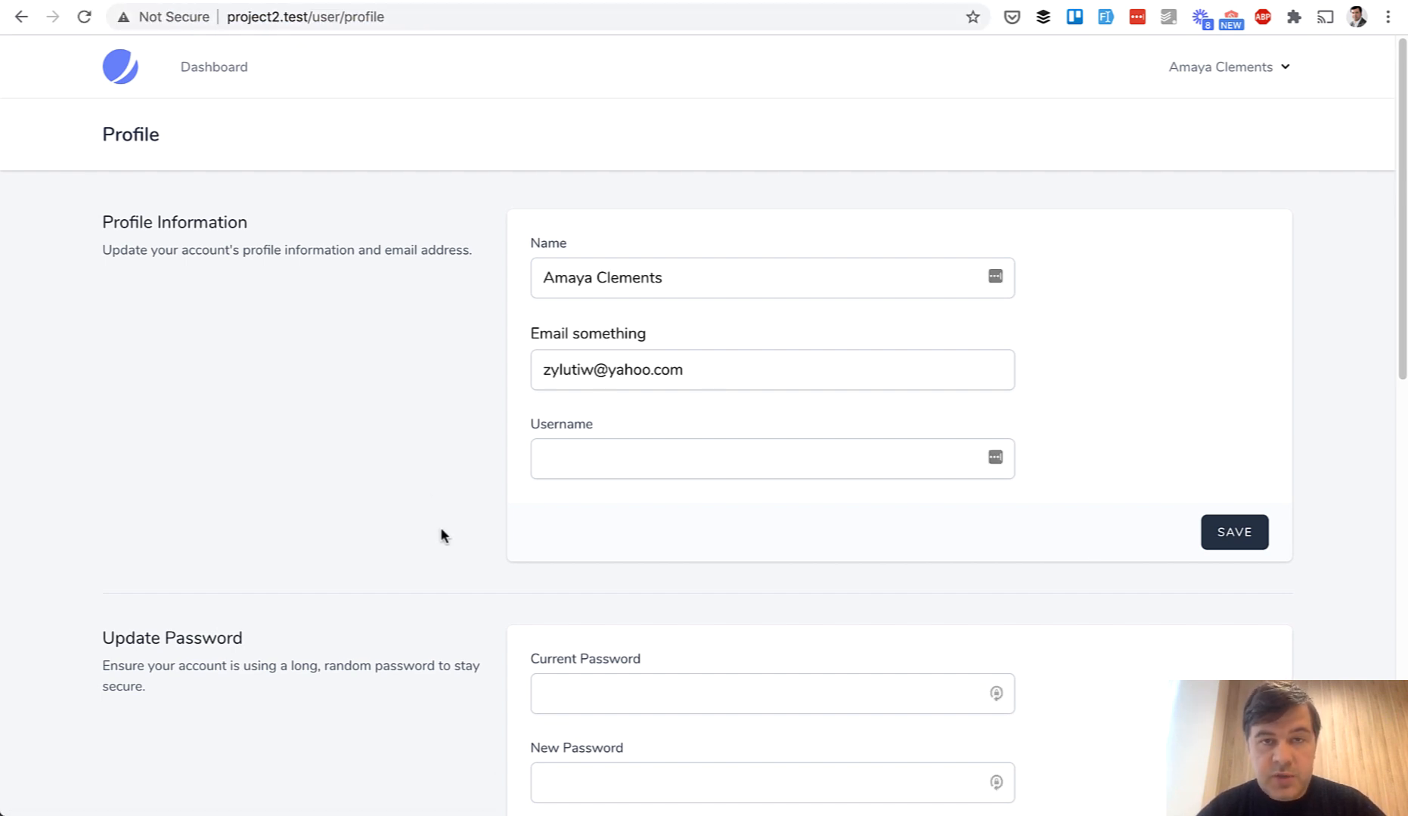
{"action": "key", "text": "cmd+tab"}
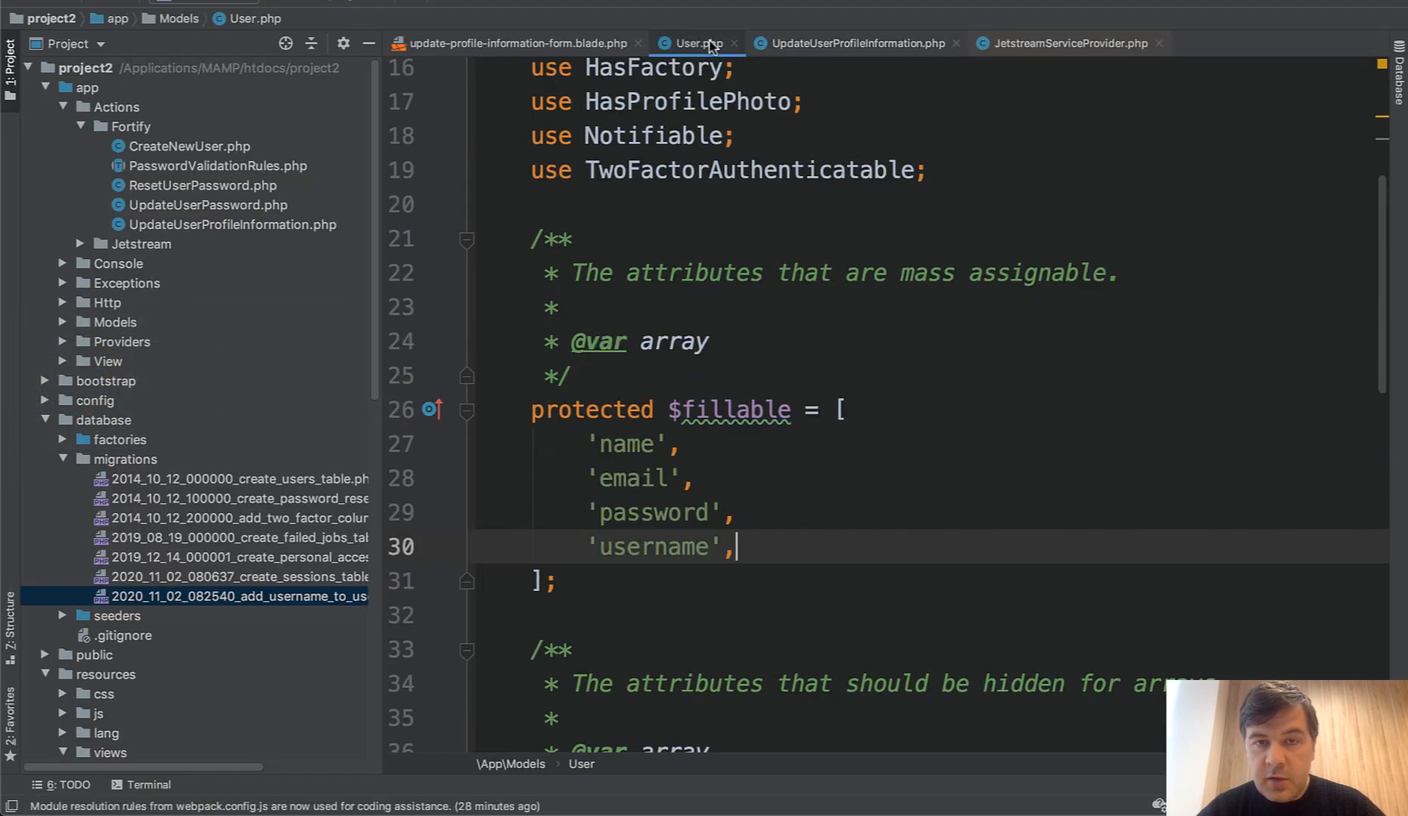
Step: Close User.php and add 'username' => $input['username'] to the forceFill array
{"action": "left_click", "coordinate": [848, 44]}
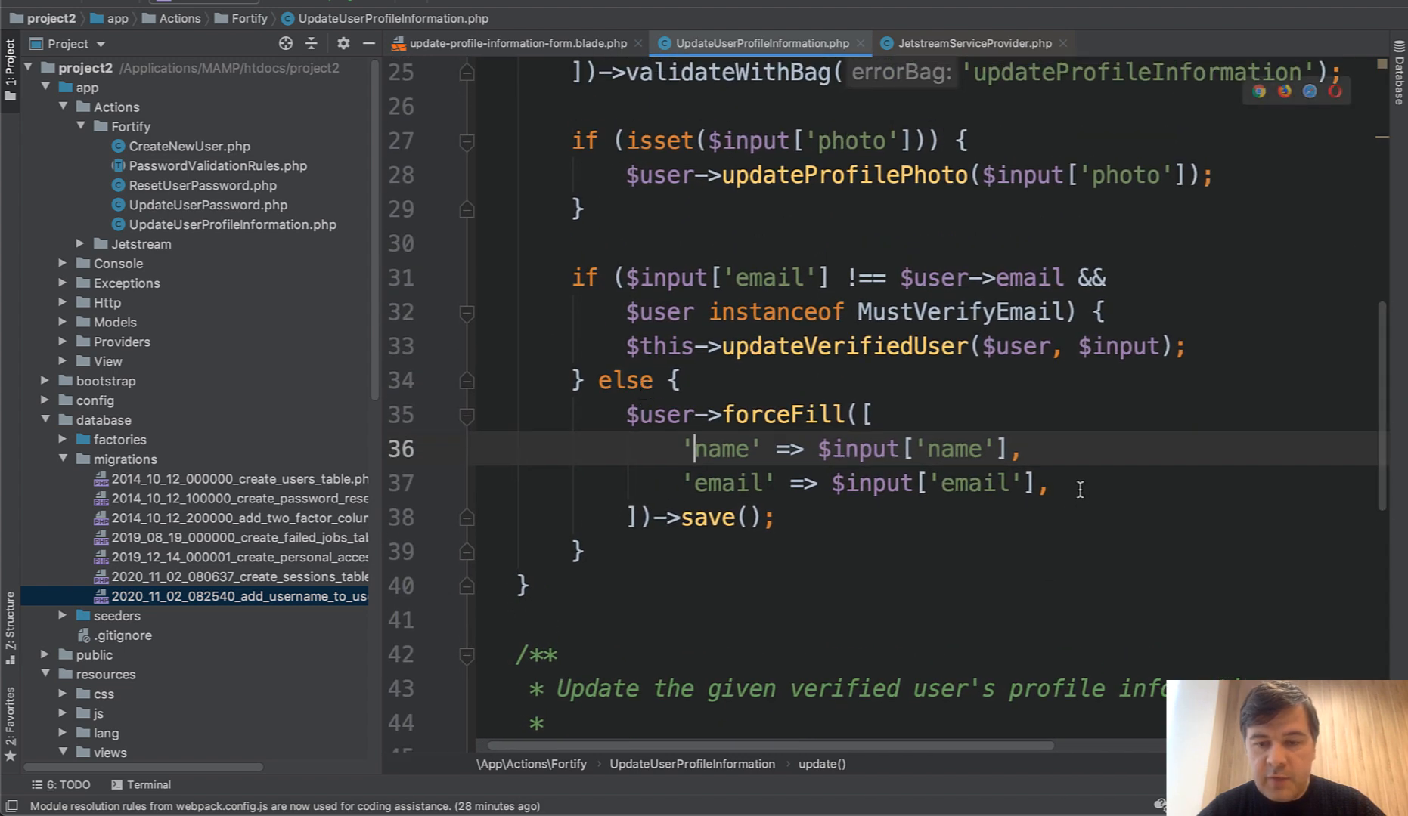
{"action": "type", "text": "'userna"}
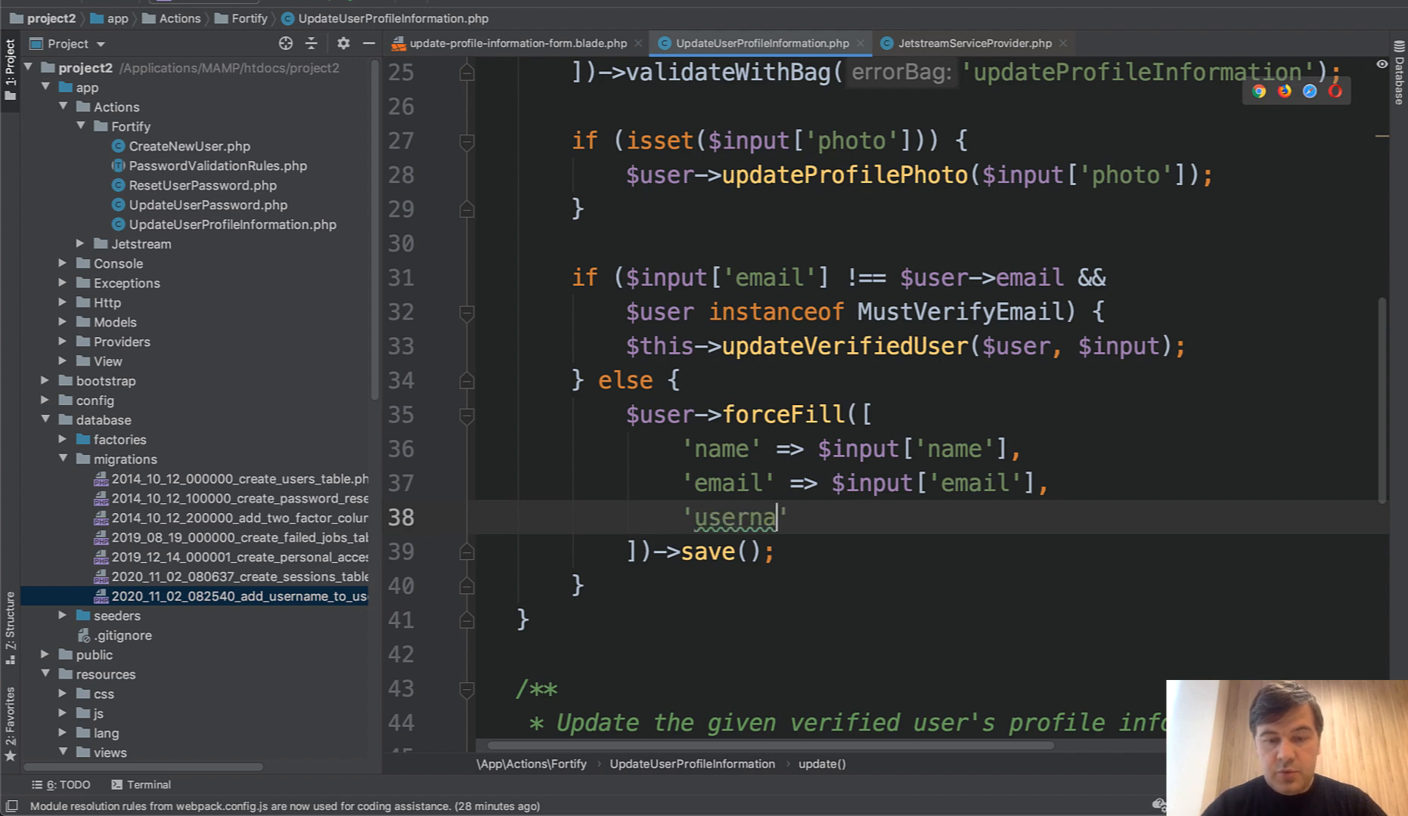
{"action": "type", "text": "me' =>"}
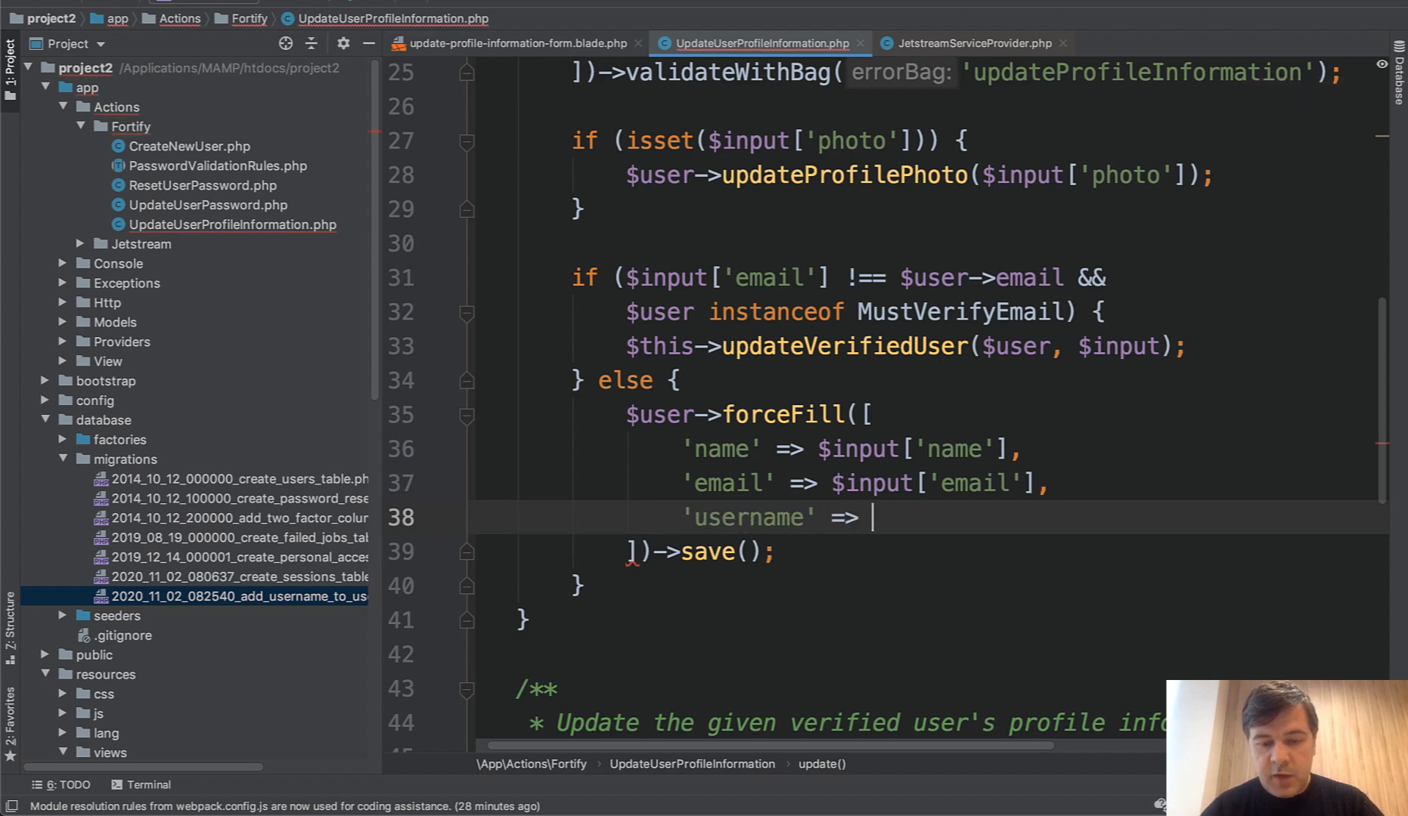
{"action": "type", "text": "$input['"}
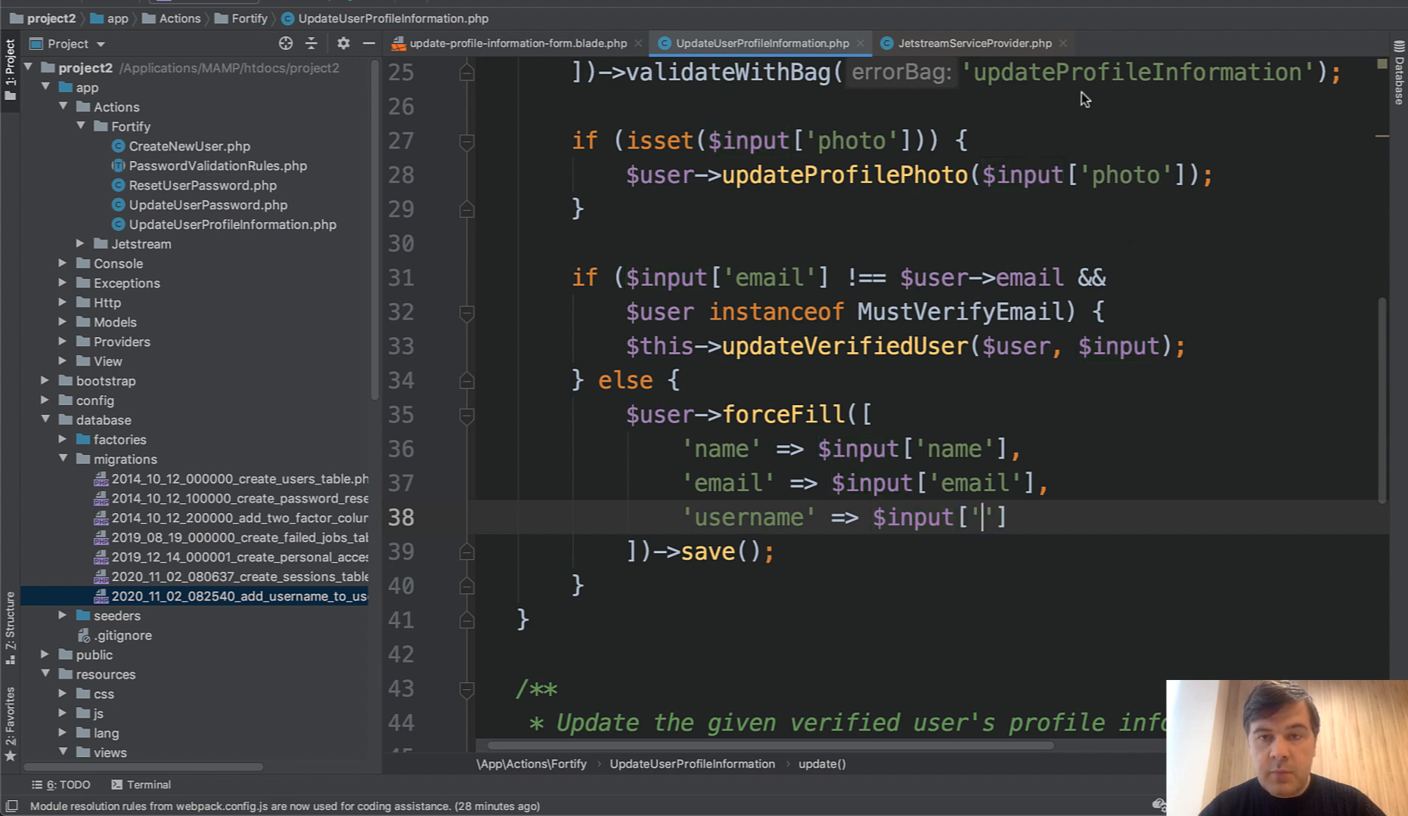
{"action": "type", "text": "use"}
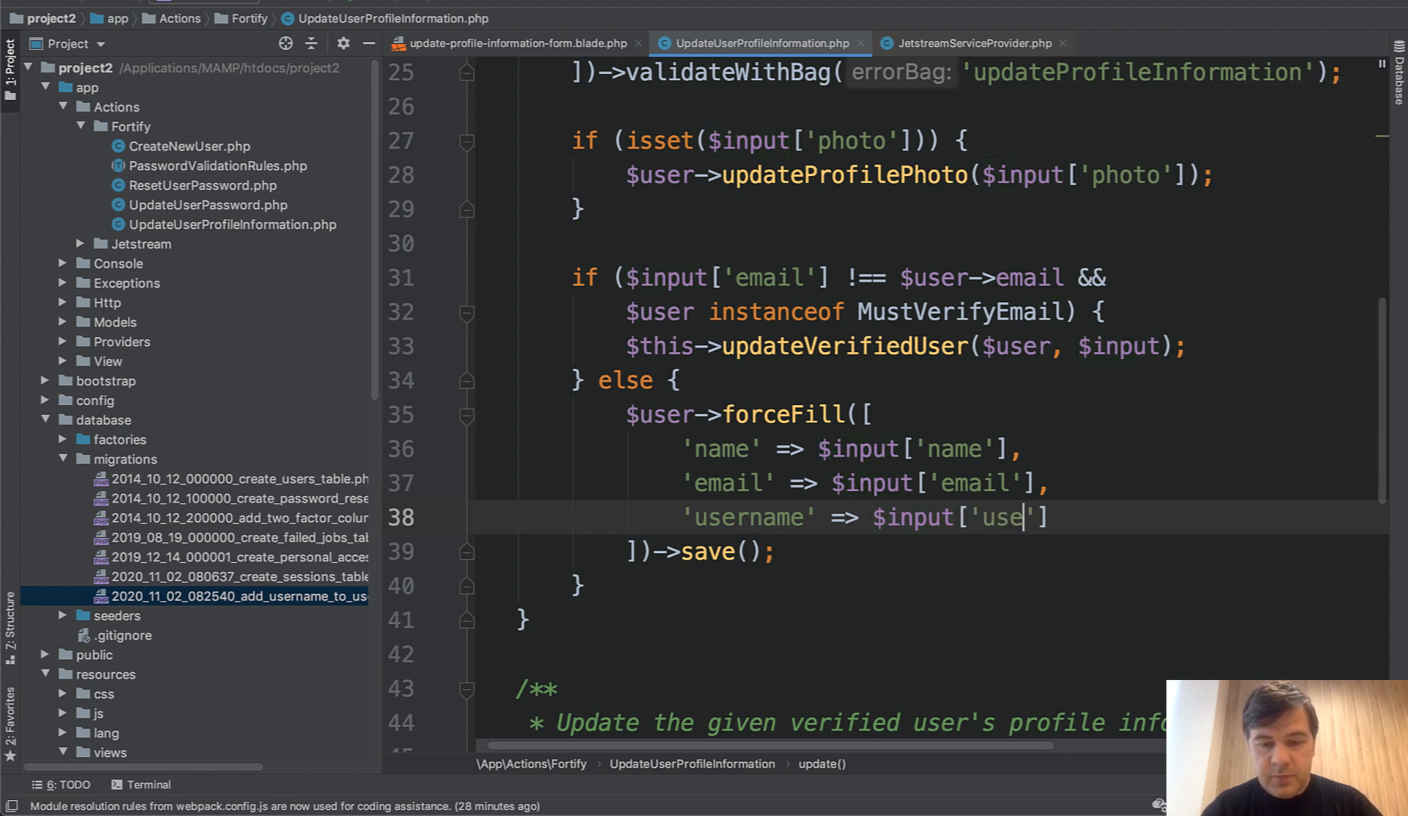
{"action": "type", "text": "rname"}
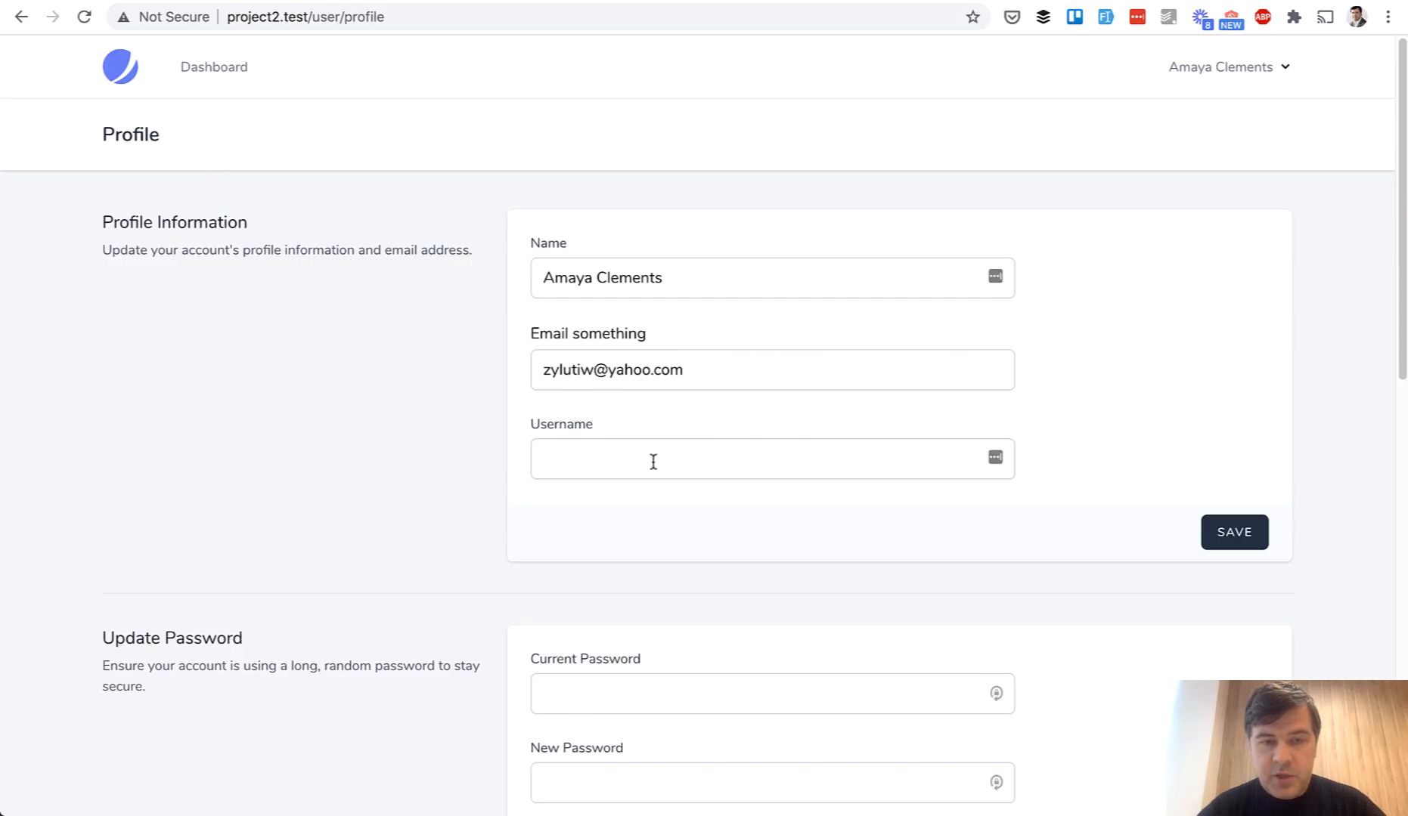
Step: Enter 'abc' in the Username field and save the profile
{"action": "type", "text": "abc"}
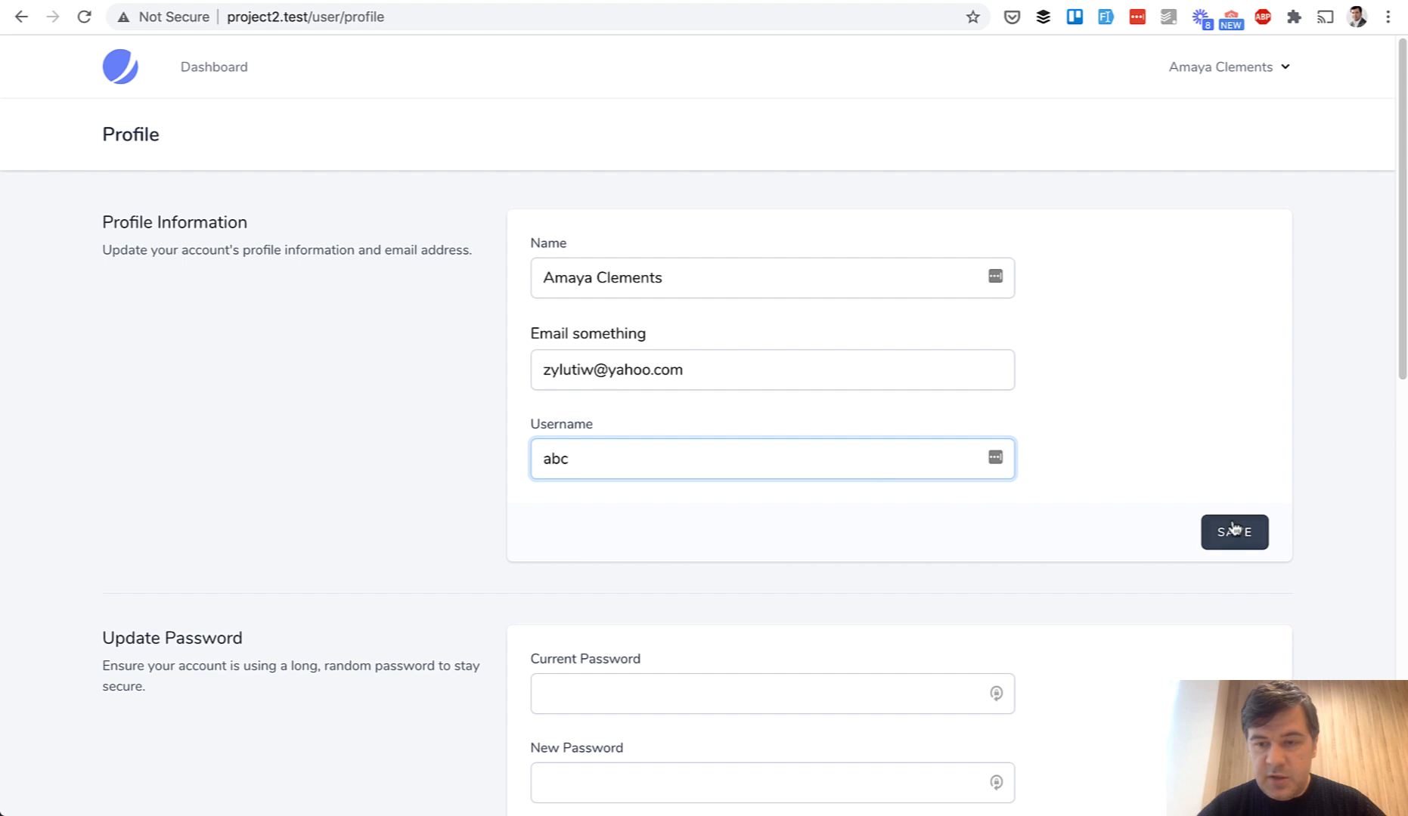
{"action": "left_click", "coordinate": [1234, 531]}
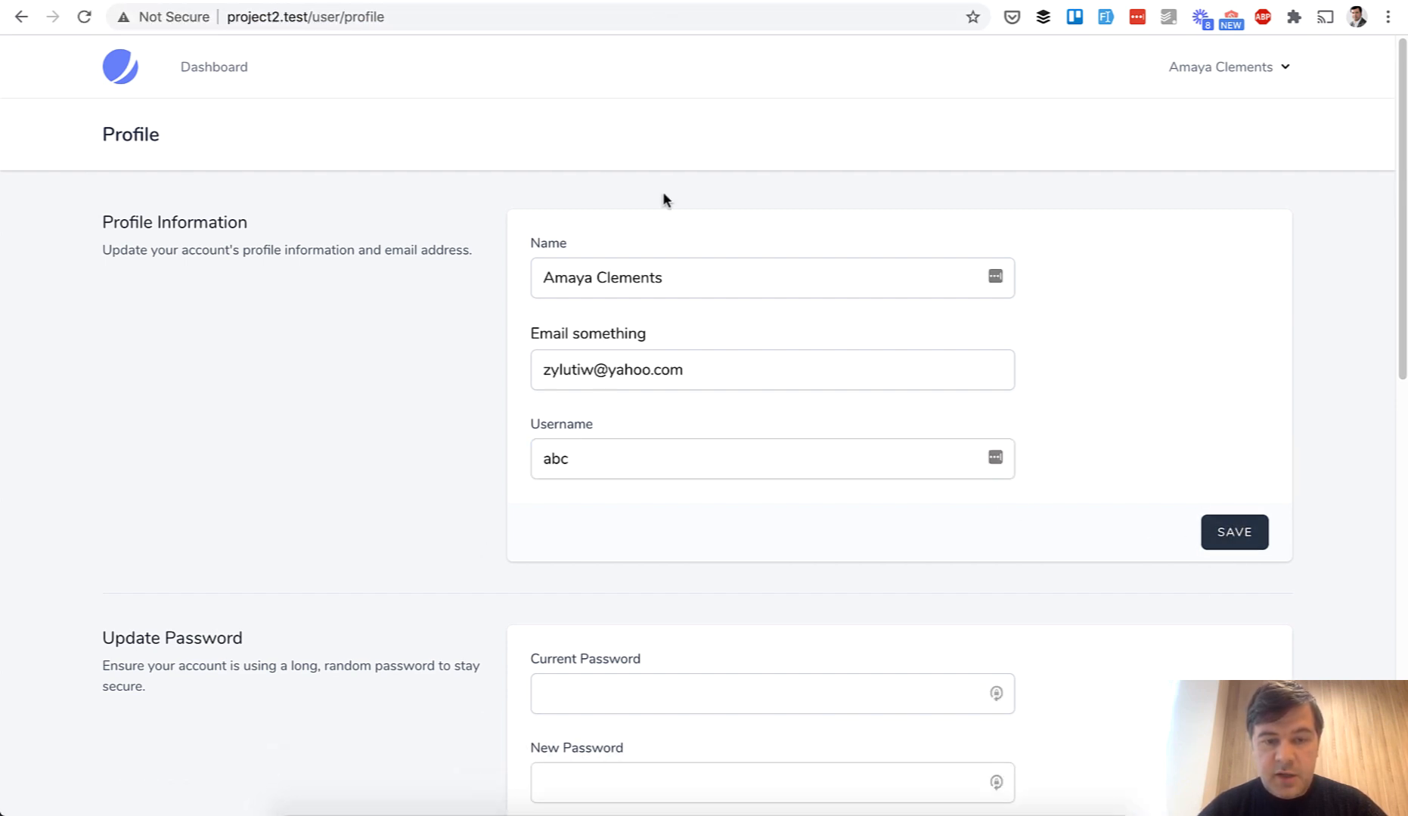
{"action": "mouse_move", "coordinate": [366, 454]}
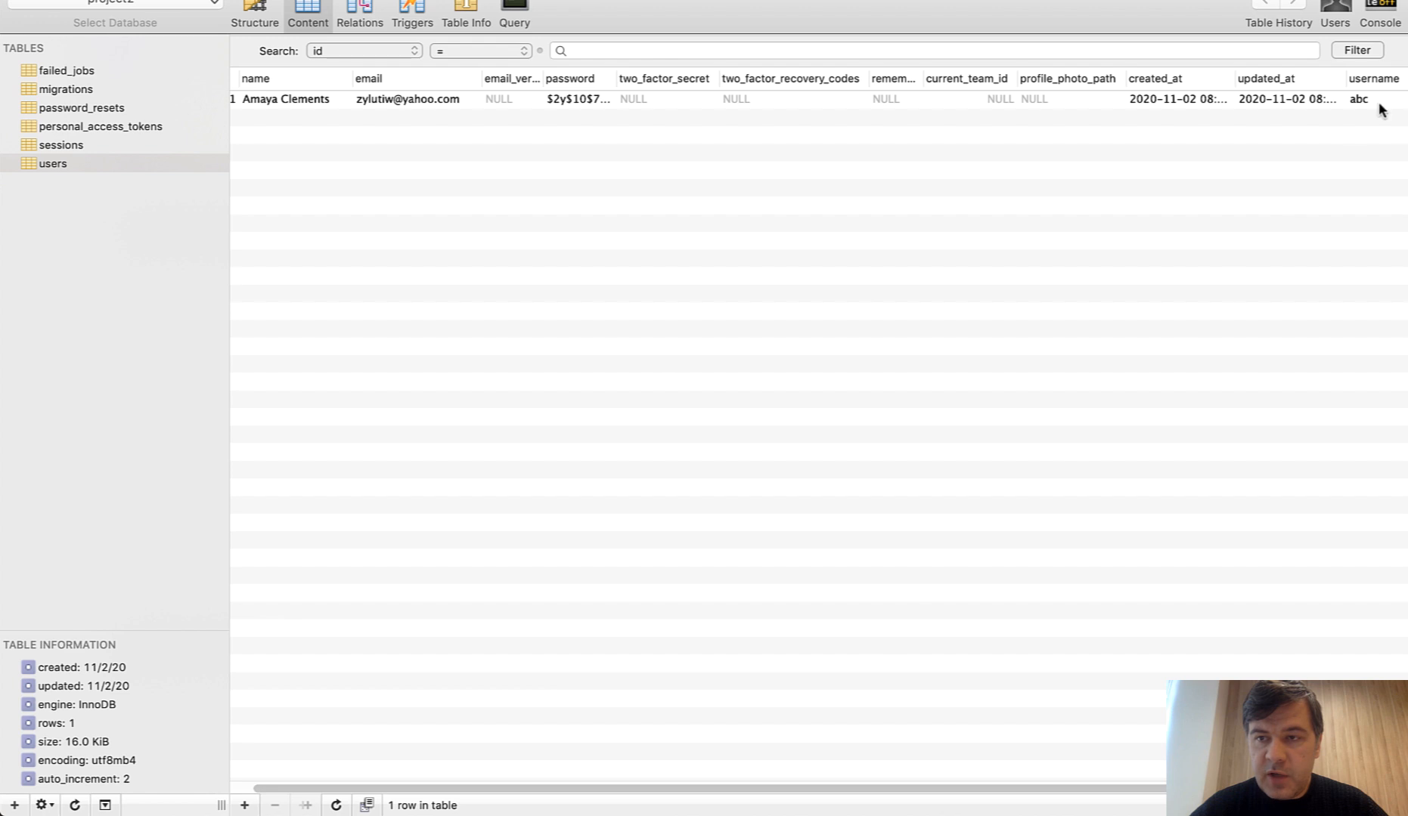
{"action": "mouse_move", "coordinate": [1010, 383]}
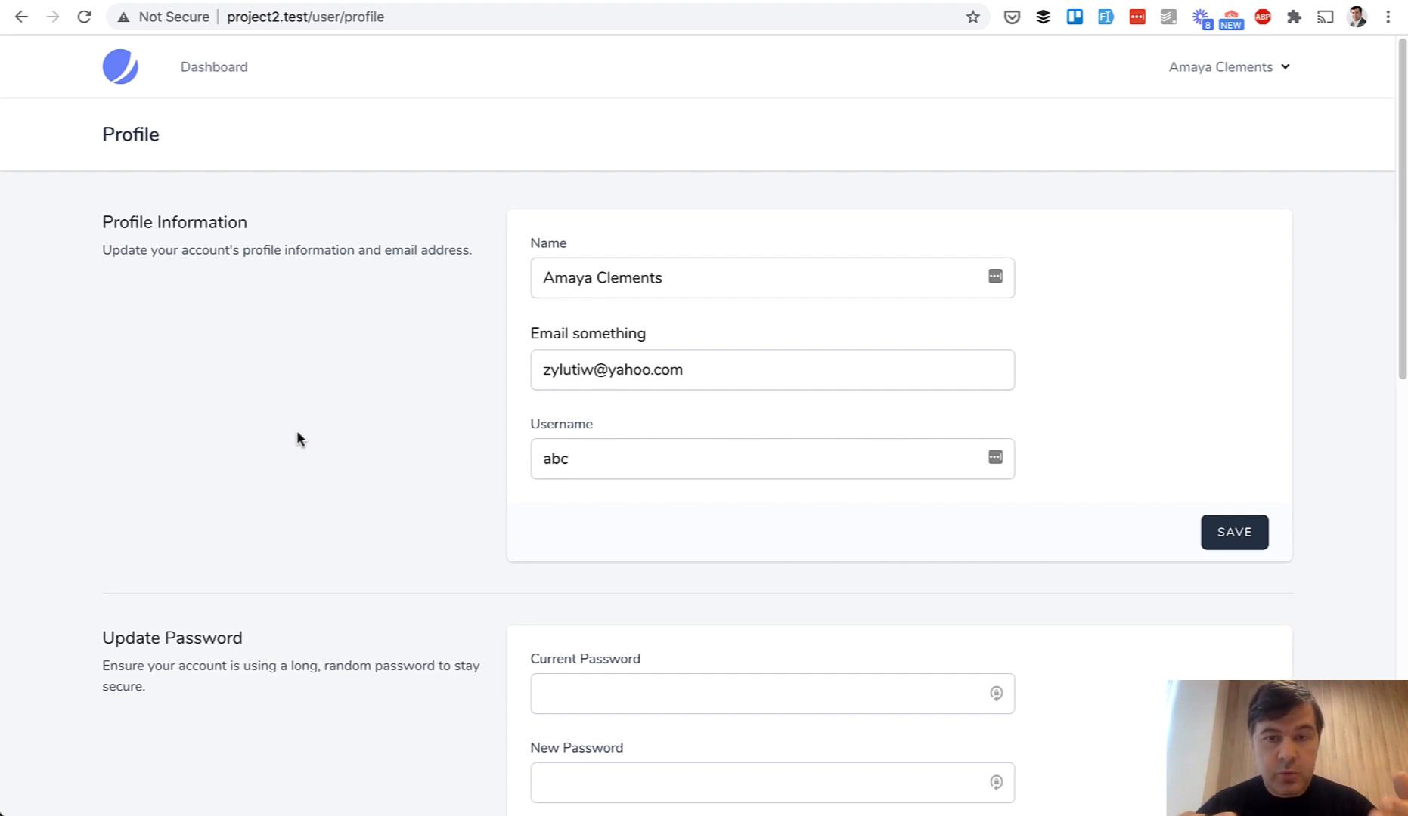
Step: Append 'd' to make the username 'abcd' and save the profile
{"action": "type", "text": "d"}
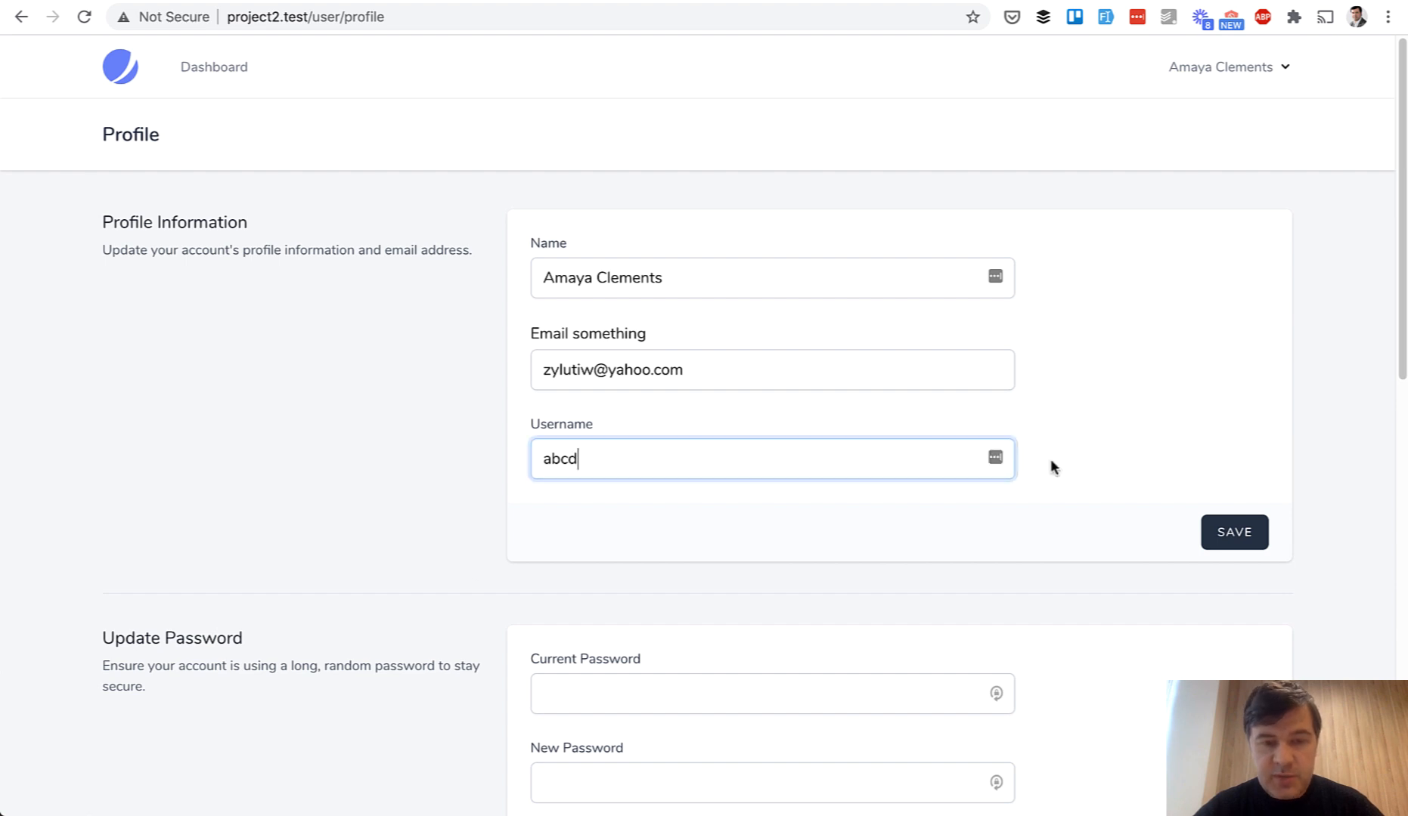
{"action": "left_click", "coordinate": [1232, 531]}
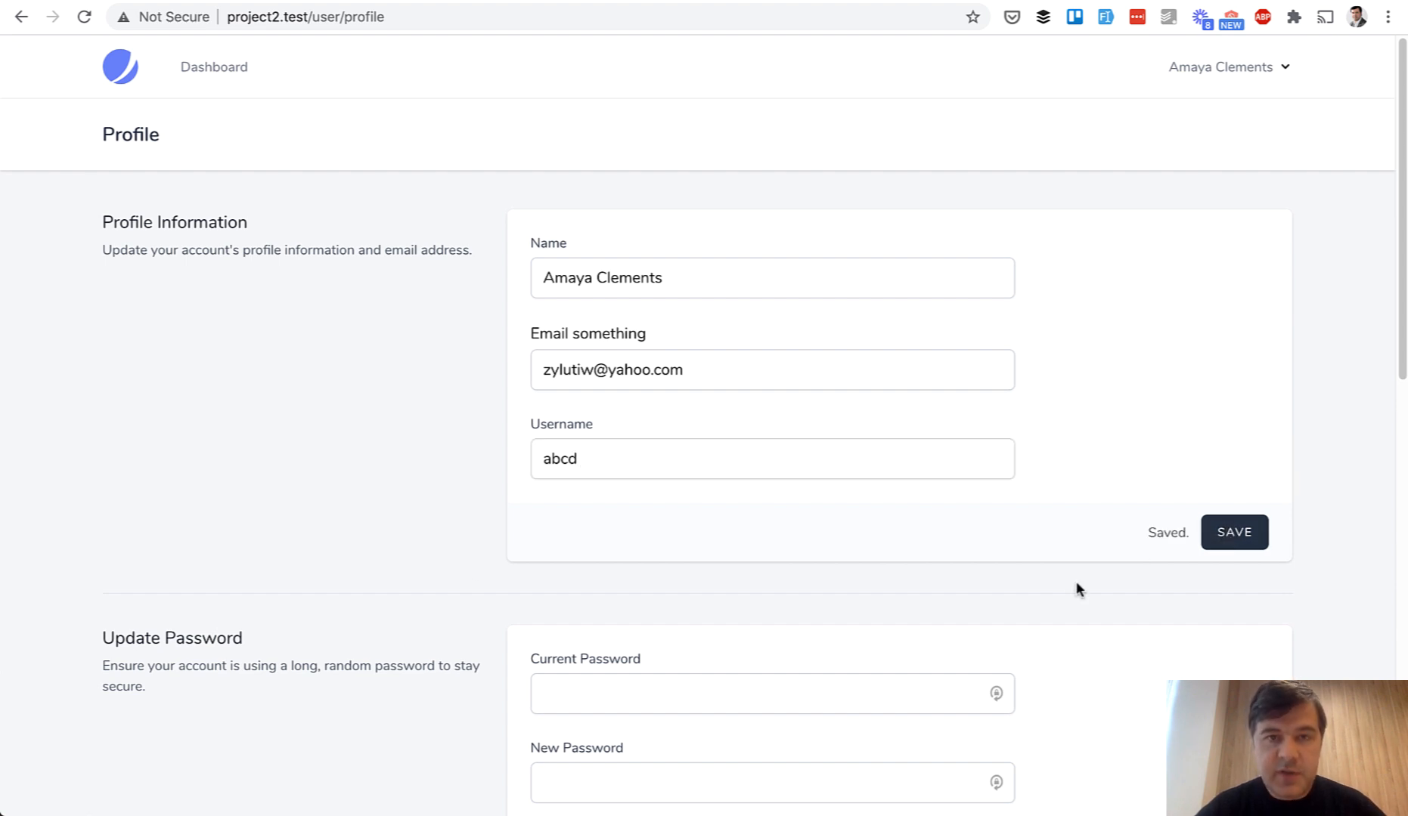